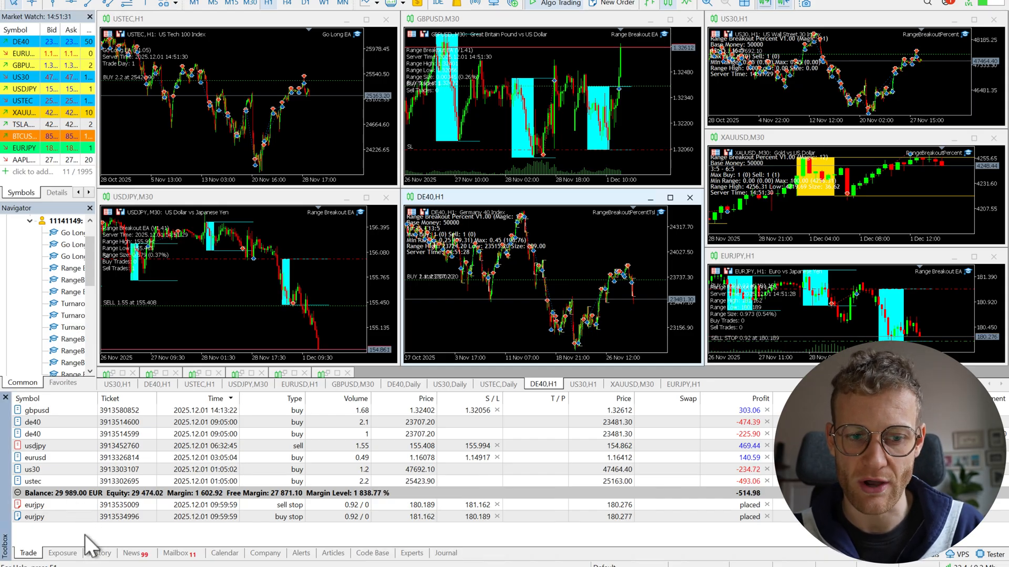
- Show MetaTrader 5's closed trade history, with total profit of 59,916.66
click(101, 553)
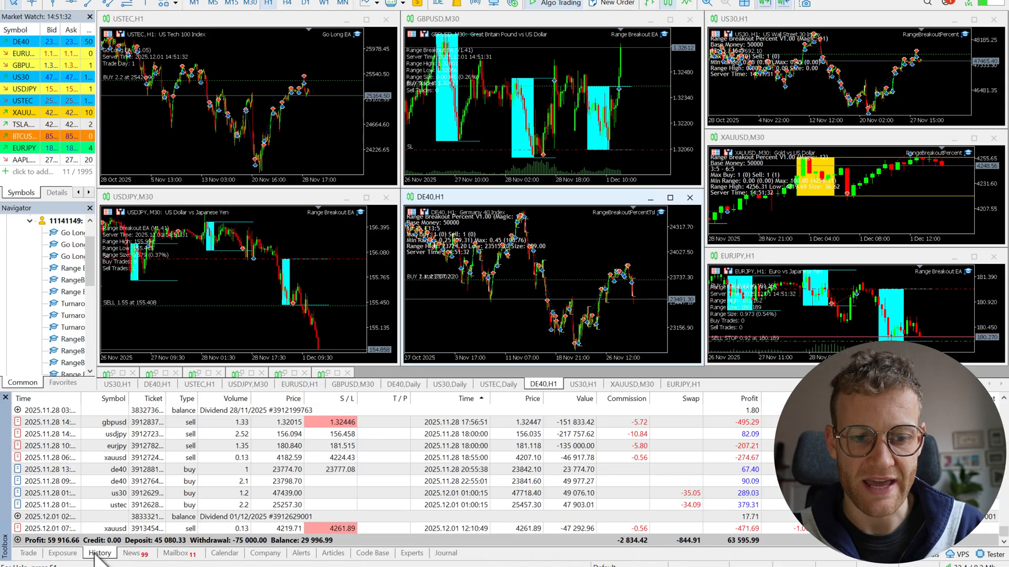
mouse_move(222, 353)
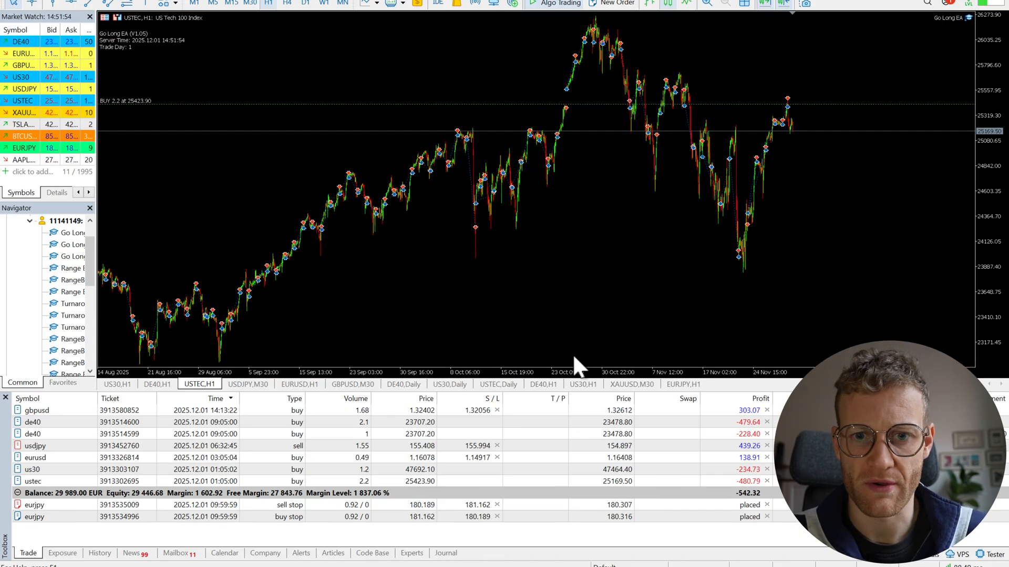
mouse_move(547, 383)
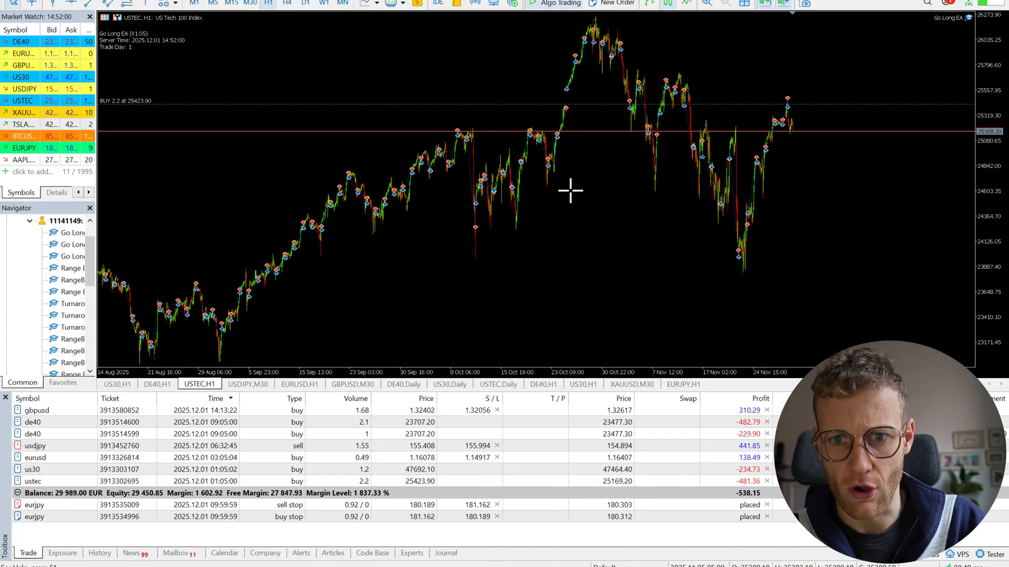
mouse_move(581, 189)
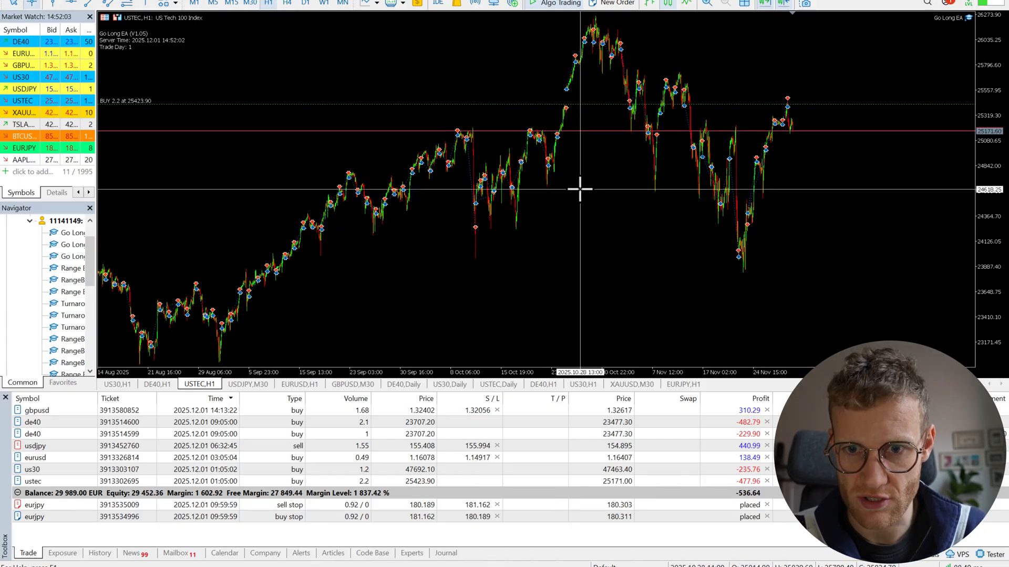
mouse_move(595, 193)
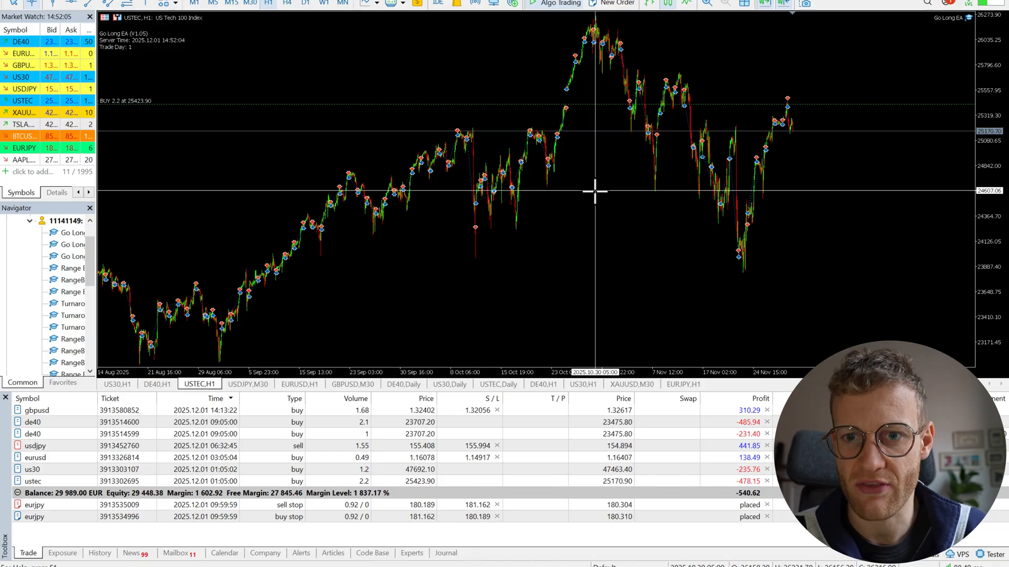
mouse_move(606, 26)
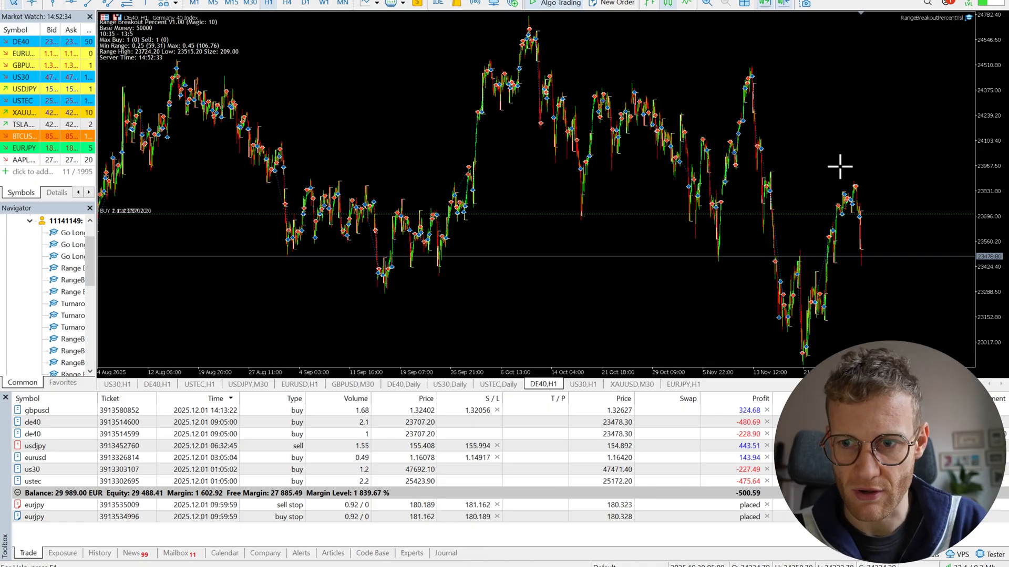
mouse_move(837, 256)
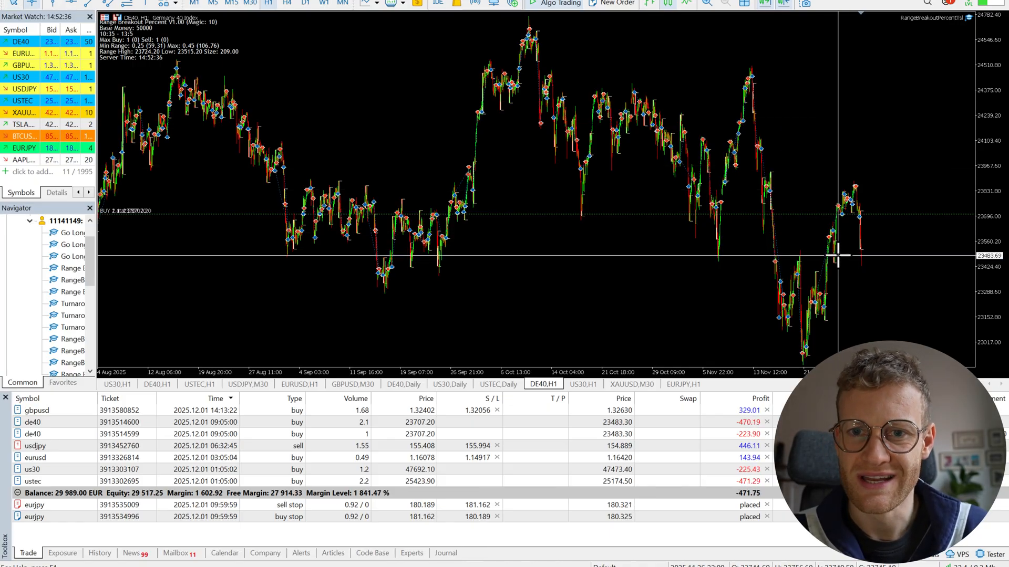
drag(527, 32, 836, 260)
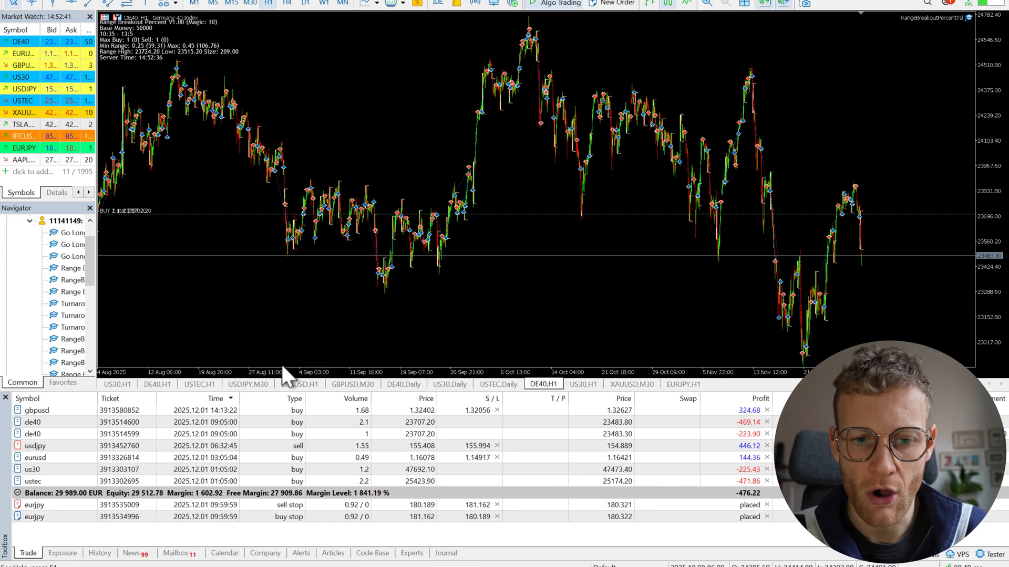
click(742, 4)
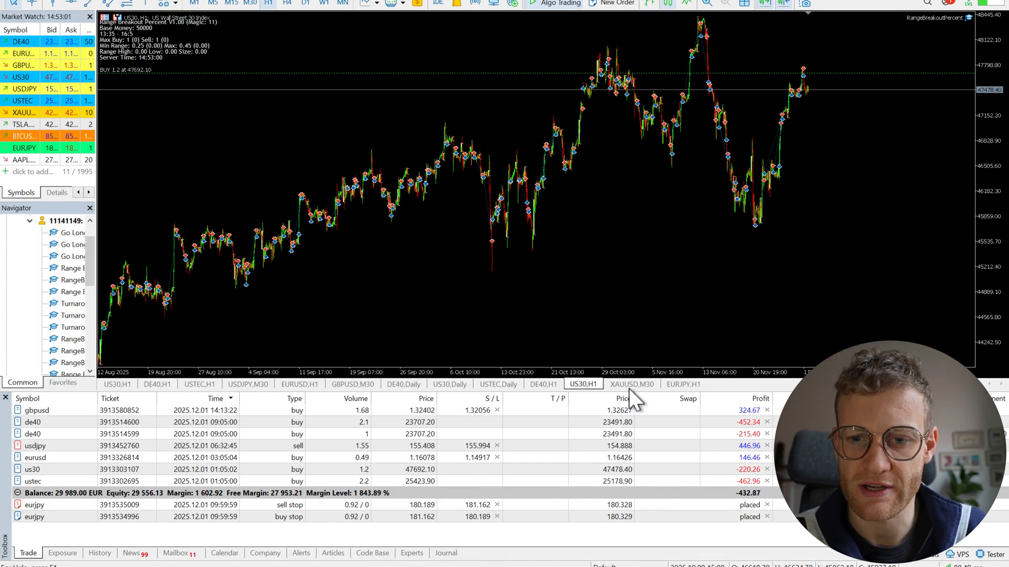
click(543, 384)
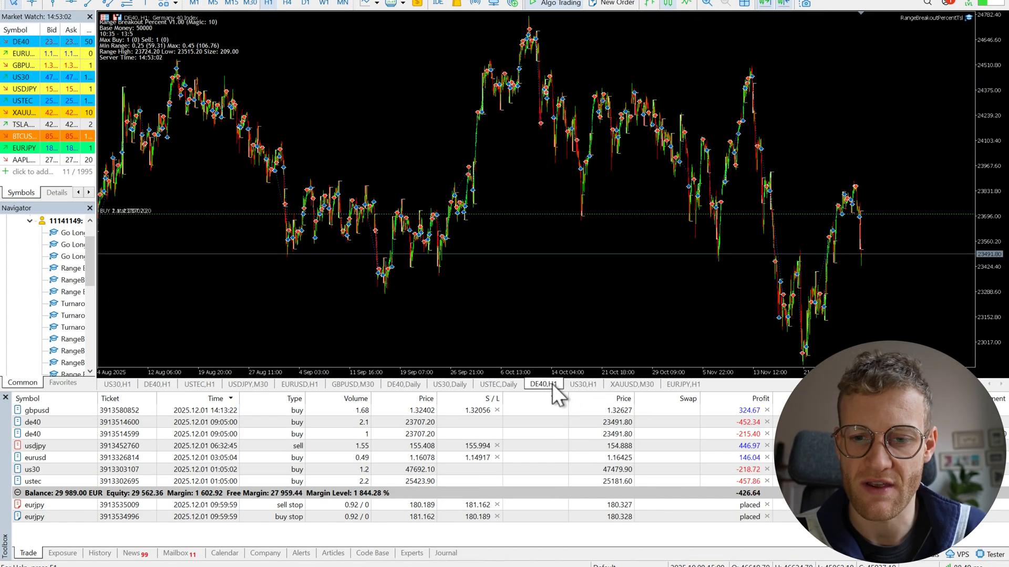
click(584, 384)
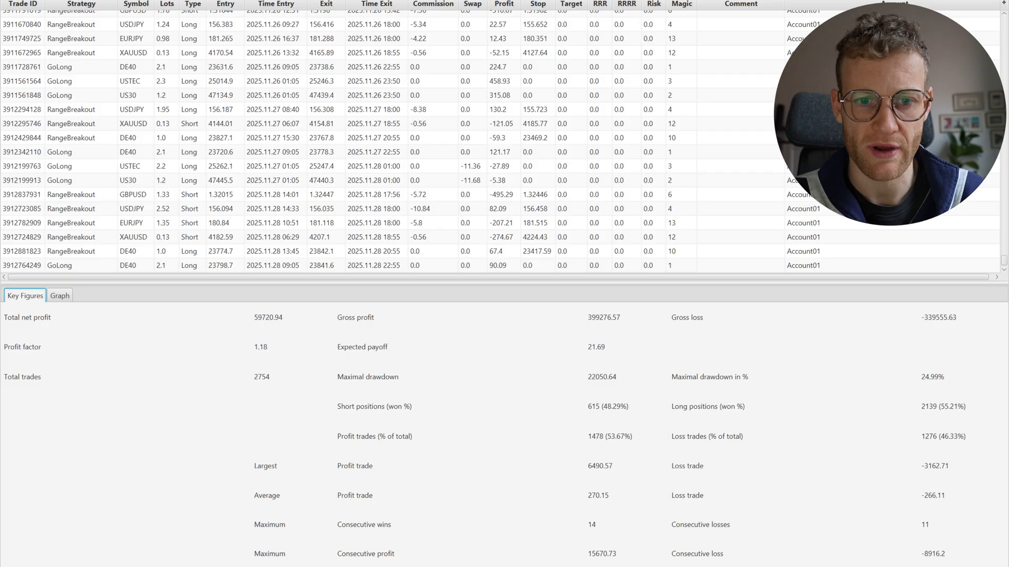
- Switch TradeBuddy's lower panel to the equity Graph tab
click(59, 295)
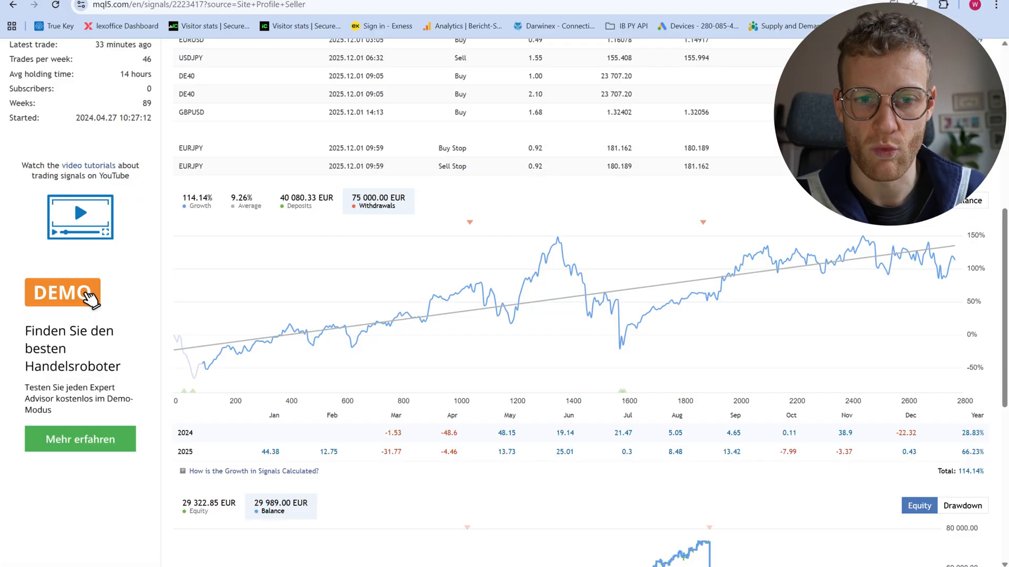
- Scroll the IC Trading 50K Live signal page down to its 114.14% Growth chart
scroll(up, 3)
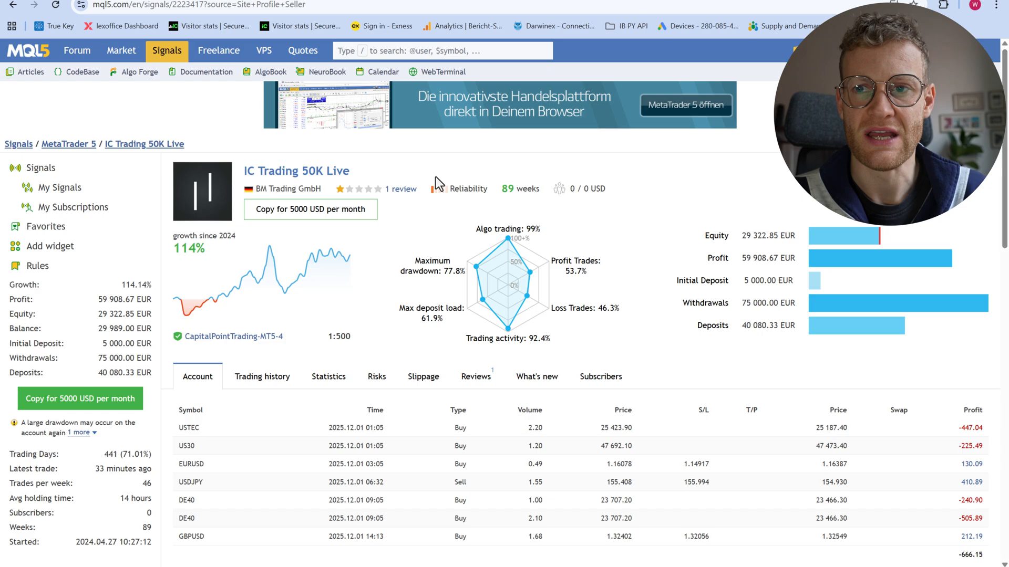
mouse_move(443, 126)
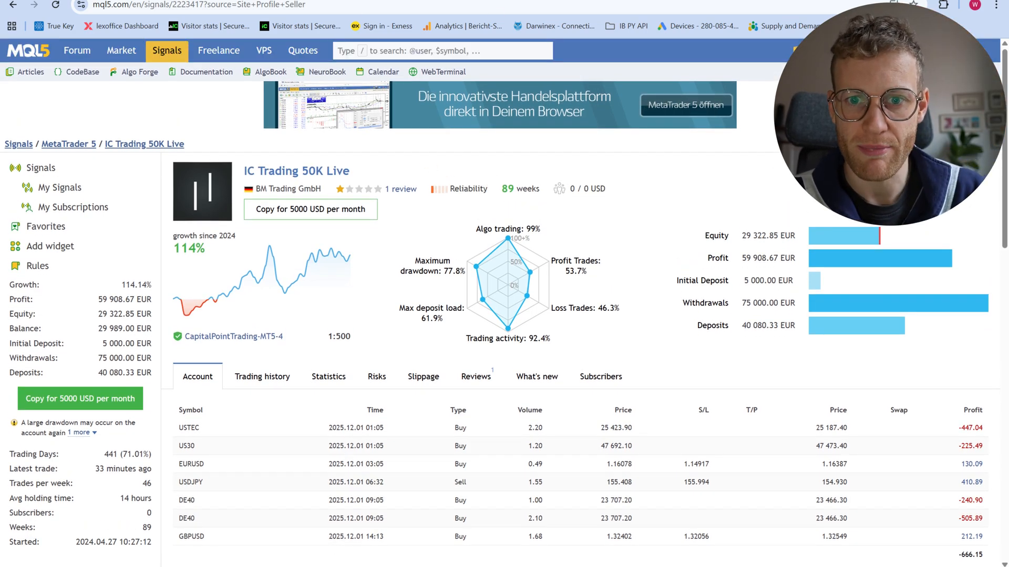
mouse_move(359, 251)
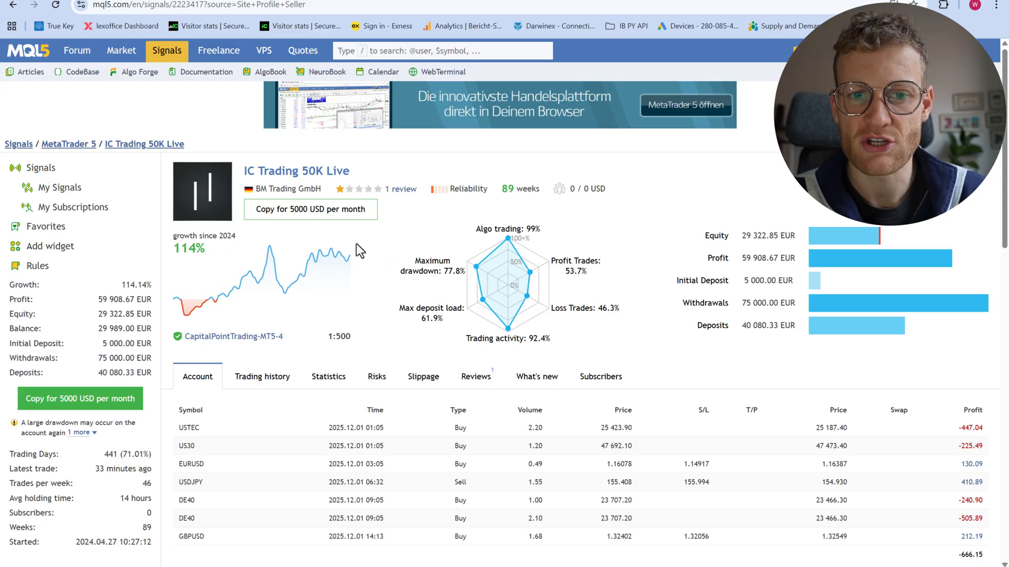
mouse_move(453, 221)
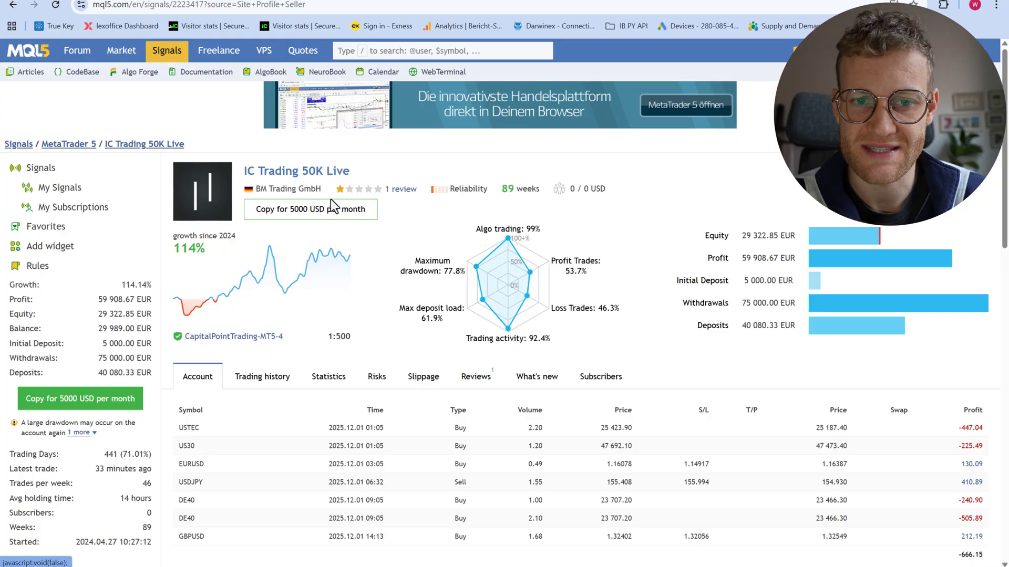
scroll(down, 3)
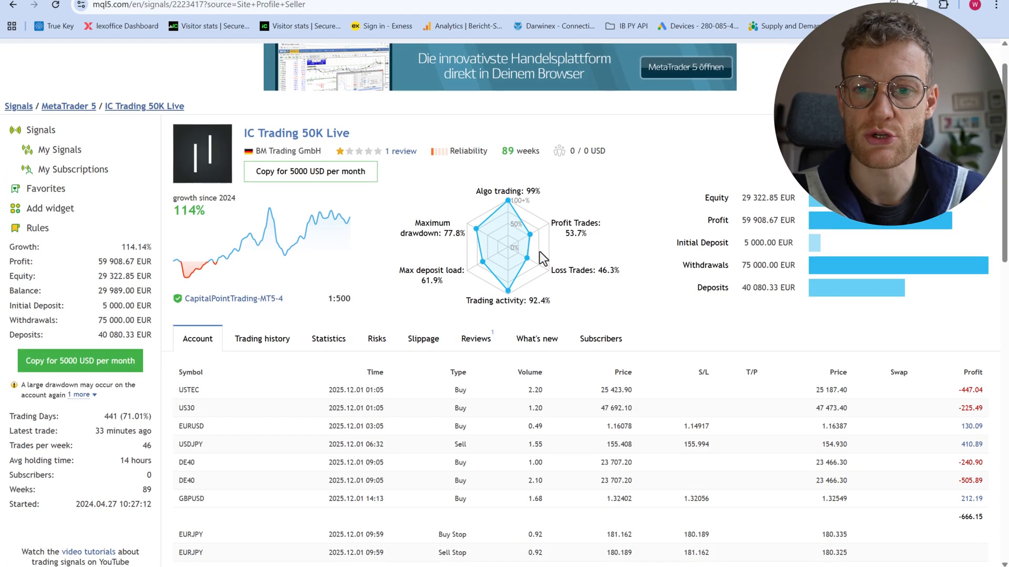
scroll(down, 3)
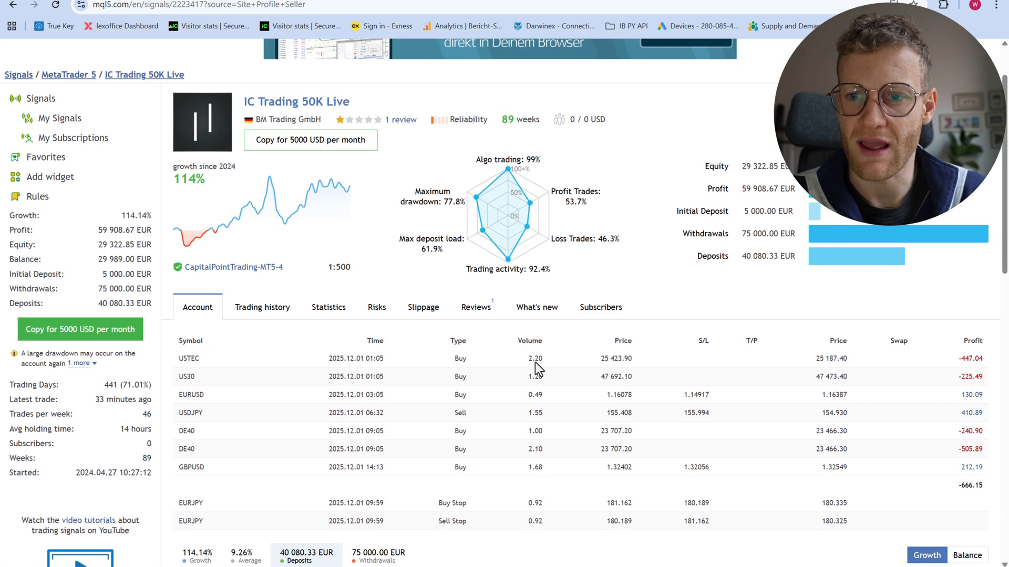
scroll(down, 3)
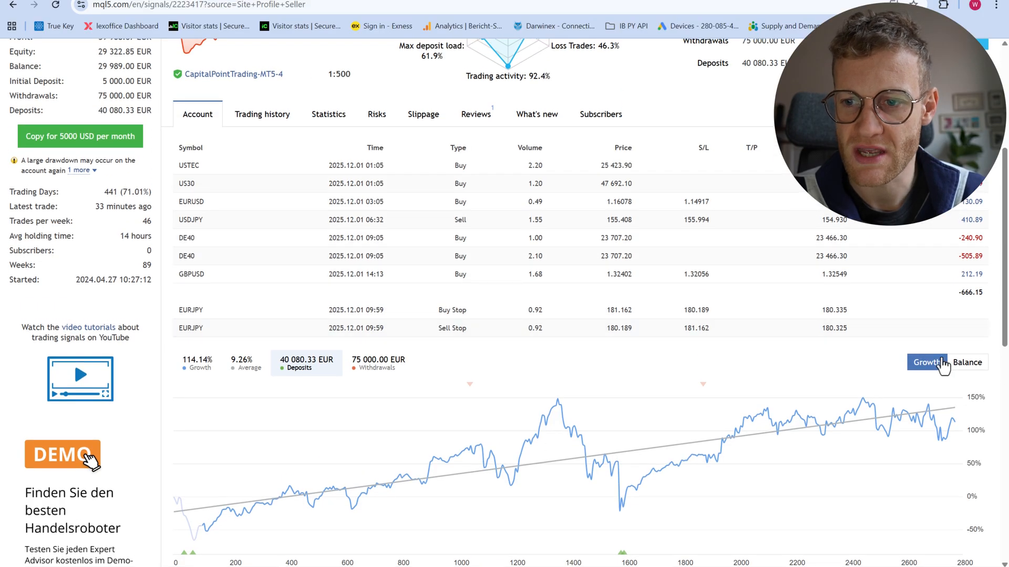
scroll(down, 3)
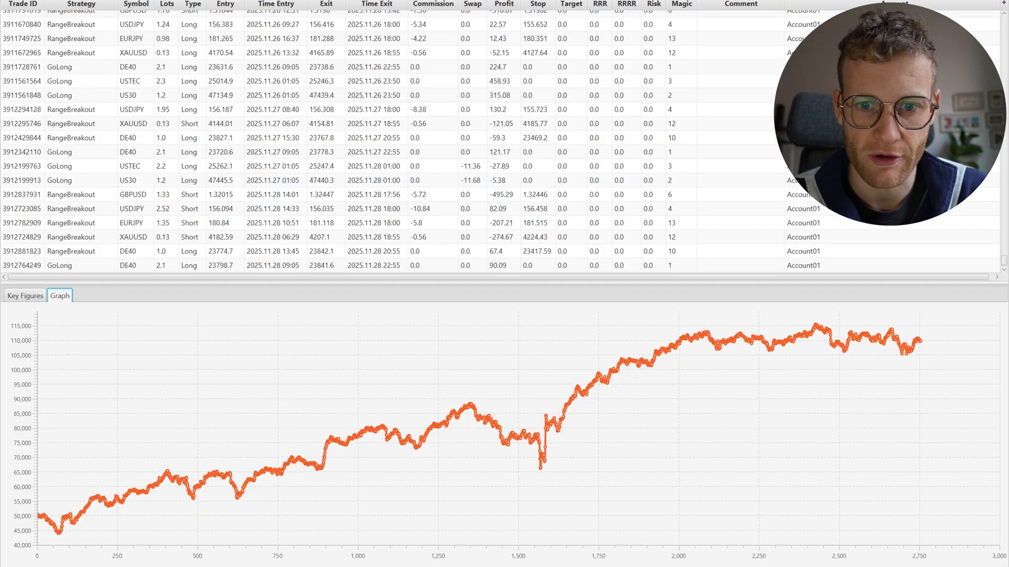
mouse_move(863, 327)
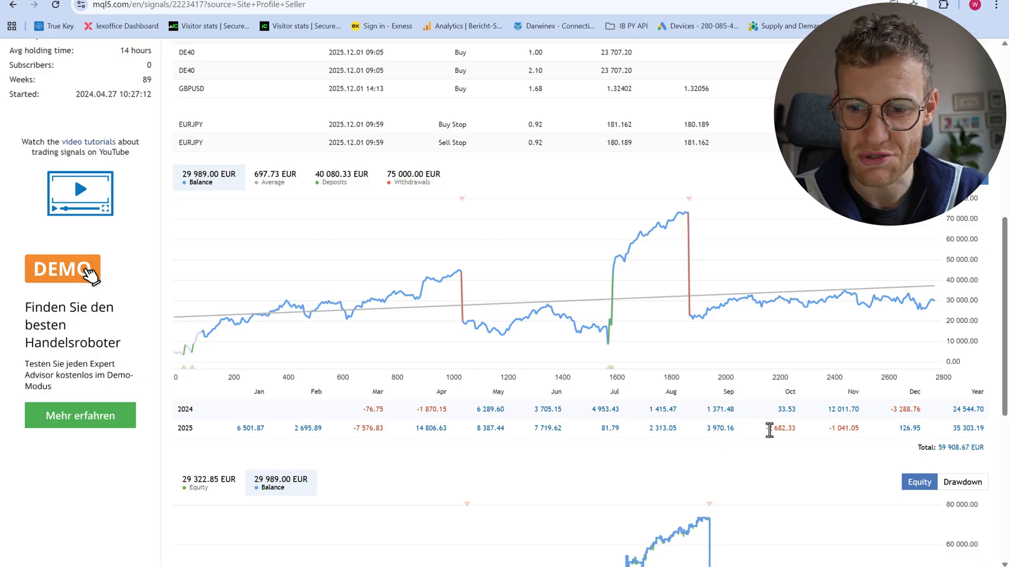
mouse_move(866, 440)
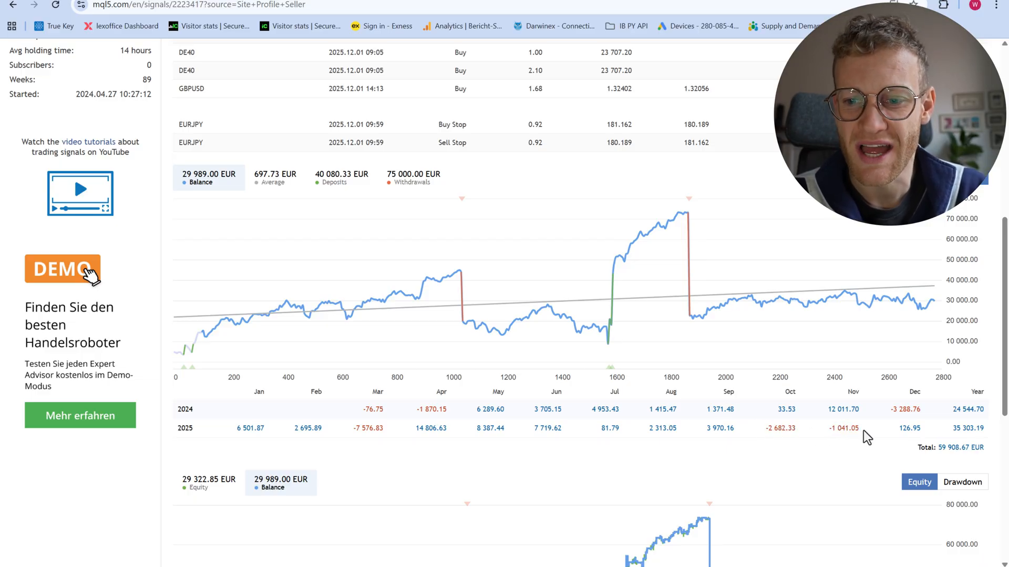
- Select the October 2025 loss figure in the balance view's monthly profit rows
double_click(777, 428)
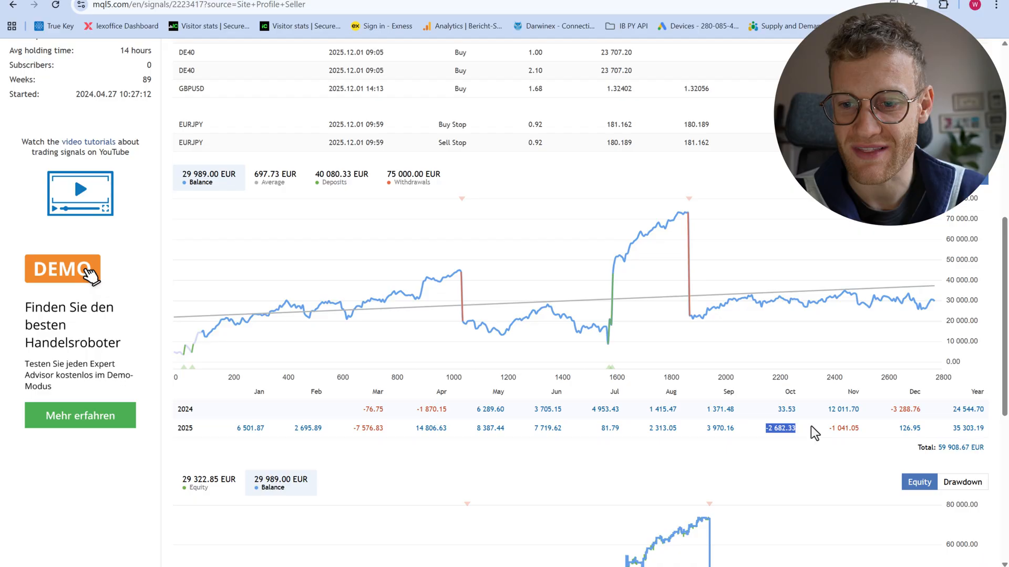
mouse_move(763, 437)
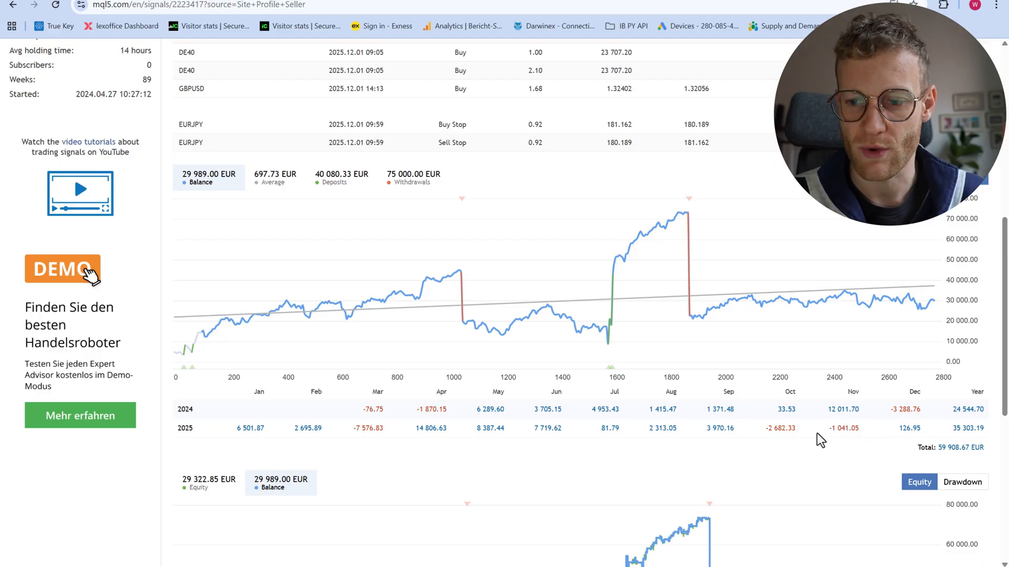
double_click(779, 427)
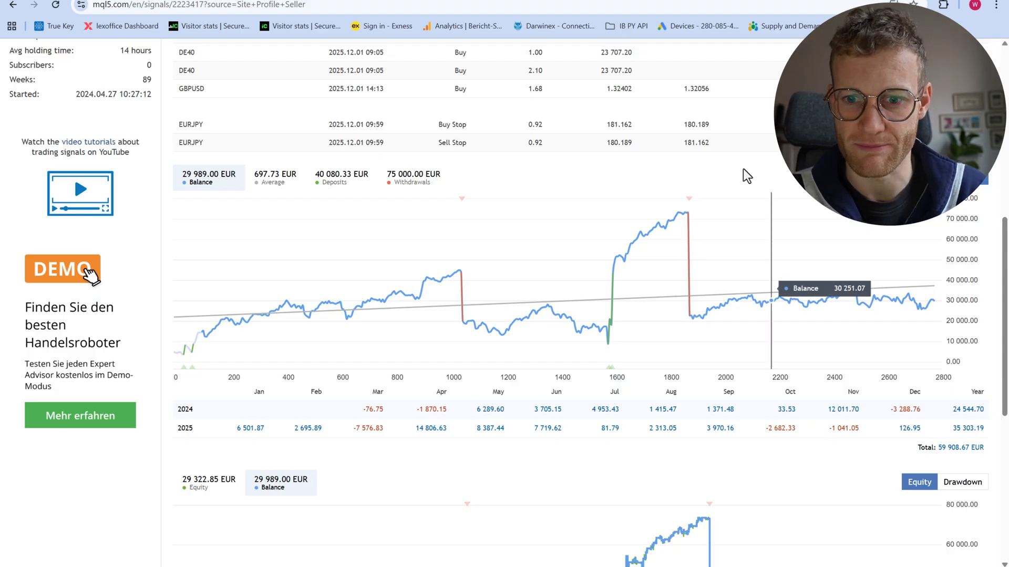
mouse_move(515, 501)
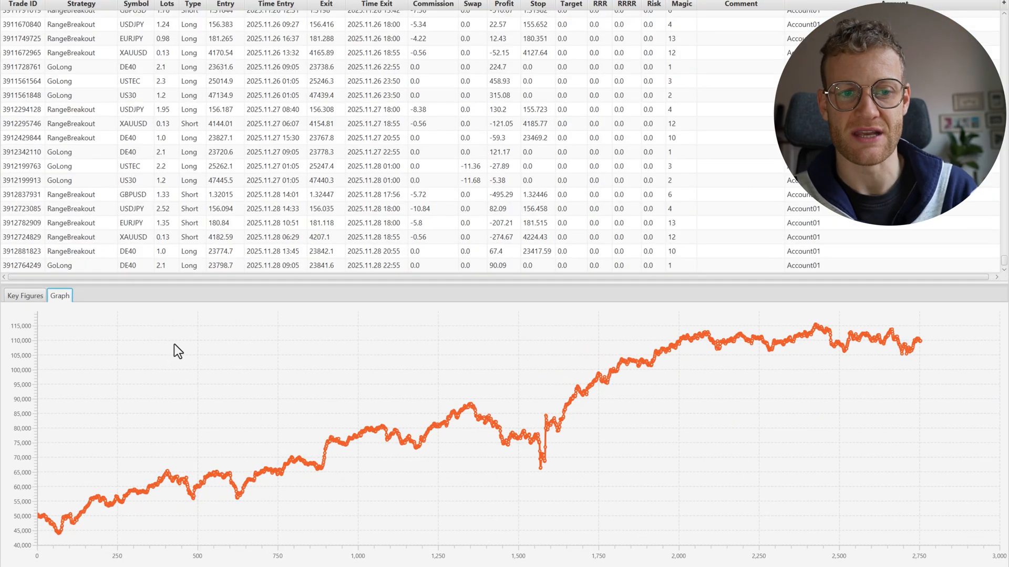
mouse_move(470, 389)
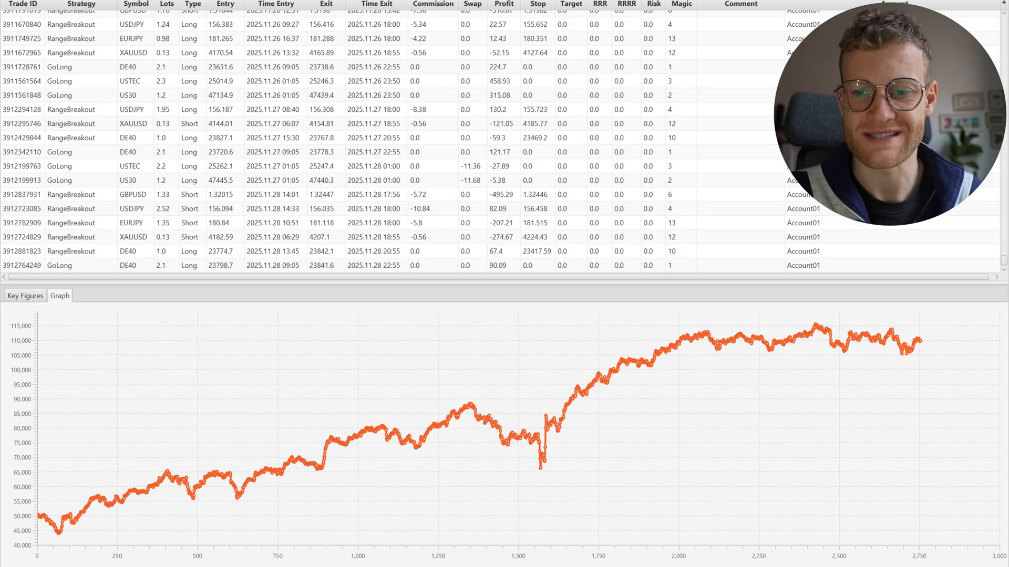
mouse_move(477, 455)
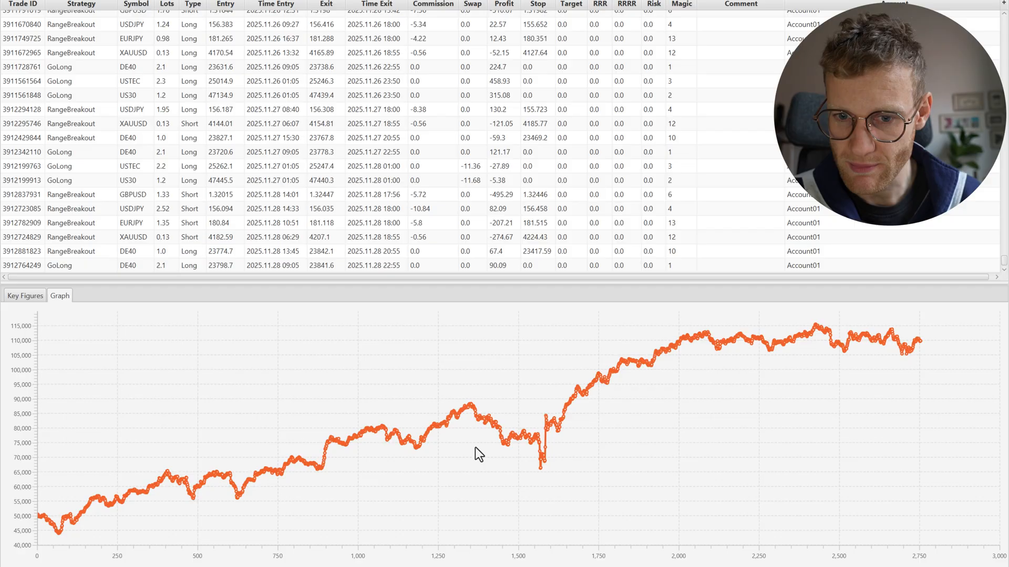
mouse_move(592, 395)
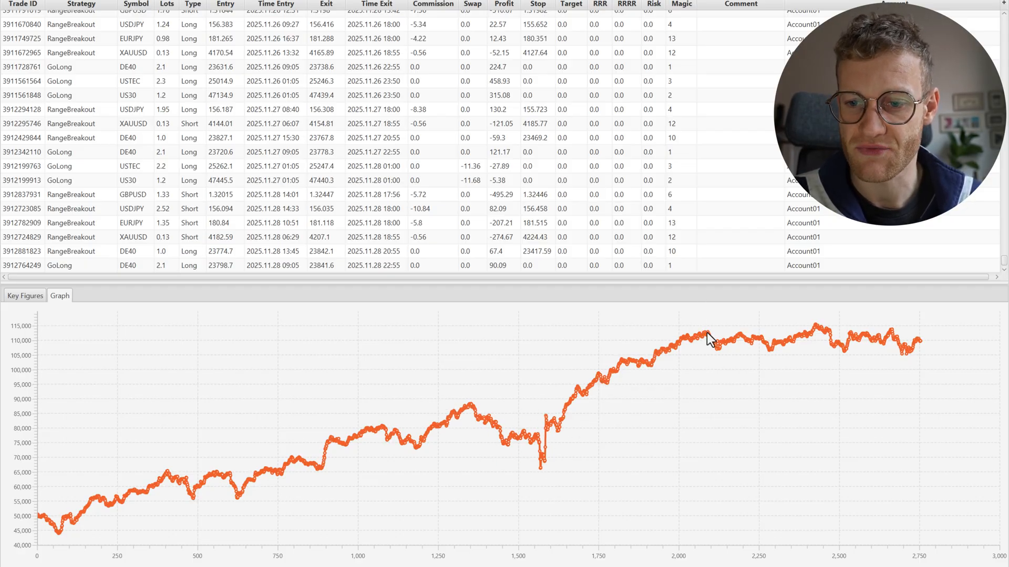
mouse_move(708, 338)
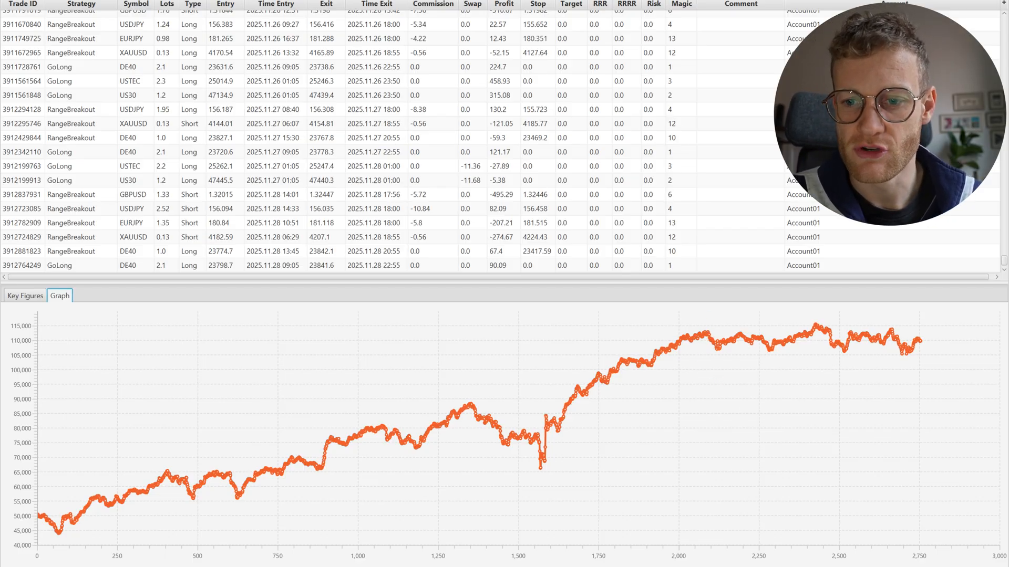
mouse_move(812, 330)
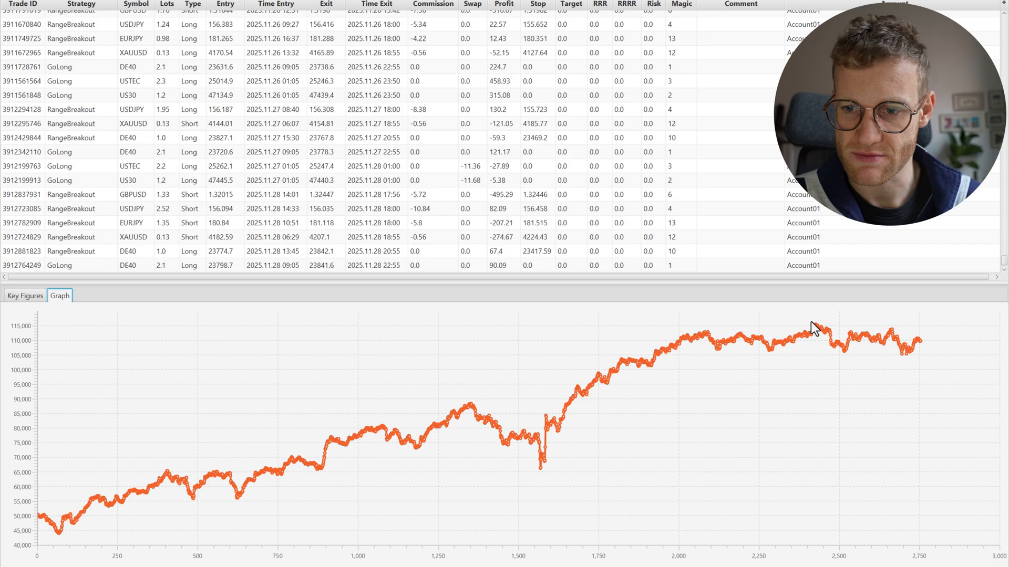
mouse_move(818, 331)
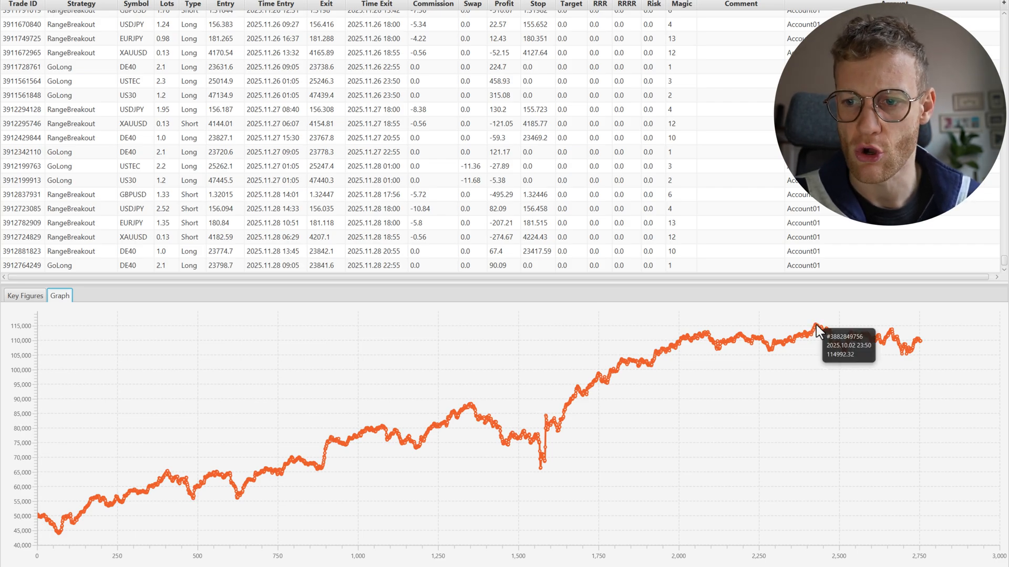
mouse_move(404, 385)
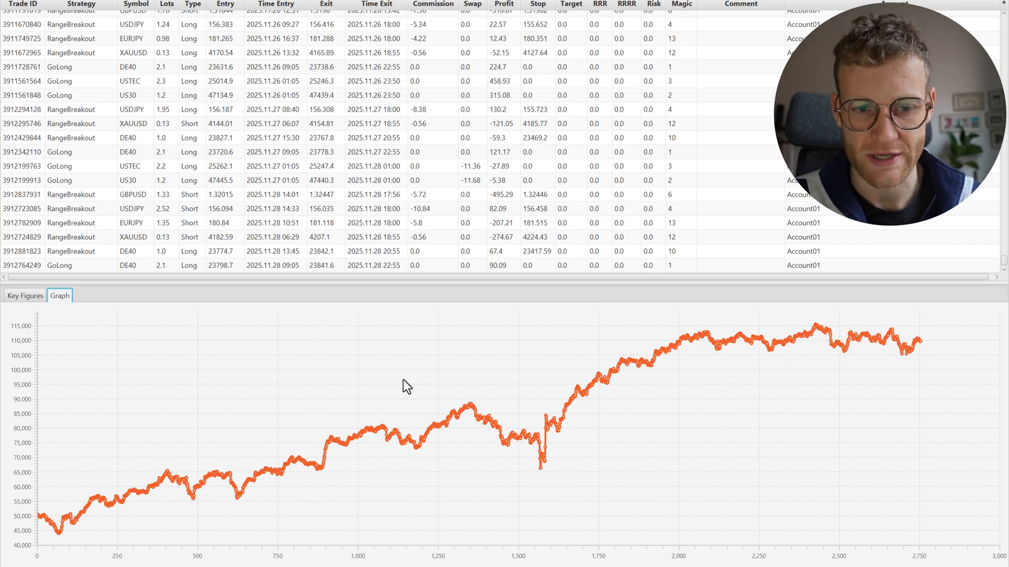
- Read the Key Figures for all 2754 trades, then return to the equity Graph
click(24, 295)
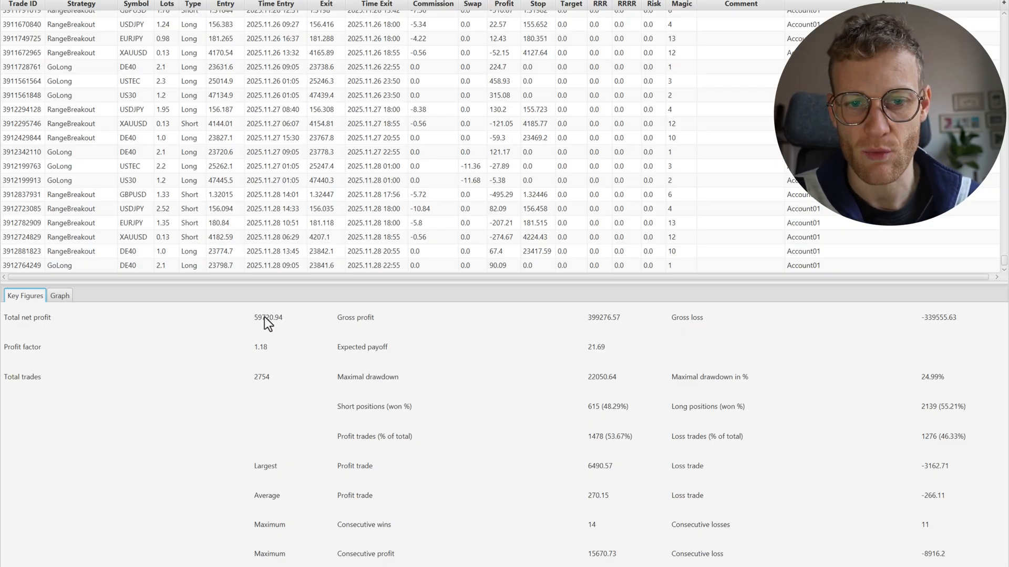
mouse_move(277, 337)
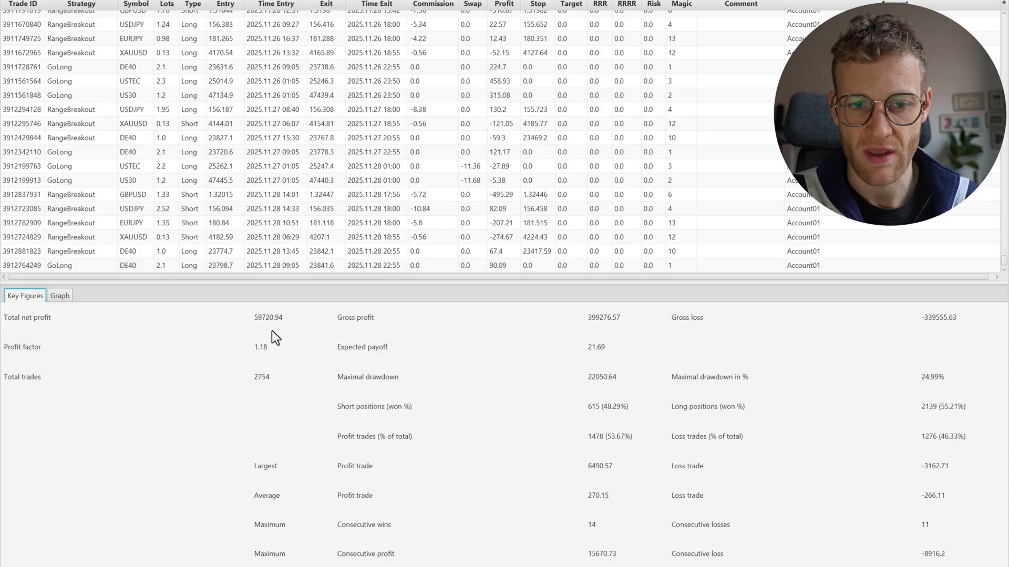
mouse_move(252, 350)
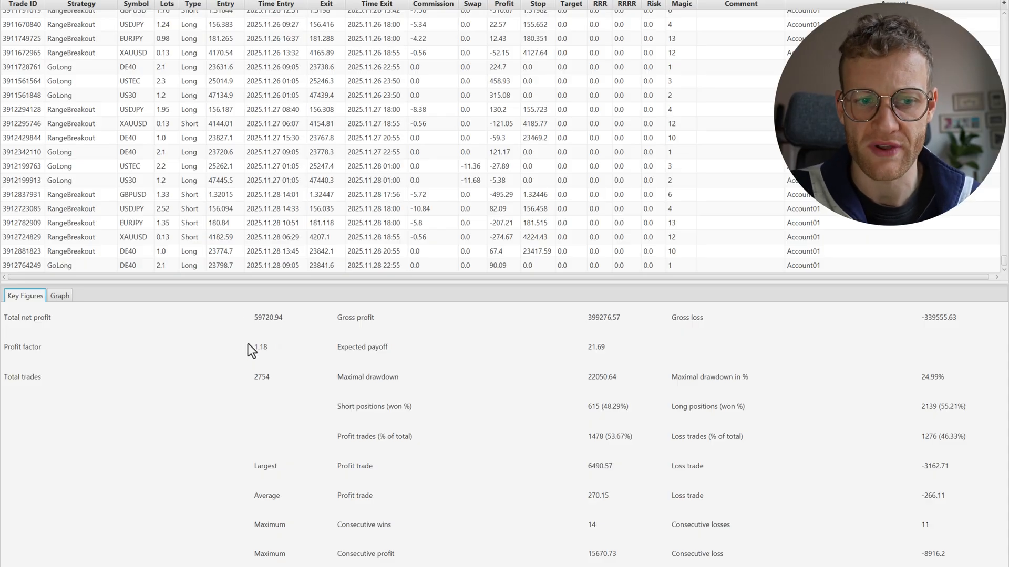
mouse_move(400, 398)
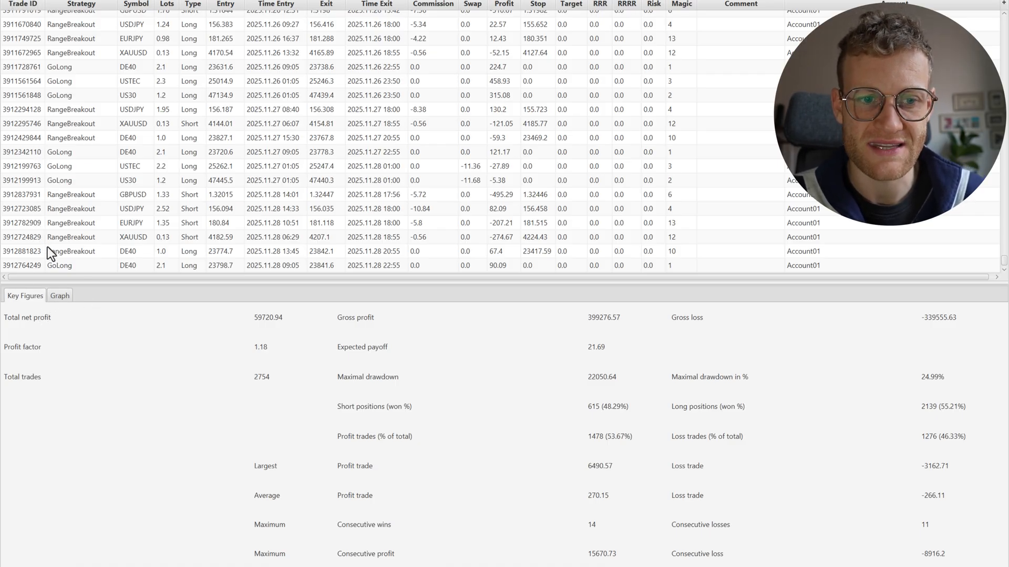
click(60, 296)
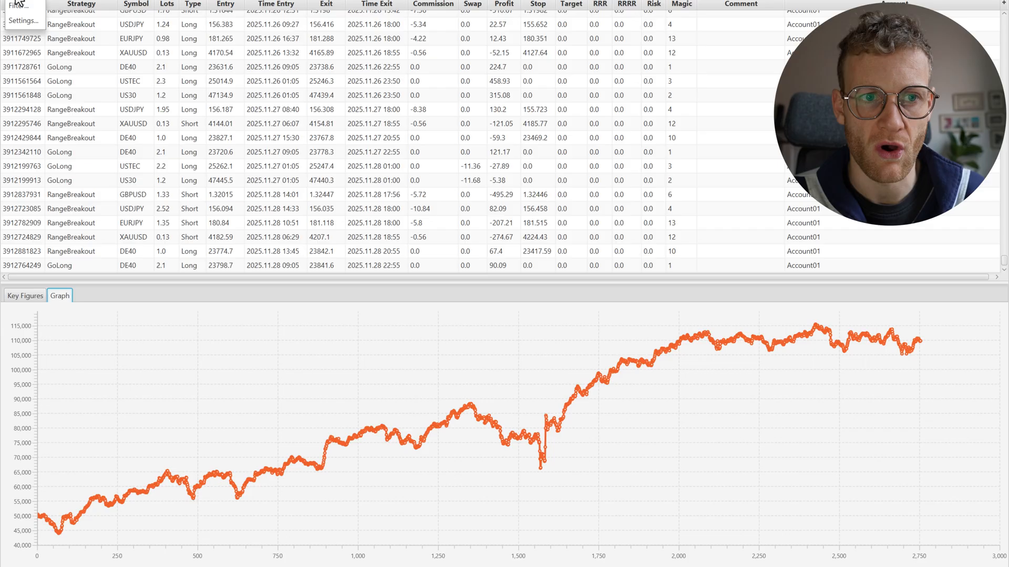
- Filter to GoLong trades on US30 only, equity rising to about 56,000
click(25, 20)
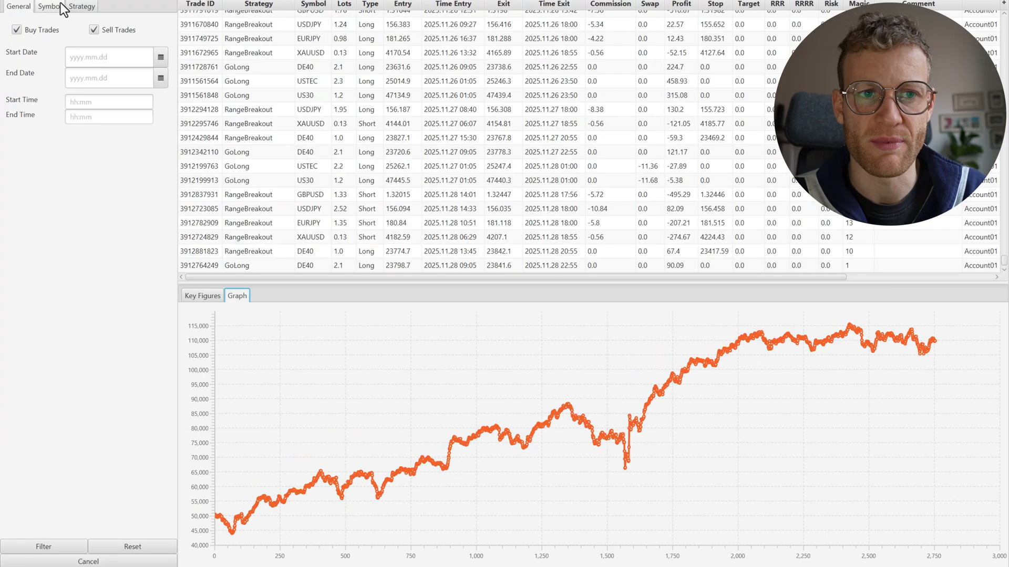
click(47, 5)
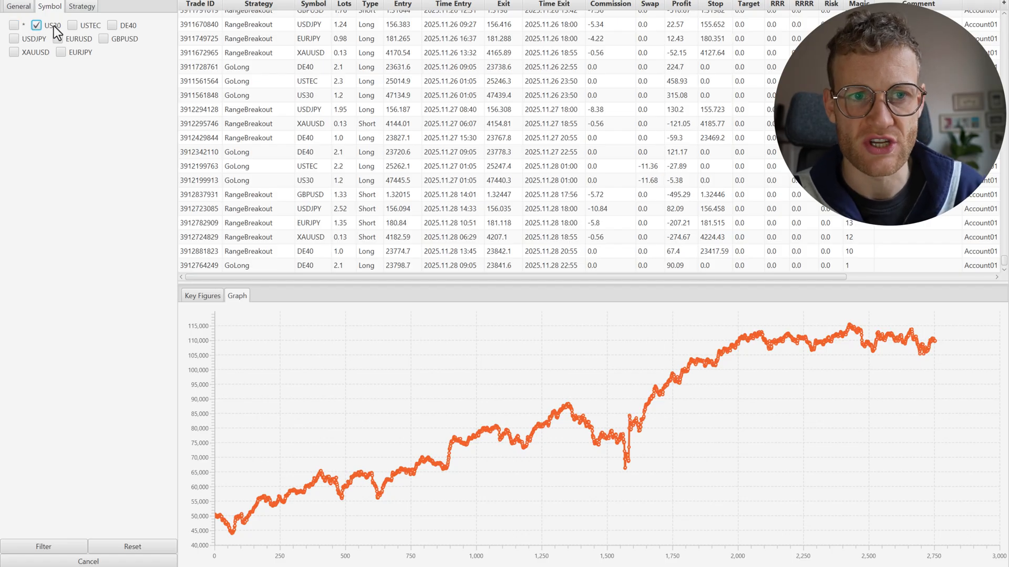
click(84, 7)
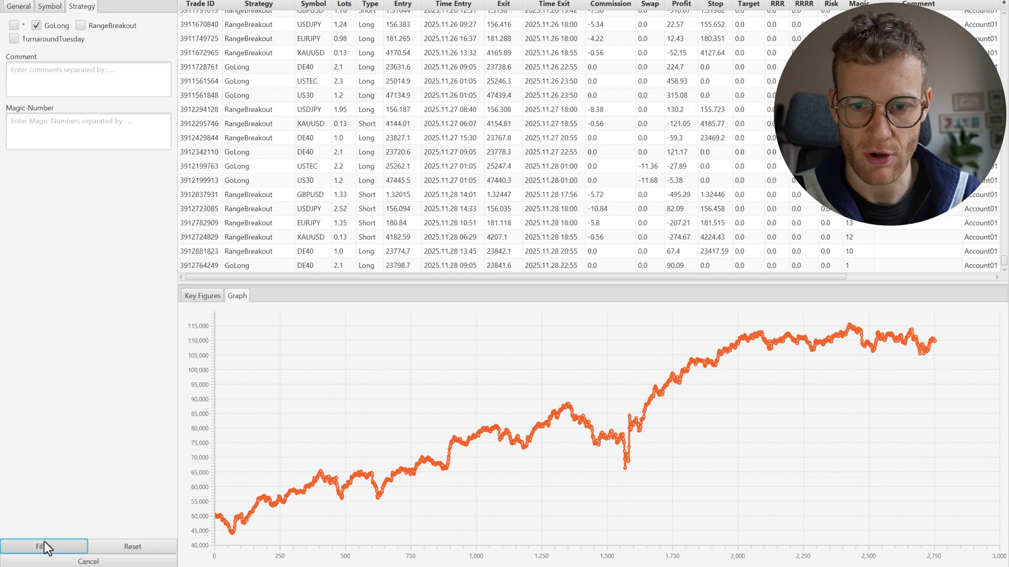
click(44, 547)
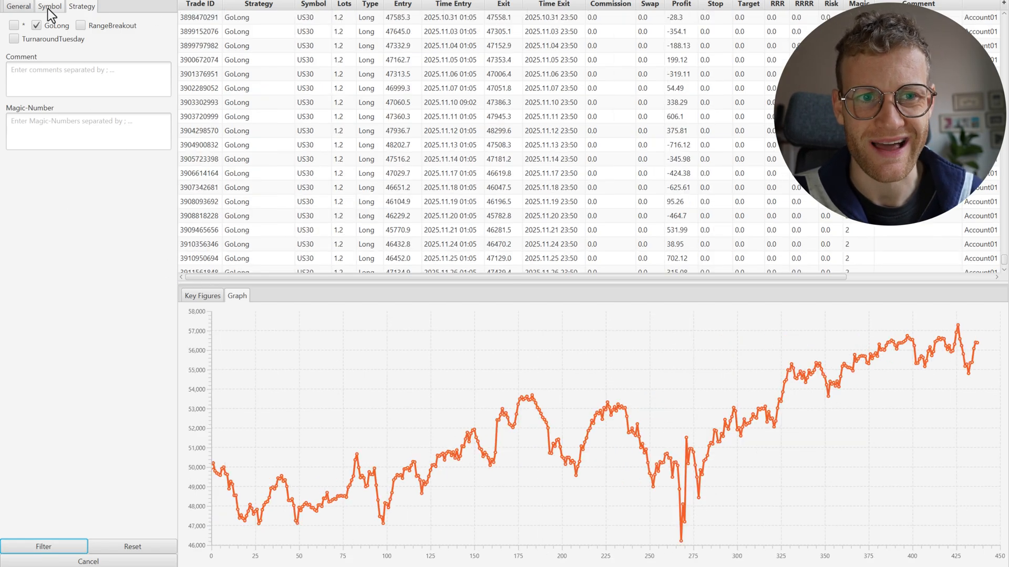
- Review GoLong key figures and equity curves for US30, then USTEC
click(45, 6)
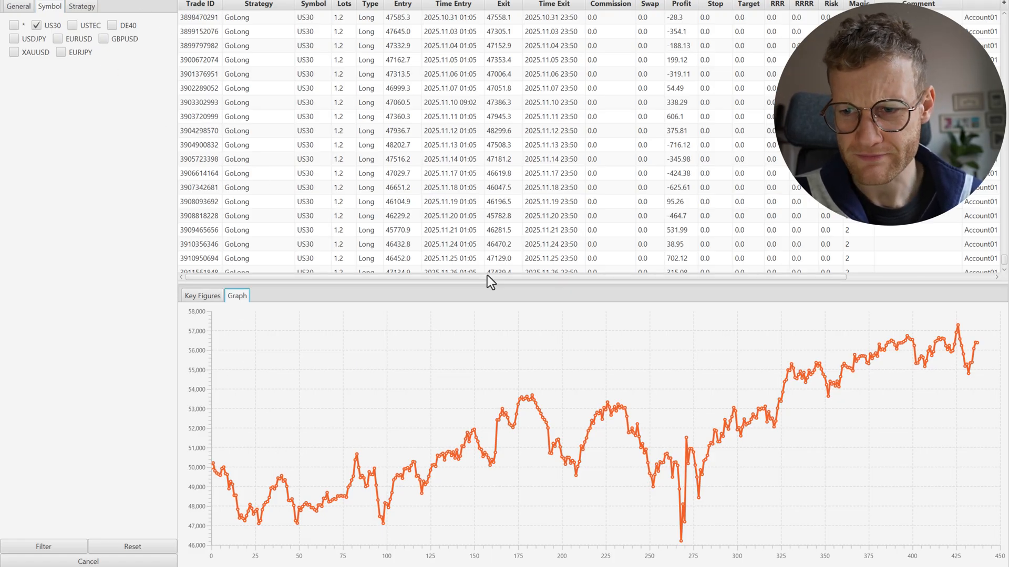
mouse_move(980, 350)
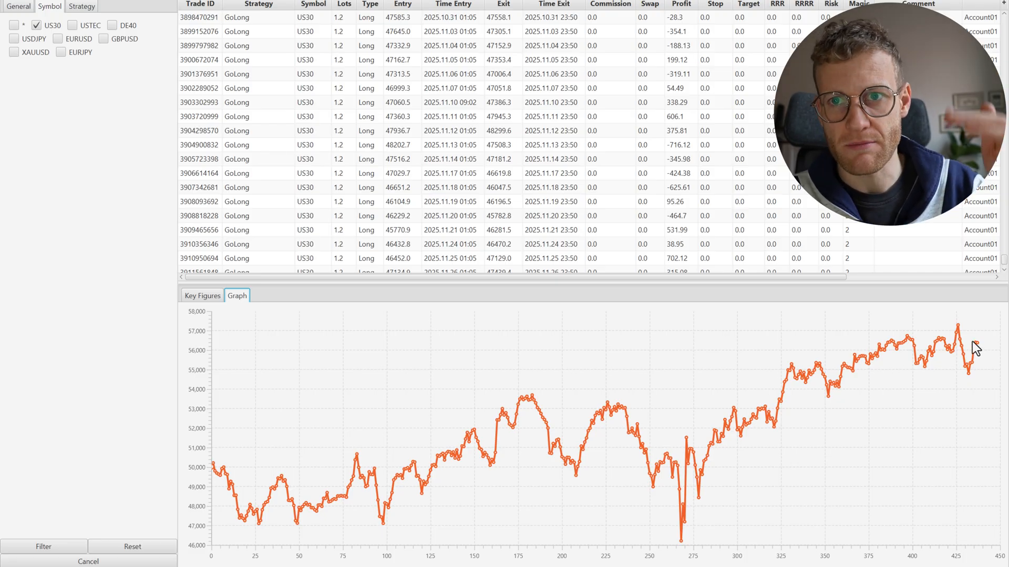
mouse_move(680, 473)
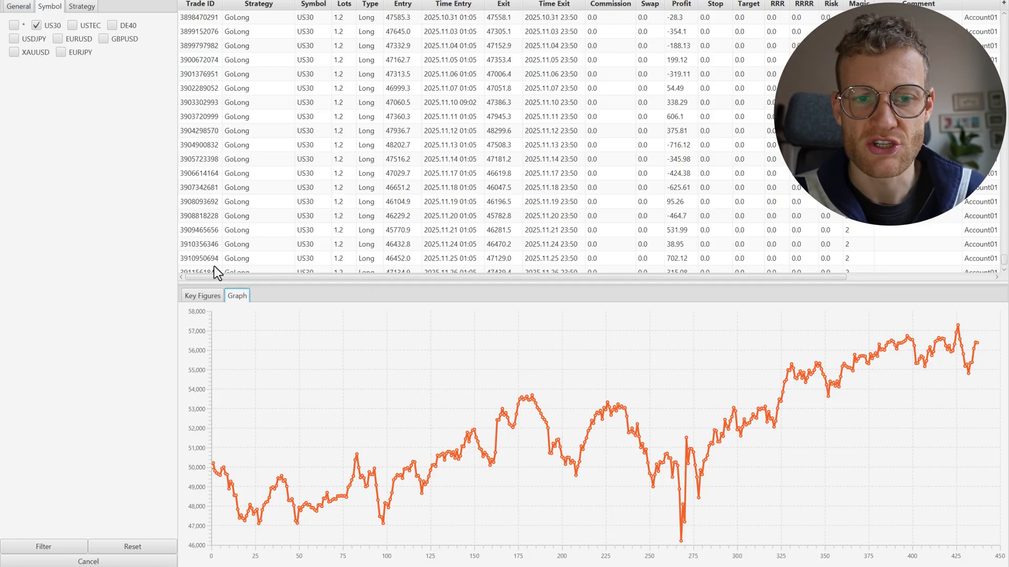
click(202, 295)
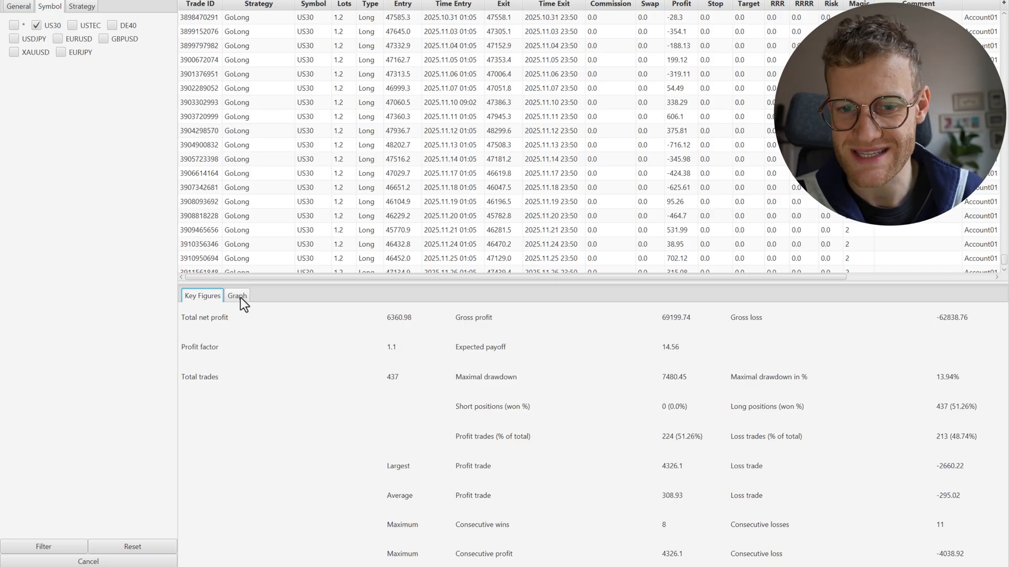
click(237, 296)
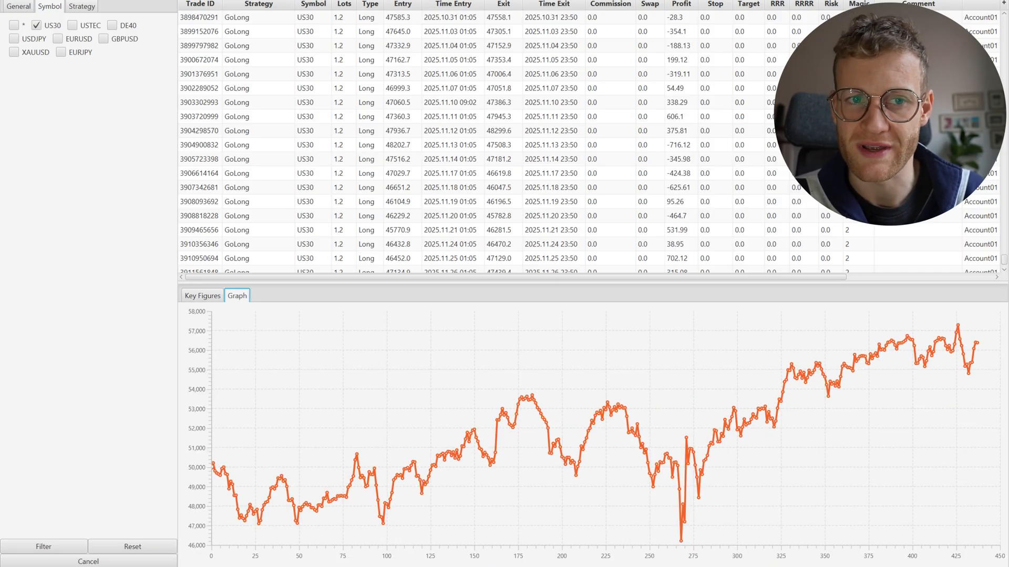
click(73, 26)
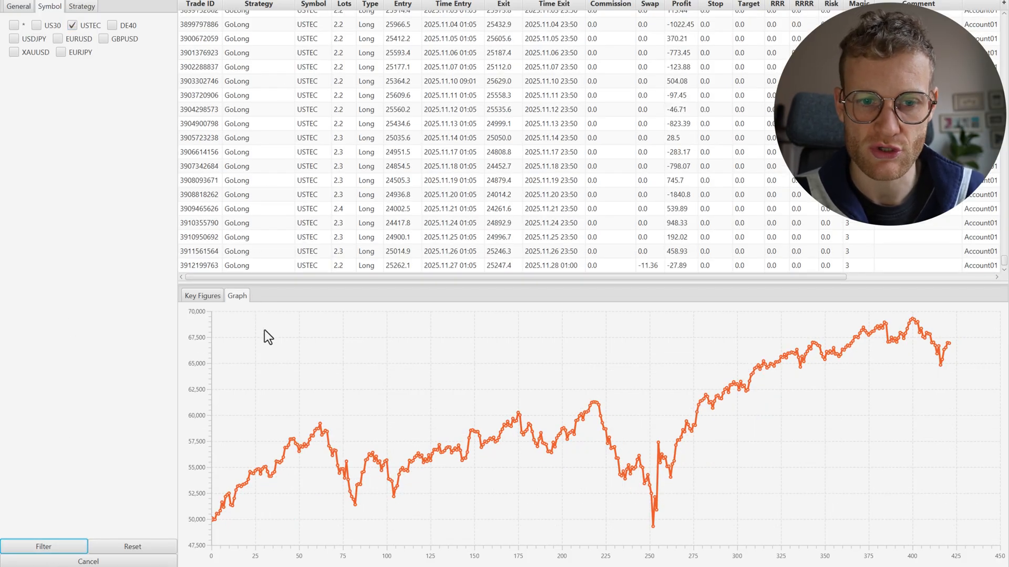
click(202, 296)
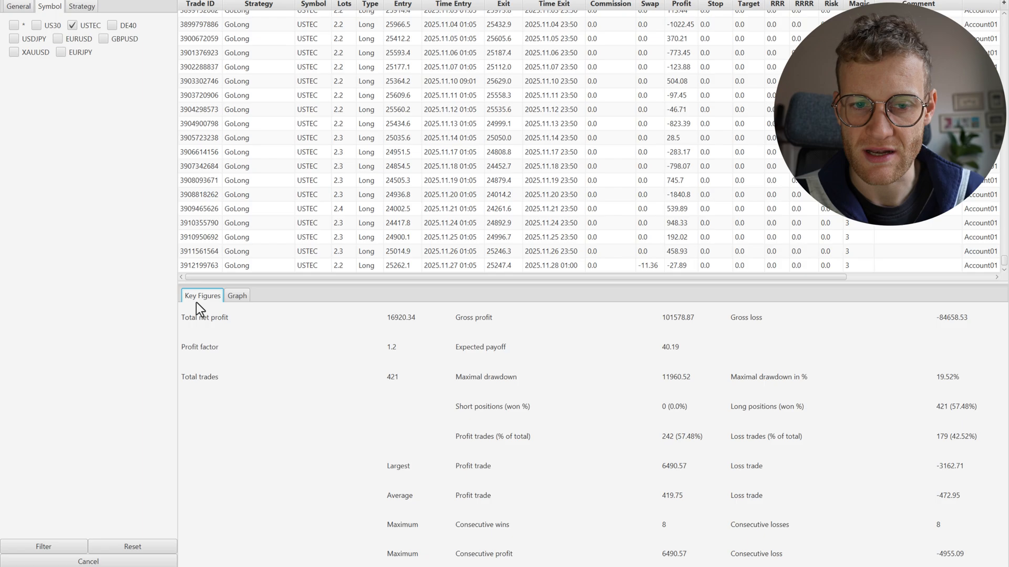
mouse_move(244, 301)
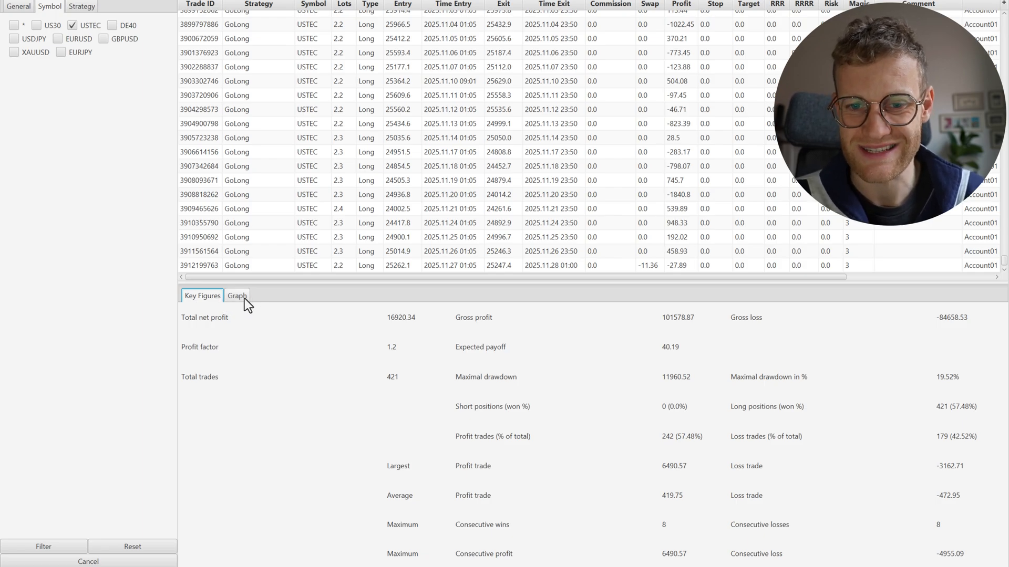
click(237, 296)
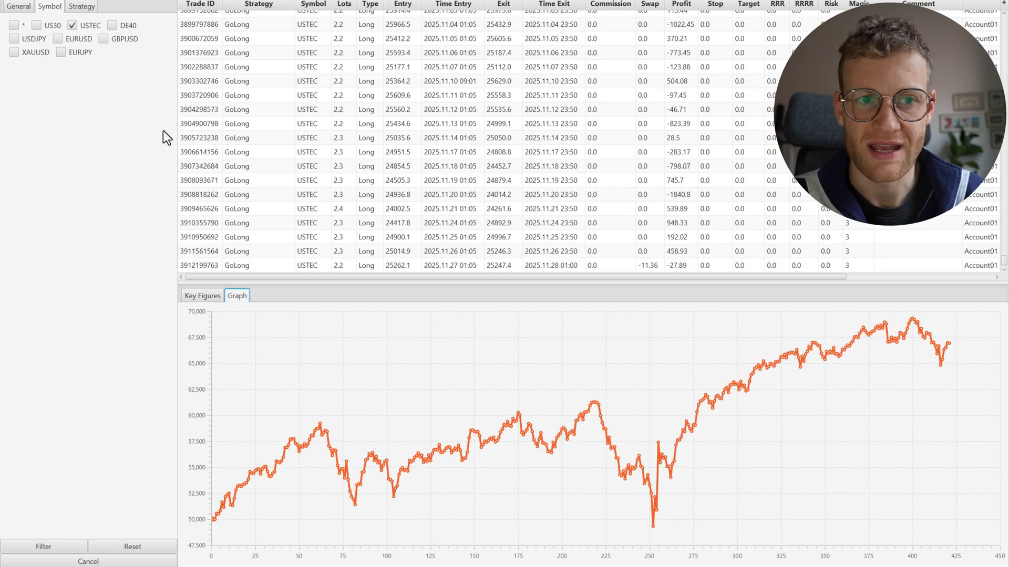
- Review GoLong key figures and equity curve for DE40, then deselect DE40
click(111, 26)
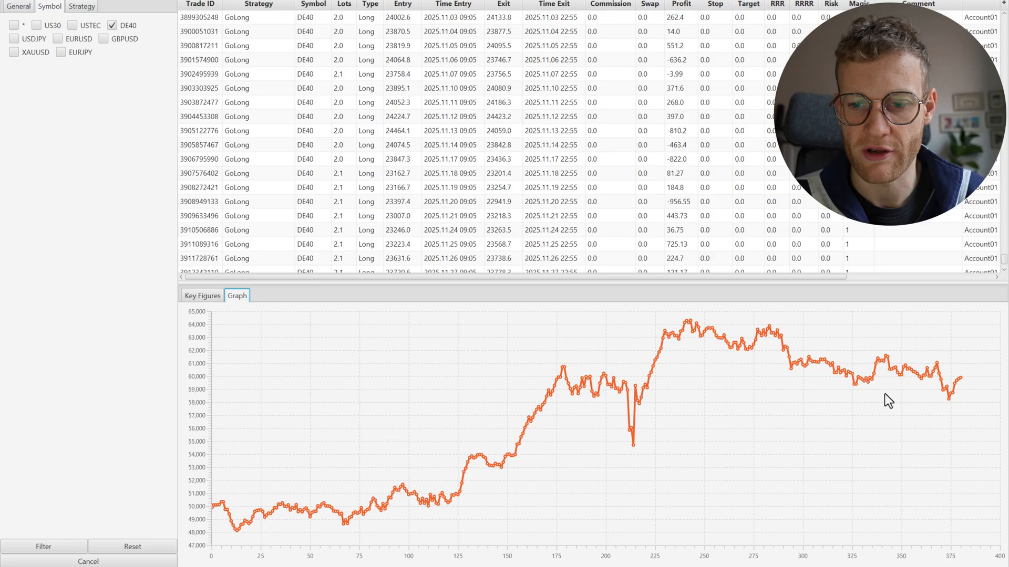
mouse_move(685, 333)
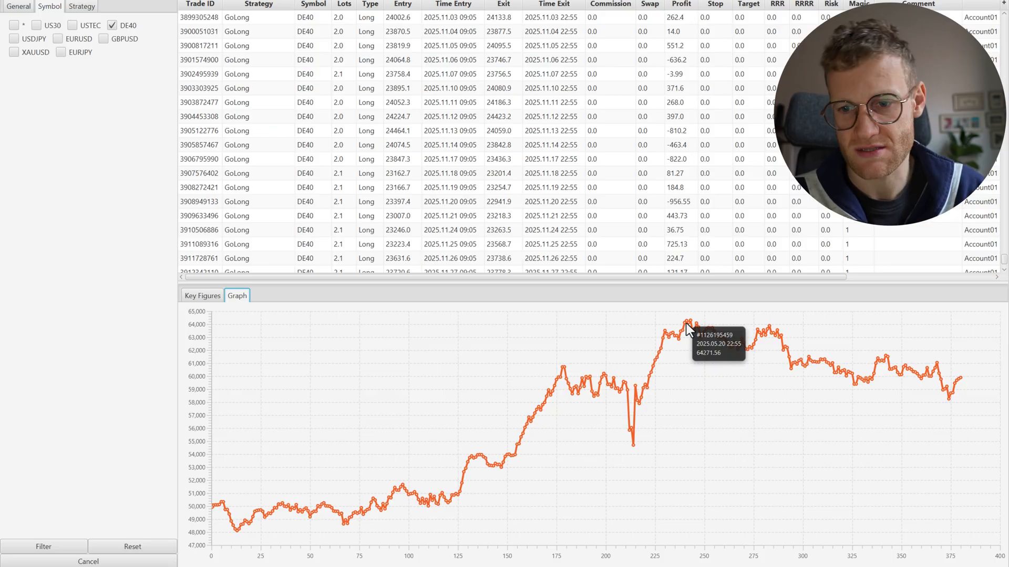
mouse_move(202, 320)
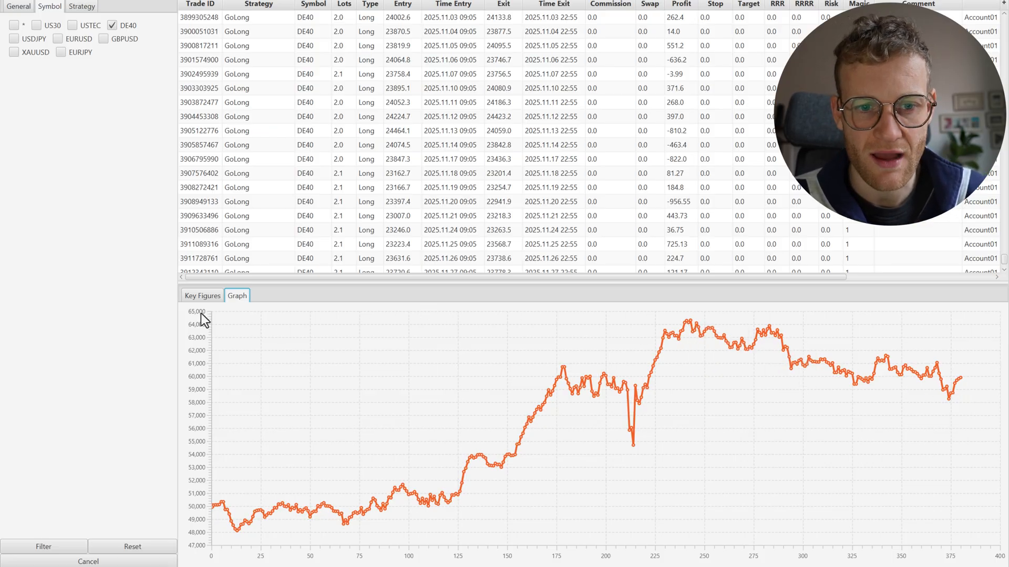
click(202, 295)
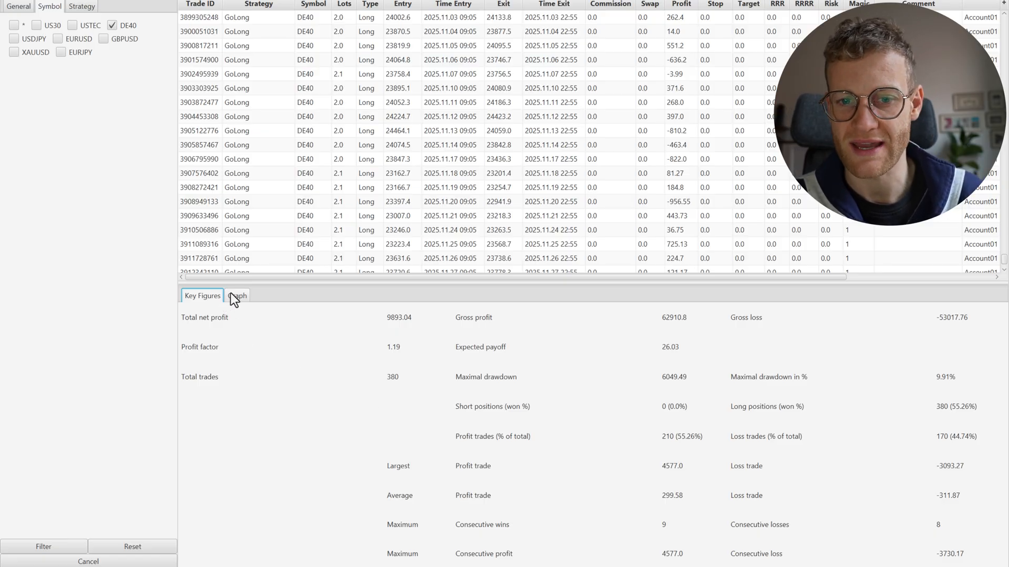
click(237, 296)
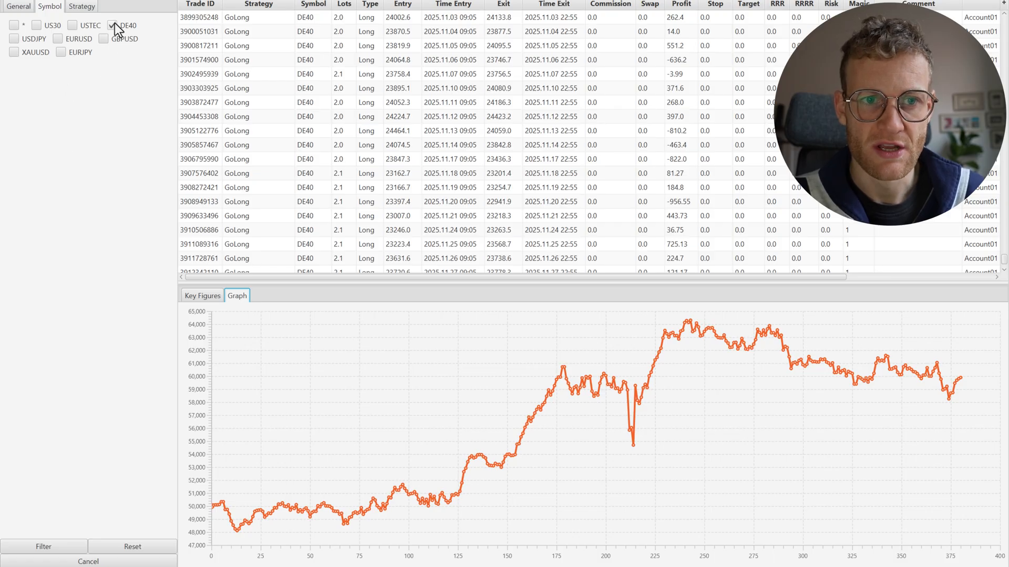
click(13, 27)
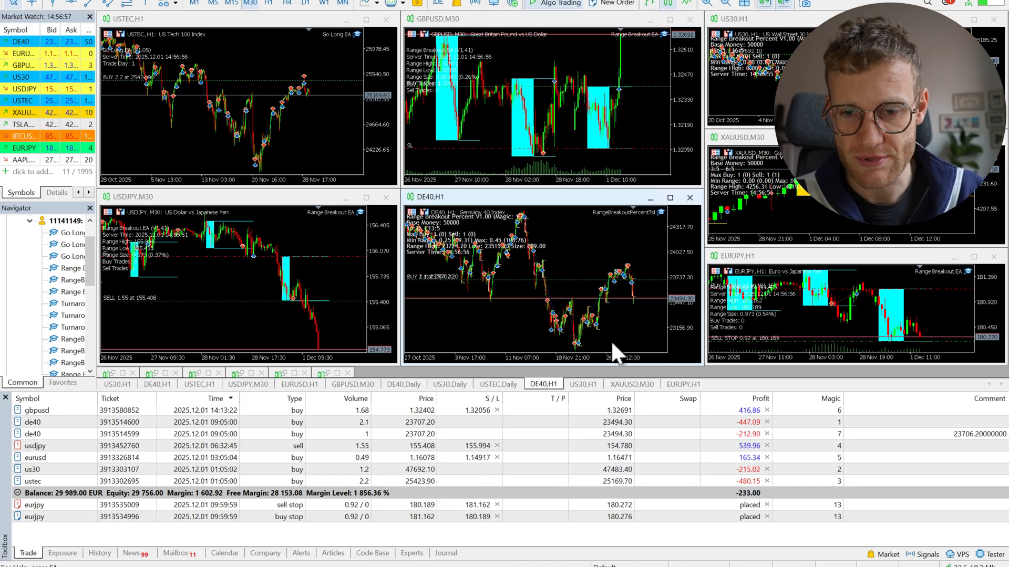
mouse_move(543, 250)
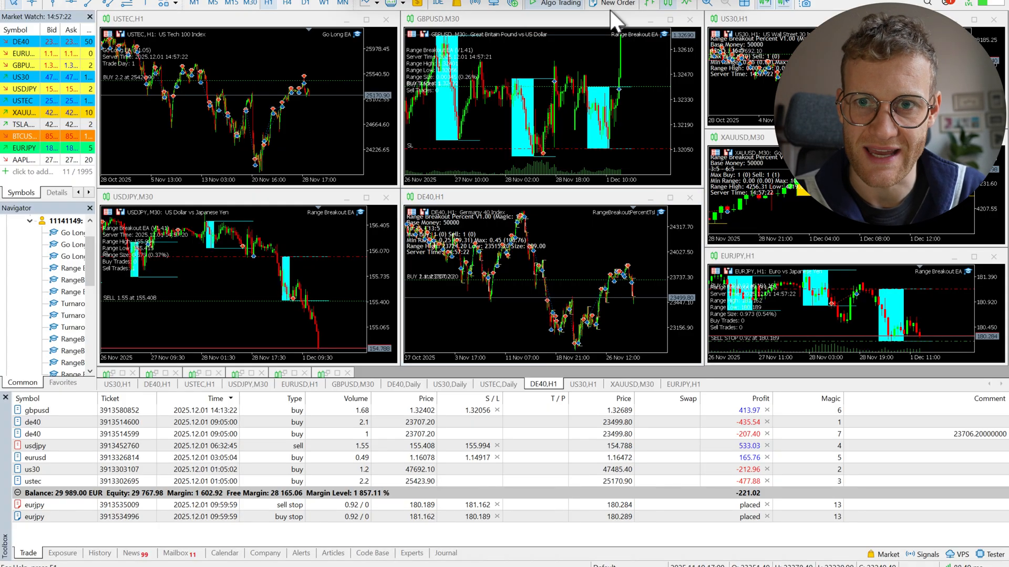
mouse_move(646, 99)
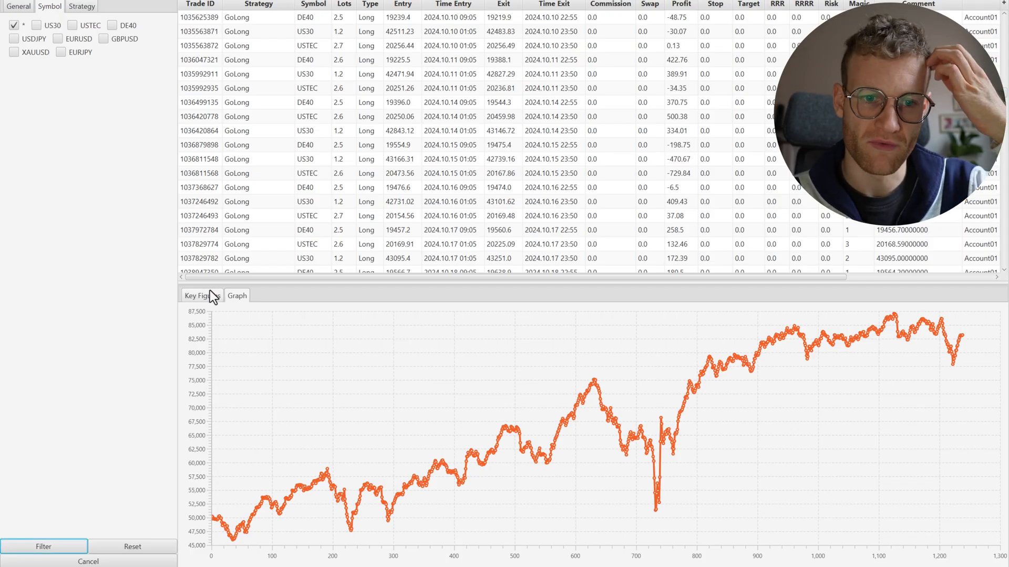
- Check GoLong's overall figures, then view TurnaroundTuesday's US30 equity curve
click(202, 296)
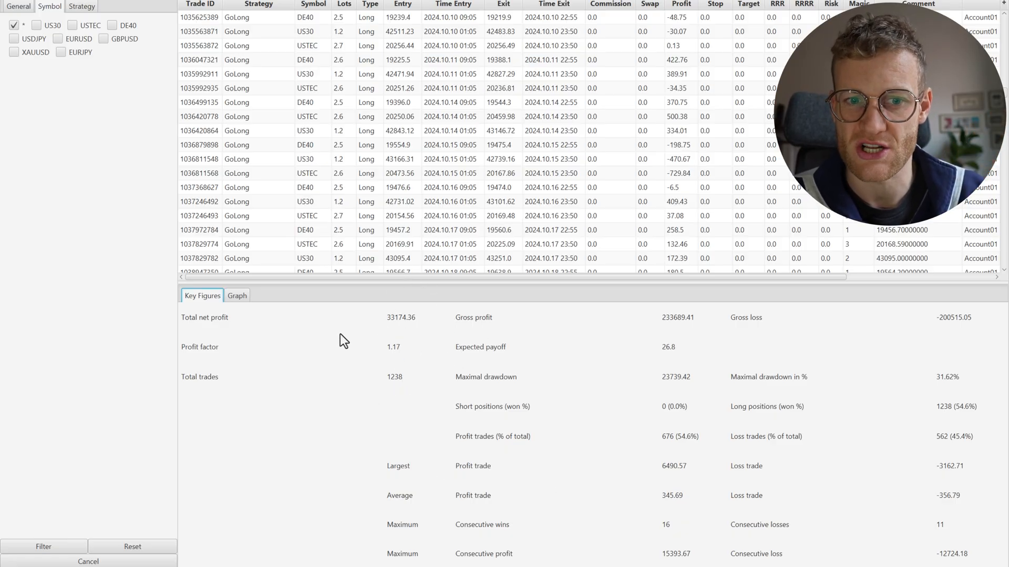
click(237, 296)
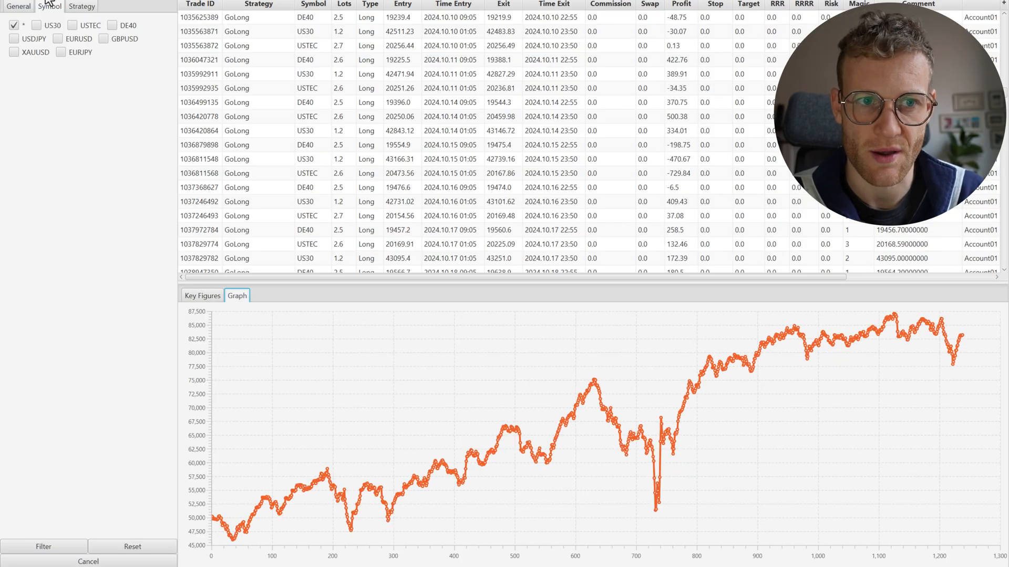
click(85, 6)
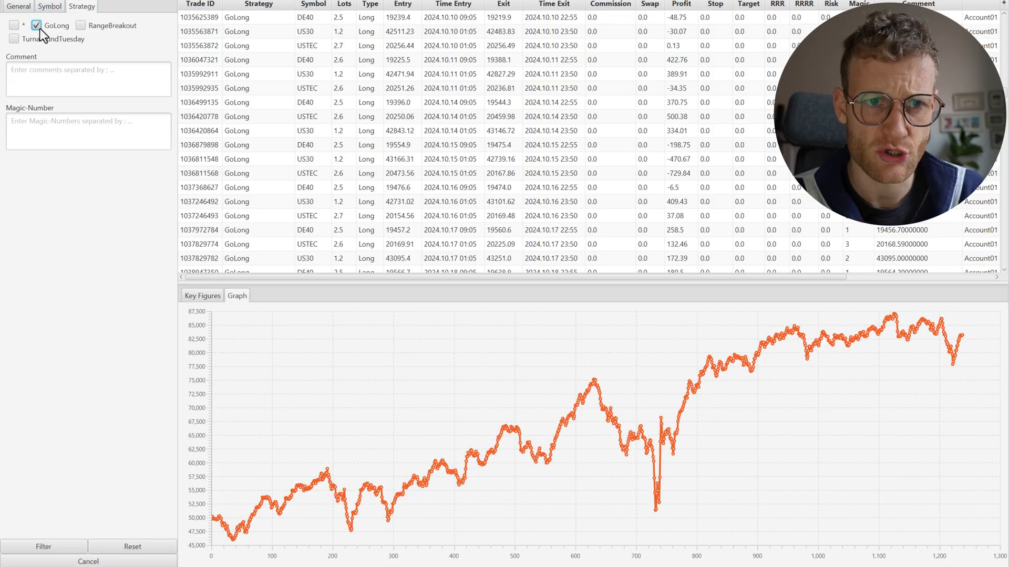
mouse_move(51, 19)
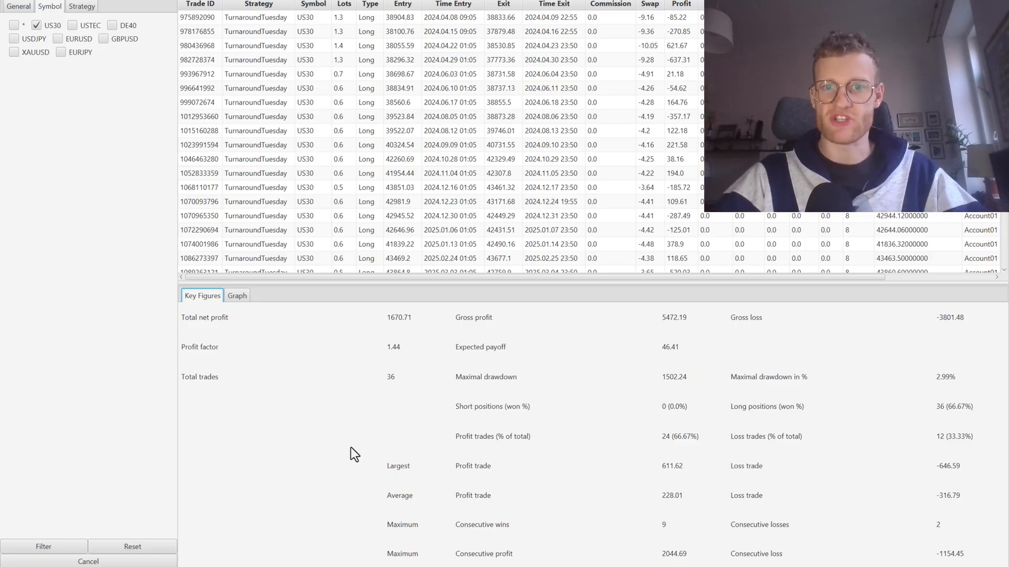
mouse_move(359, 55)
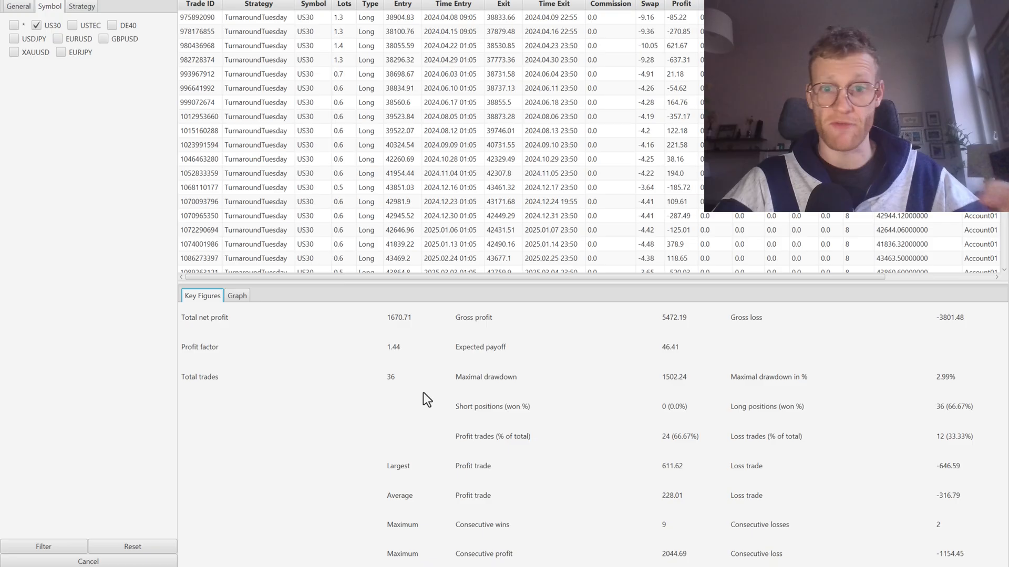
click(237, 296)
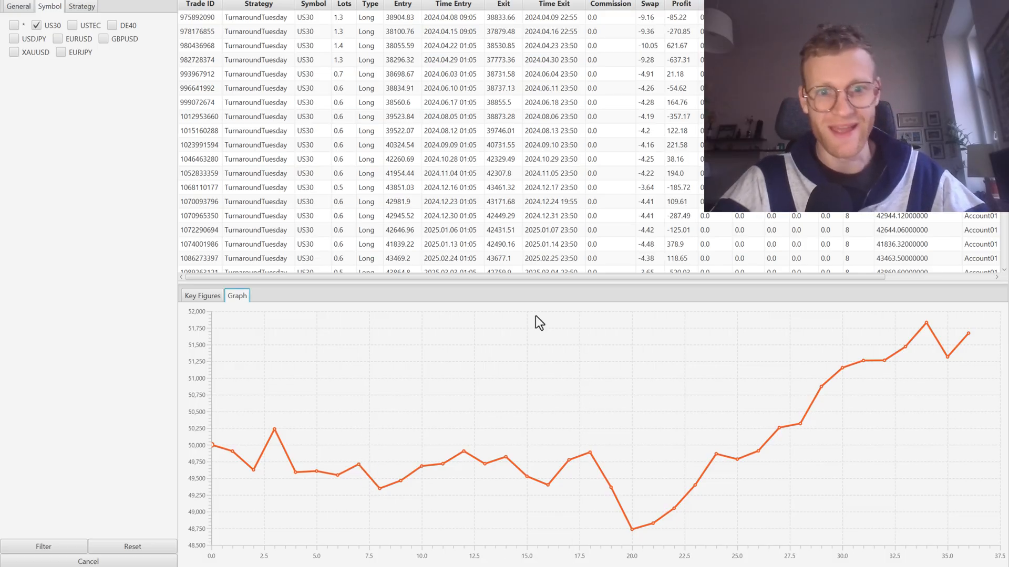
mouse_move(283, 399)
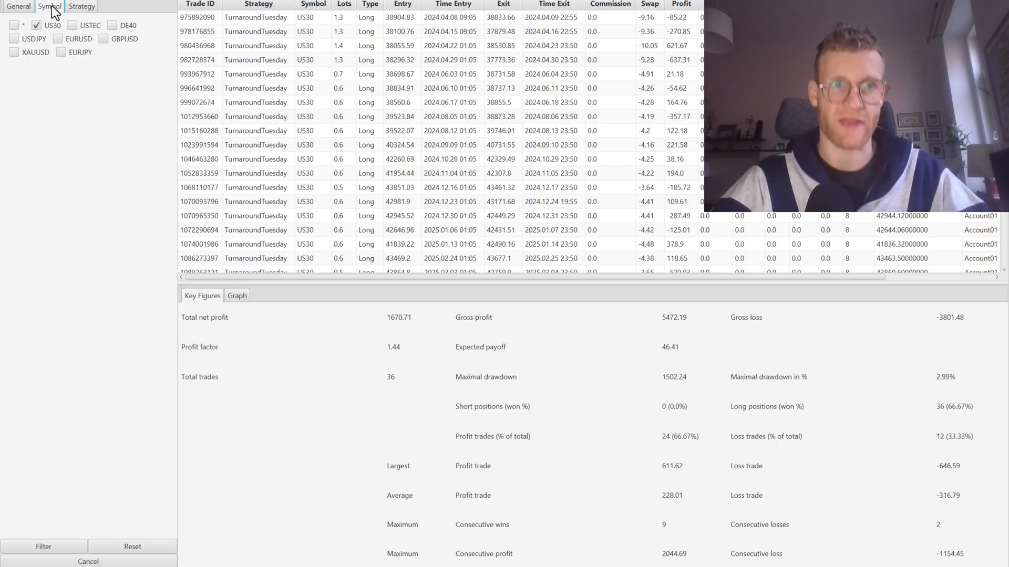
- Review TurnaroundTuesday's USTEC and DE40 equity curves and key figures
click(76, 25)
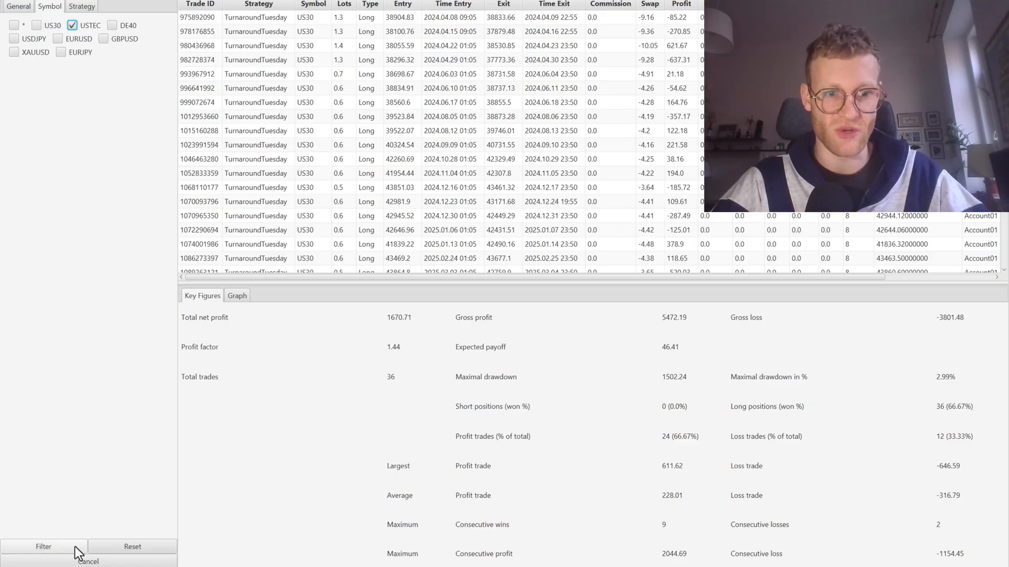
click(237, 296)
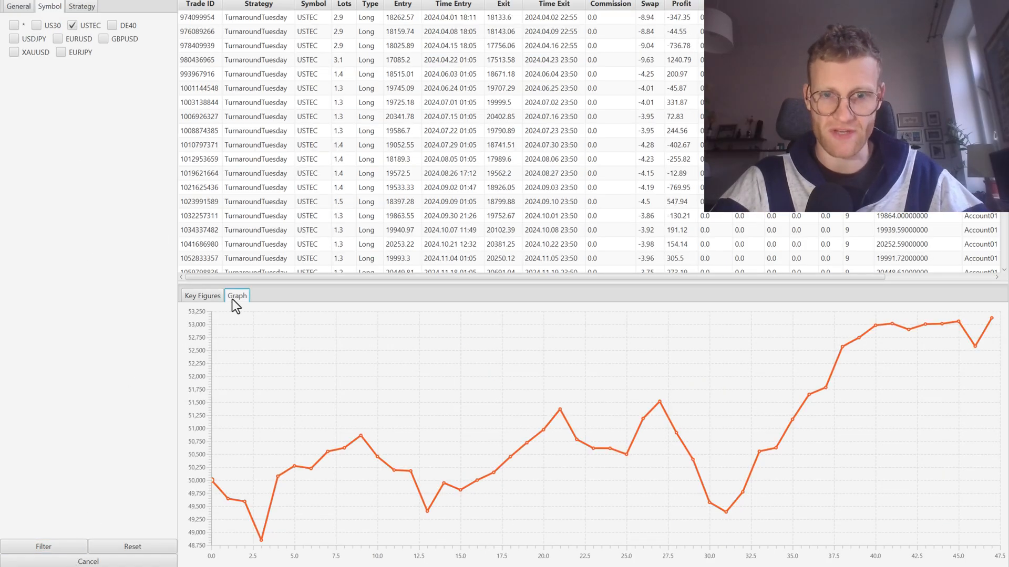
click(202, 296)
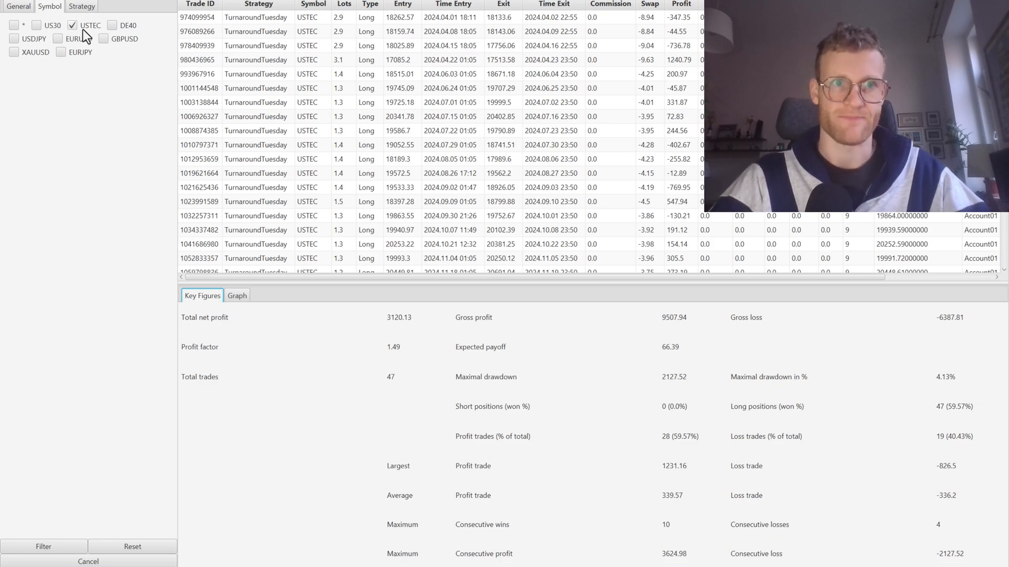
click(110, 25)
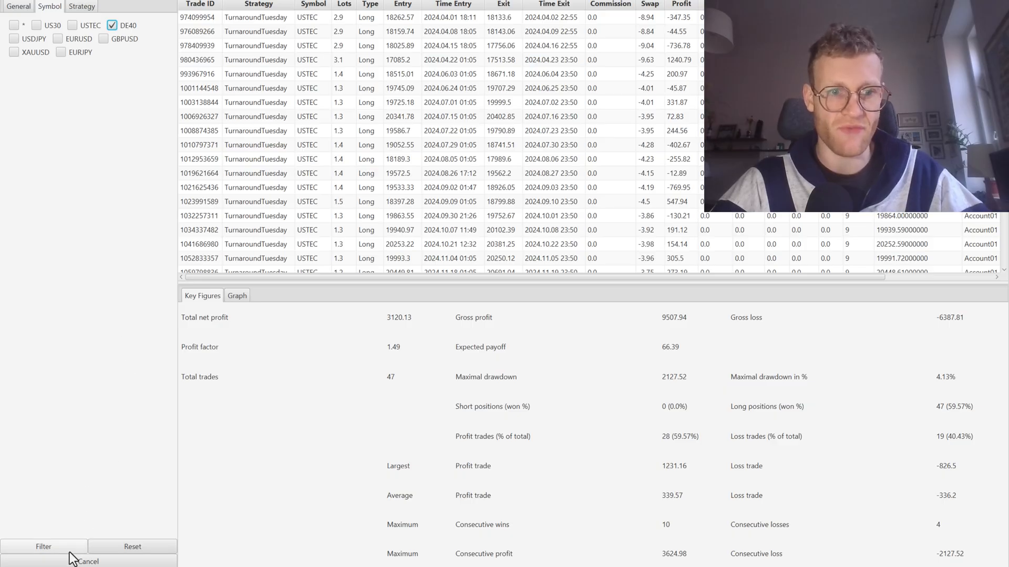
click(237, 295)
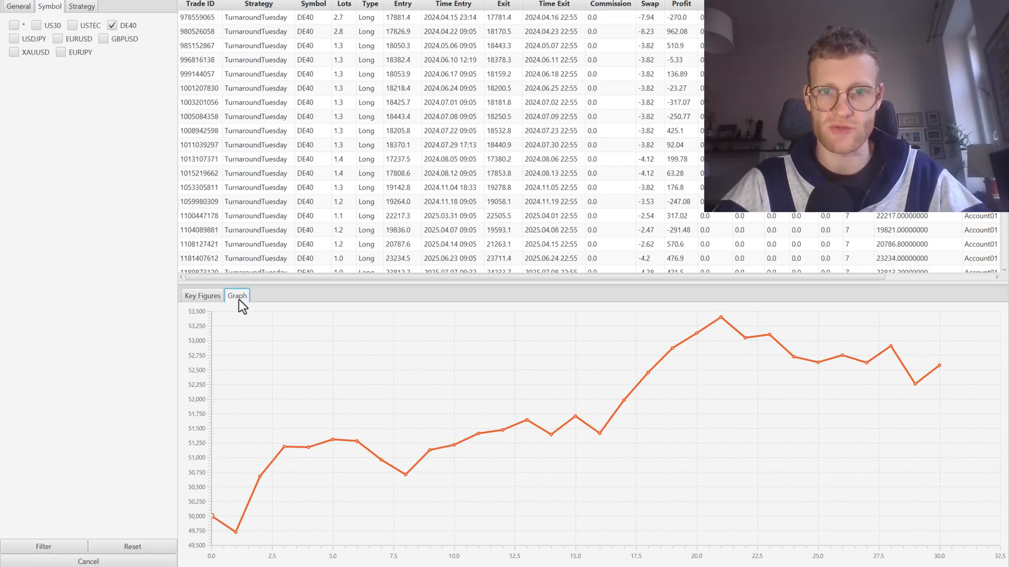
click(202, 296)
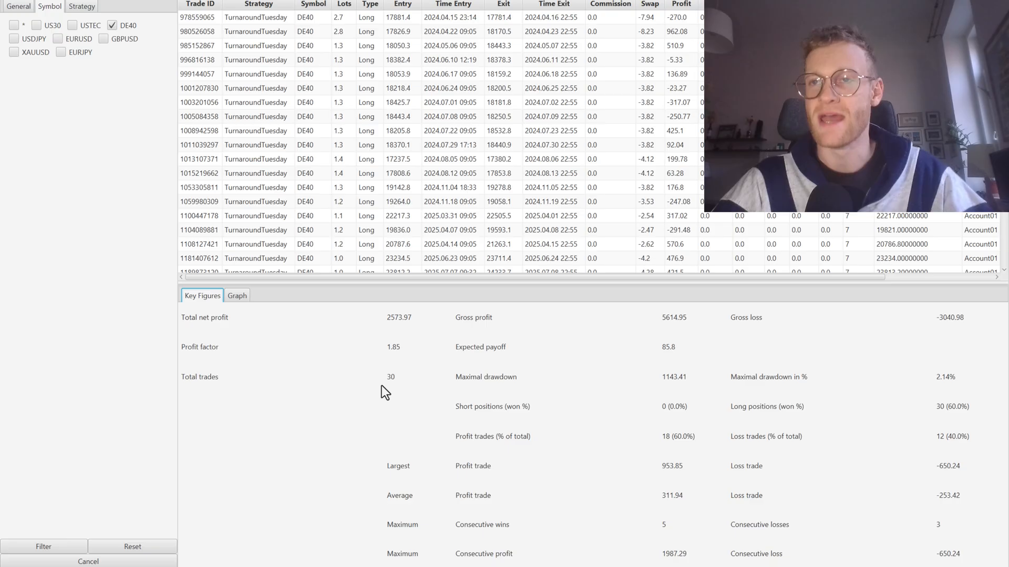
mouse_move(145, 166)
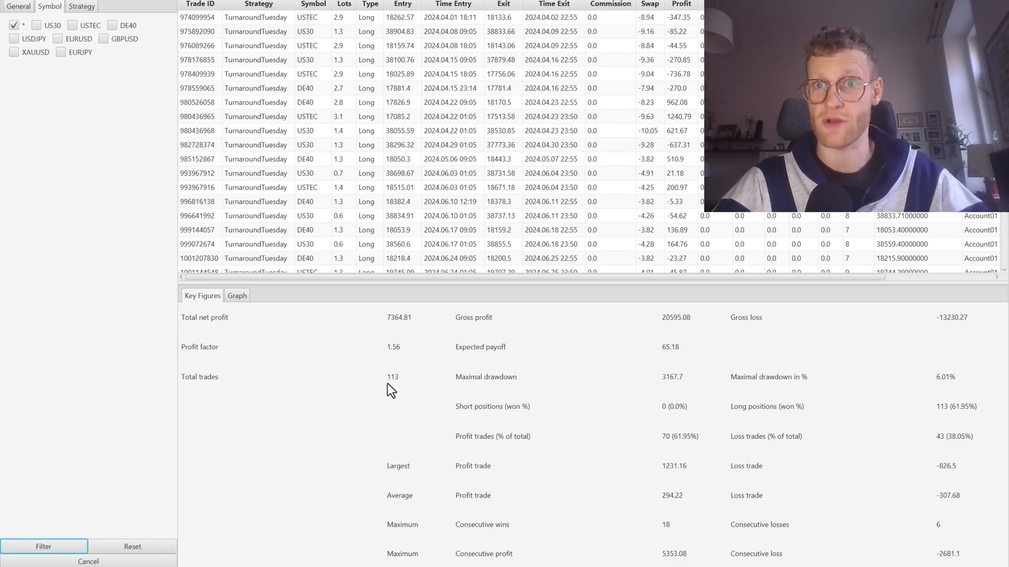
mouse_move(255, 312)
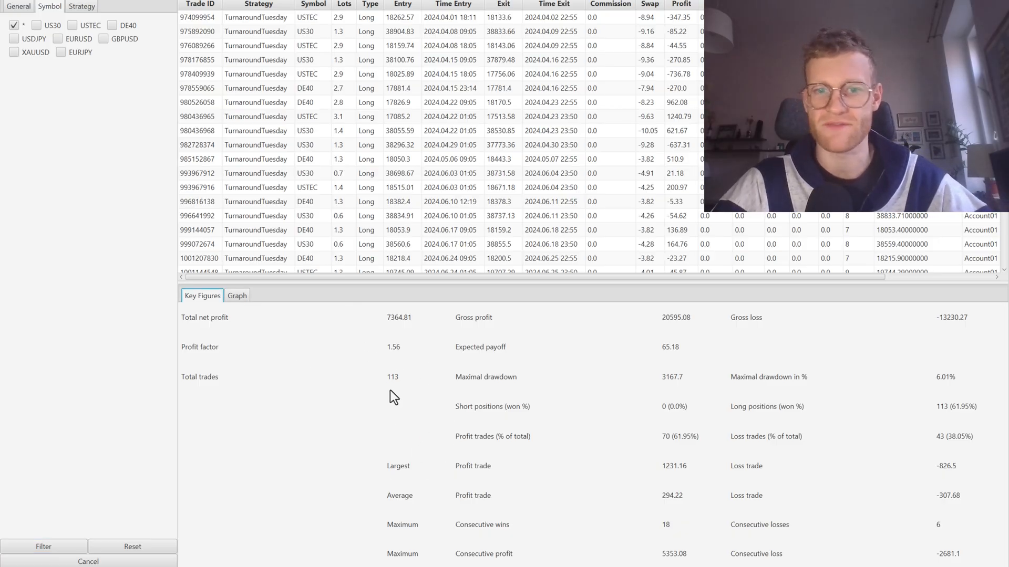
- Show TurnaroundTuesday's combined curve and figures: 113 trades, 7,364.81 net profit
click(237, 296)
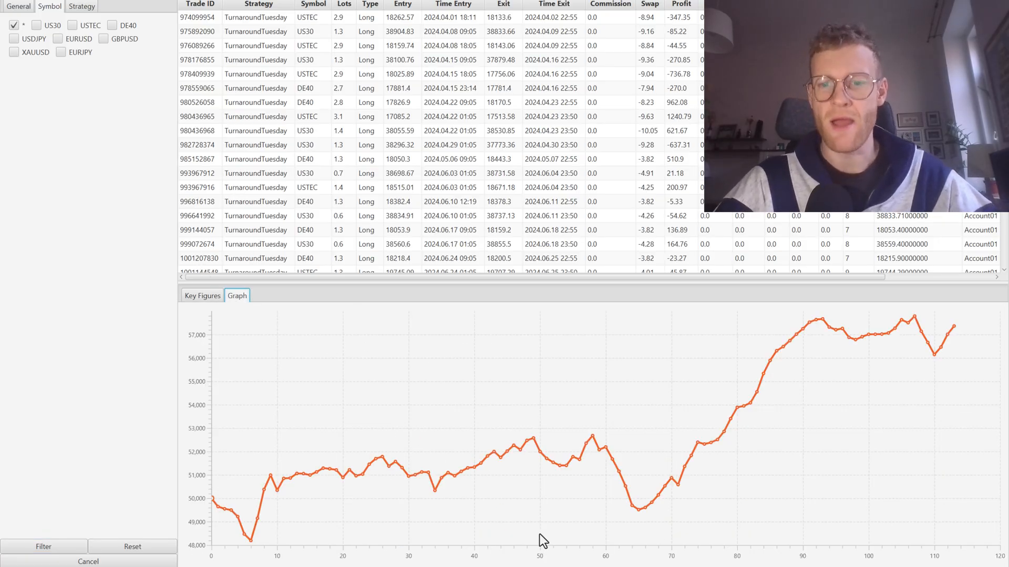
click(202, 296)
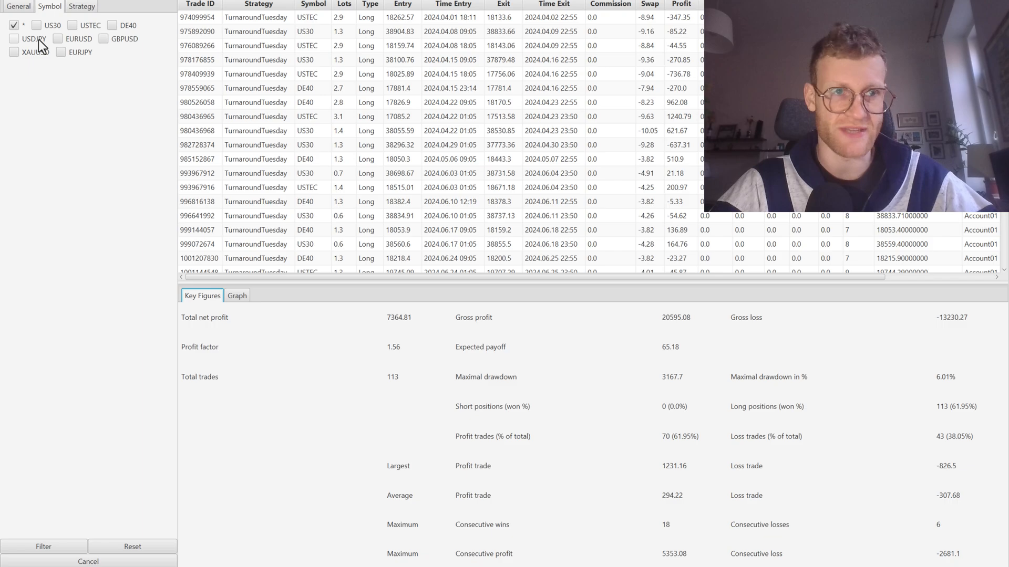
click(82, 6)
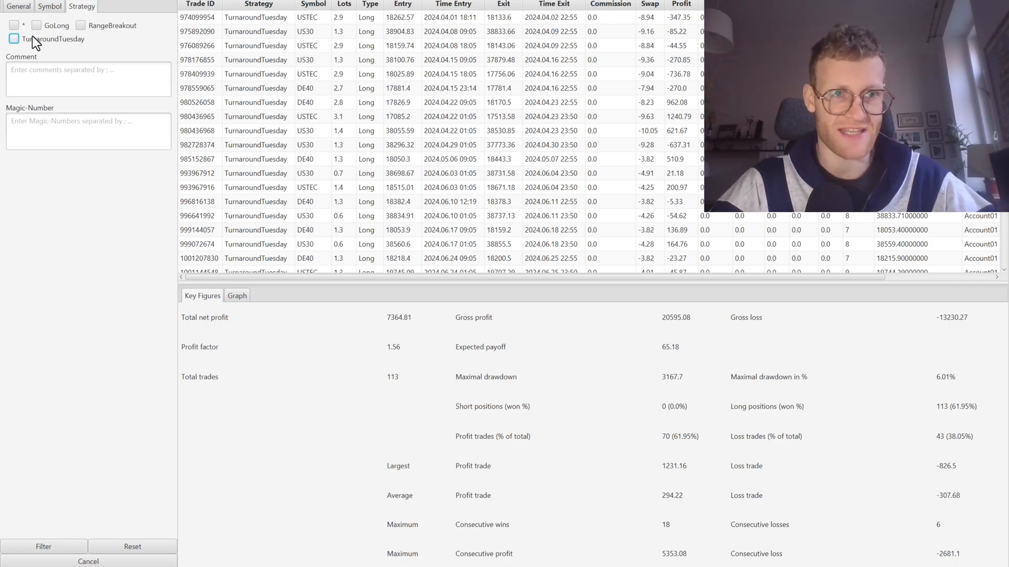
- Filter to RangeBreakout on US30 and view its curve: 138 trades, 285.45 net profit
click(57, 6)
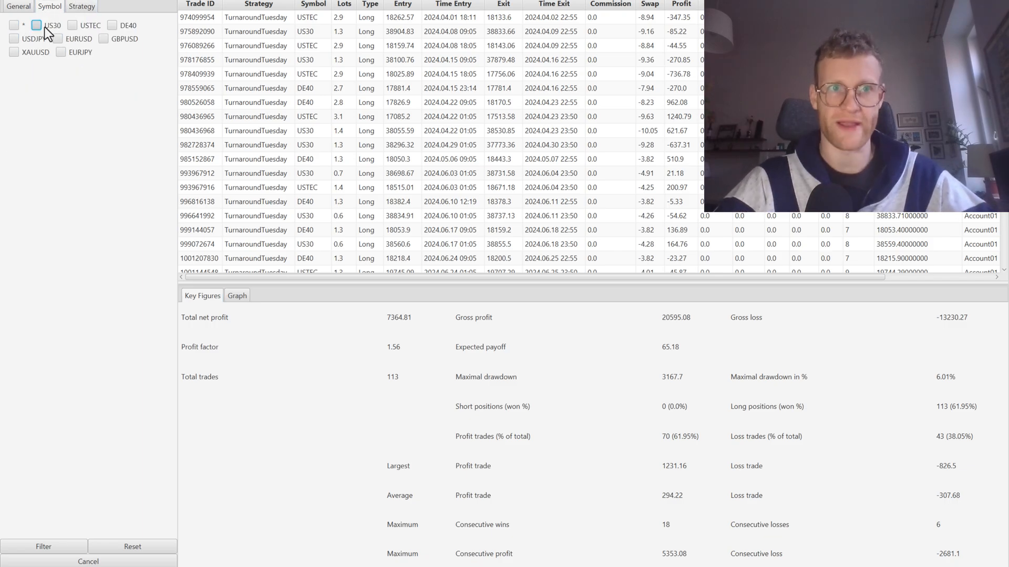
click(39, 27)
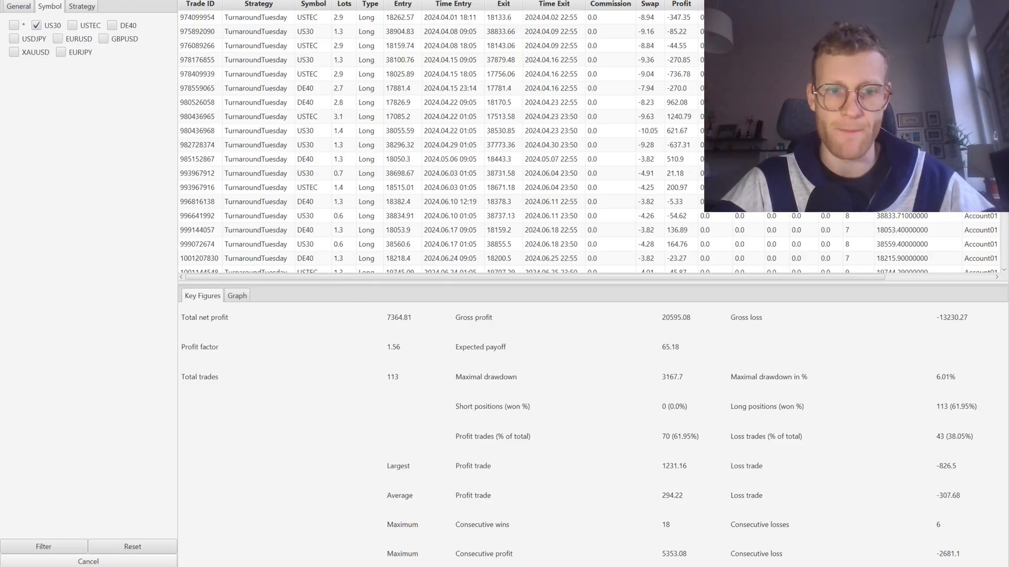
click(45, 545)
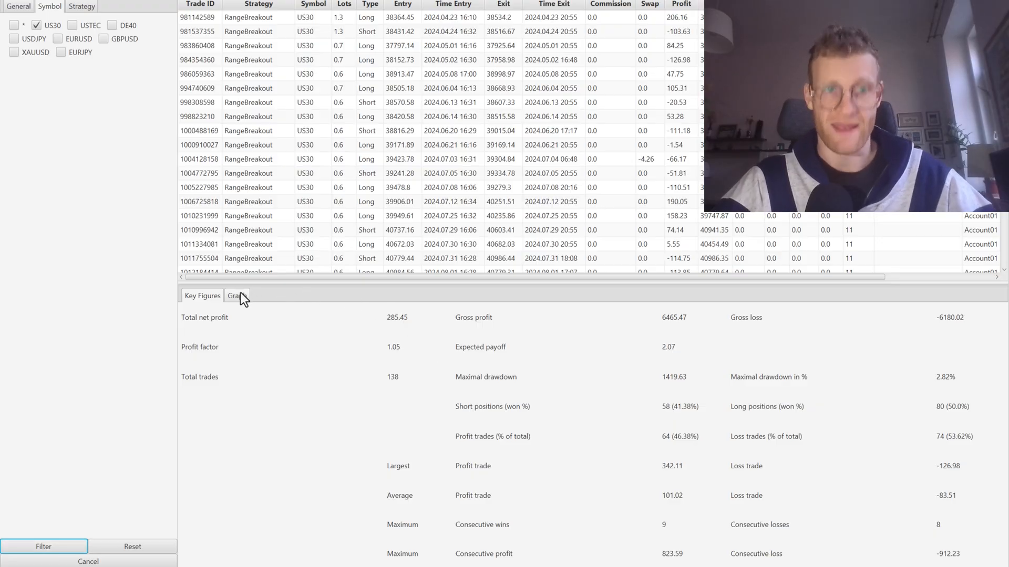
mouse_move(259, 312)
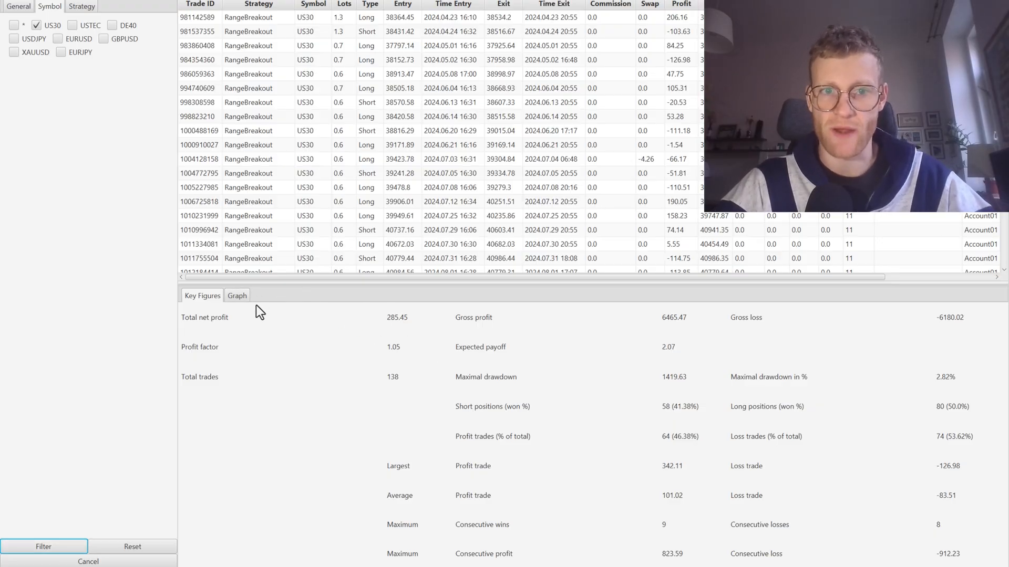
click(237, 295)
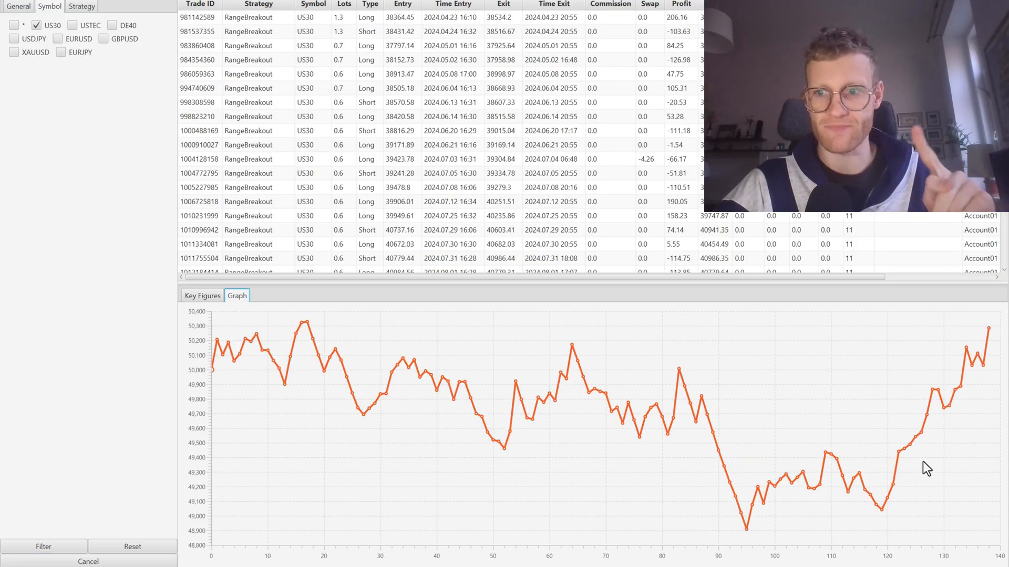
mouse_move(748, 538)
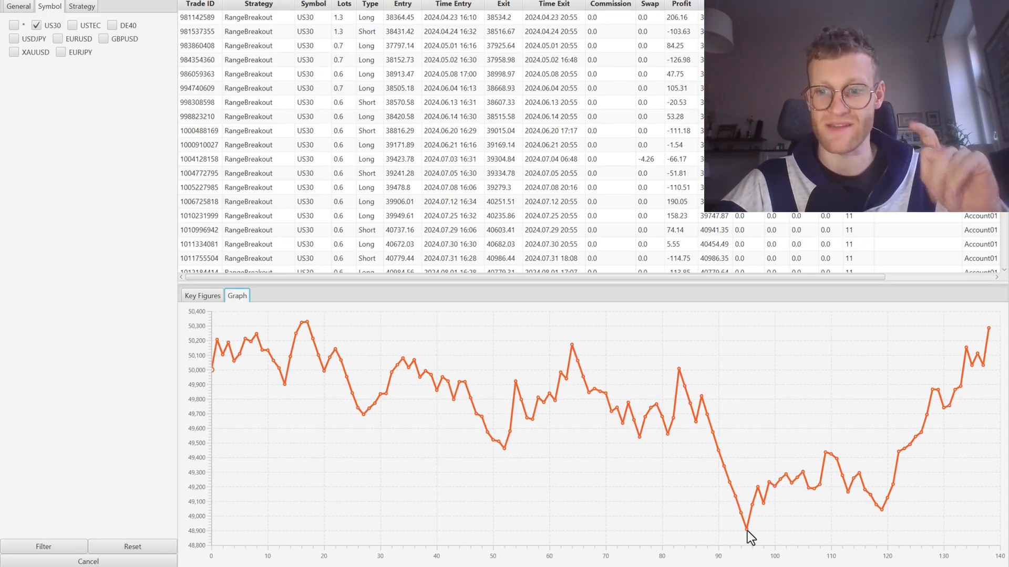
mouse_move(745, 531)
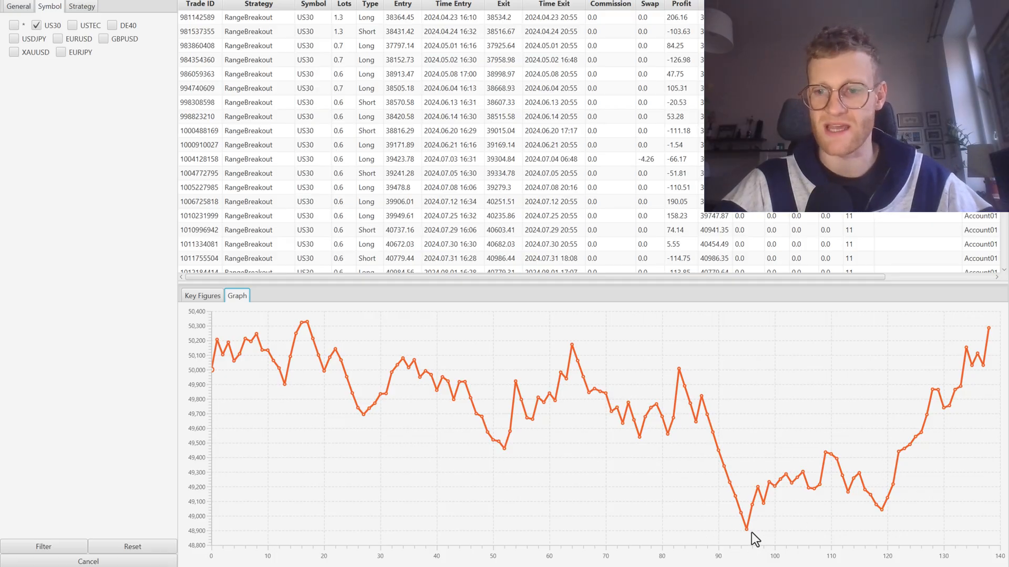
mouse_move(735, 480)
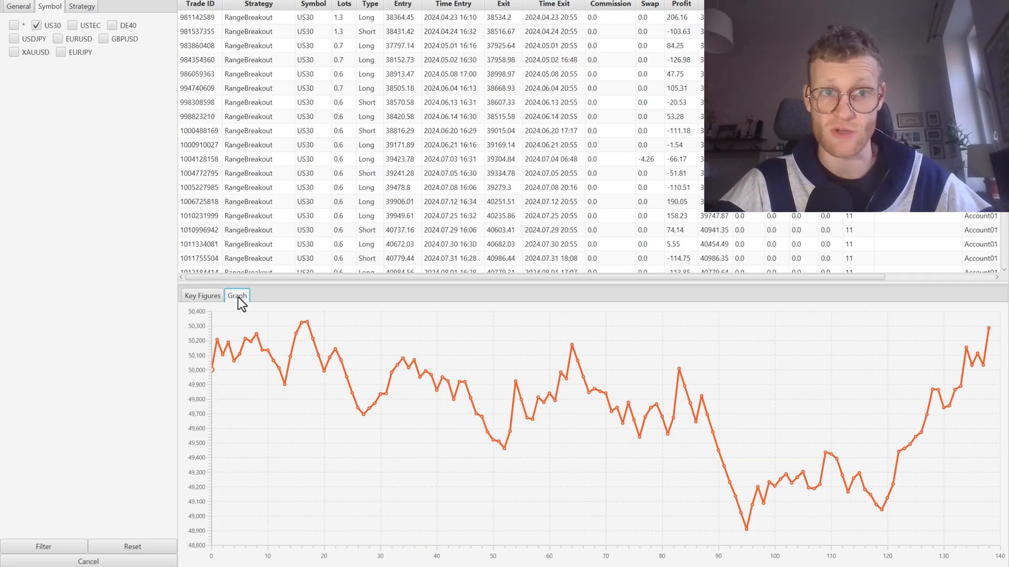
click(39, 27)
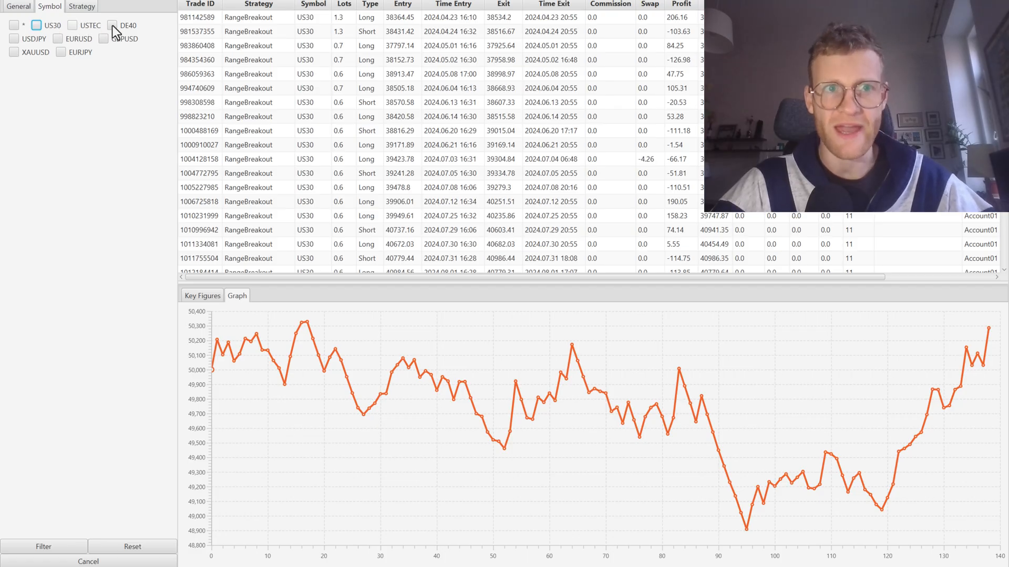
- Review RangeBreakout's DE40 key figures and equity curve
click(111, 27)
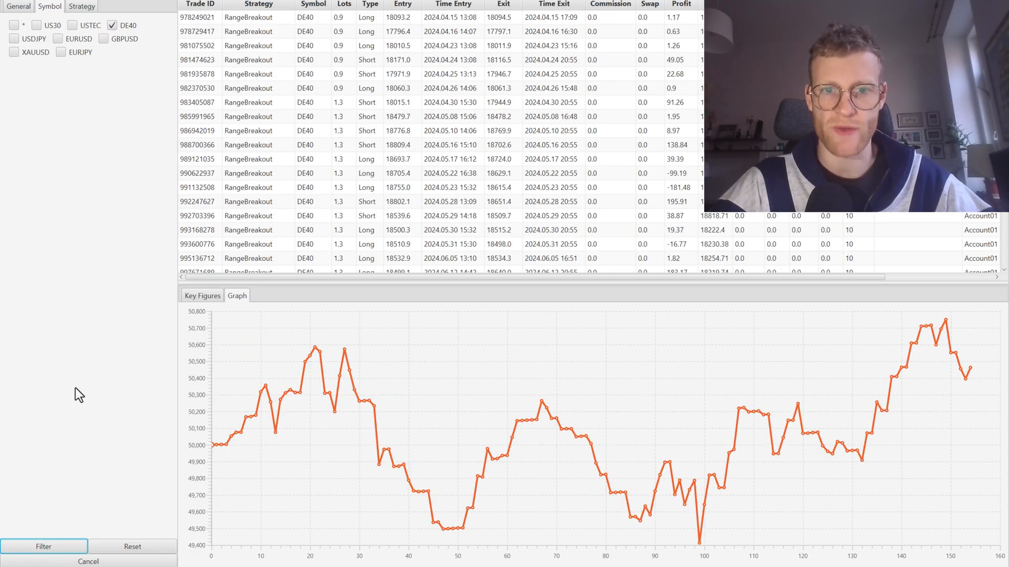
click(203, 295)
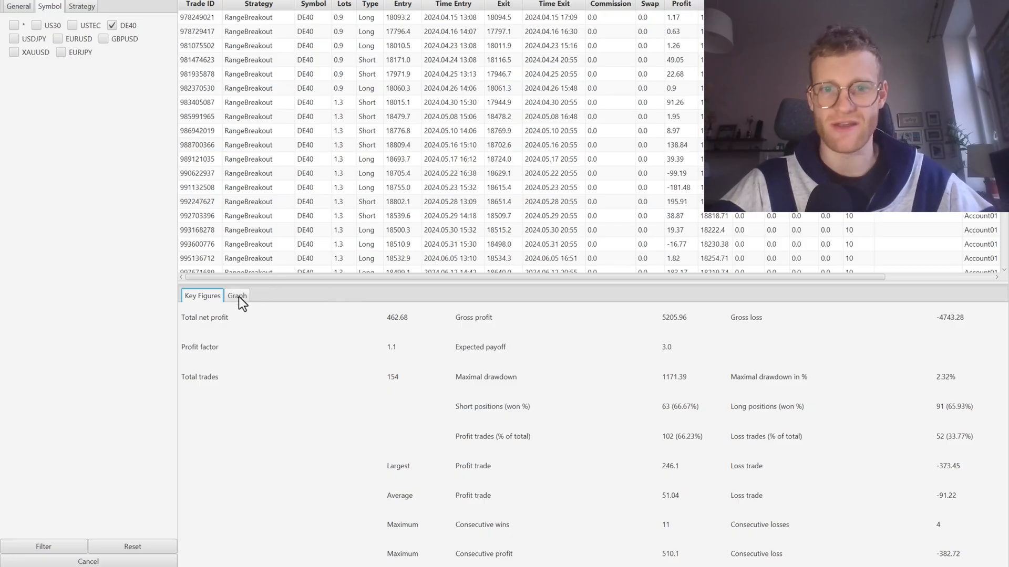
click(237, 296)
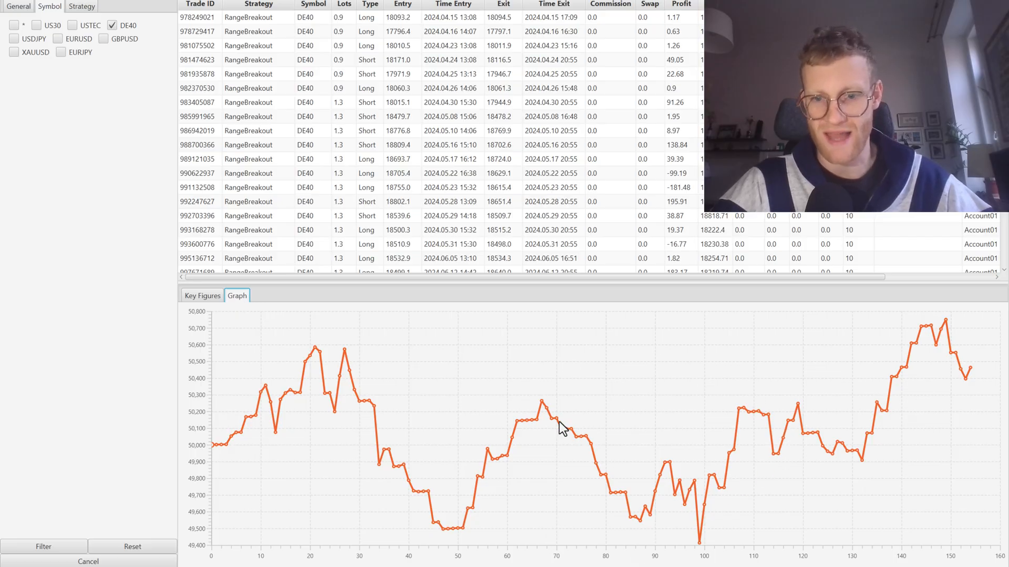
- Review RangeBreakout's USDJPY key figures and equity curve
click(14, 38)
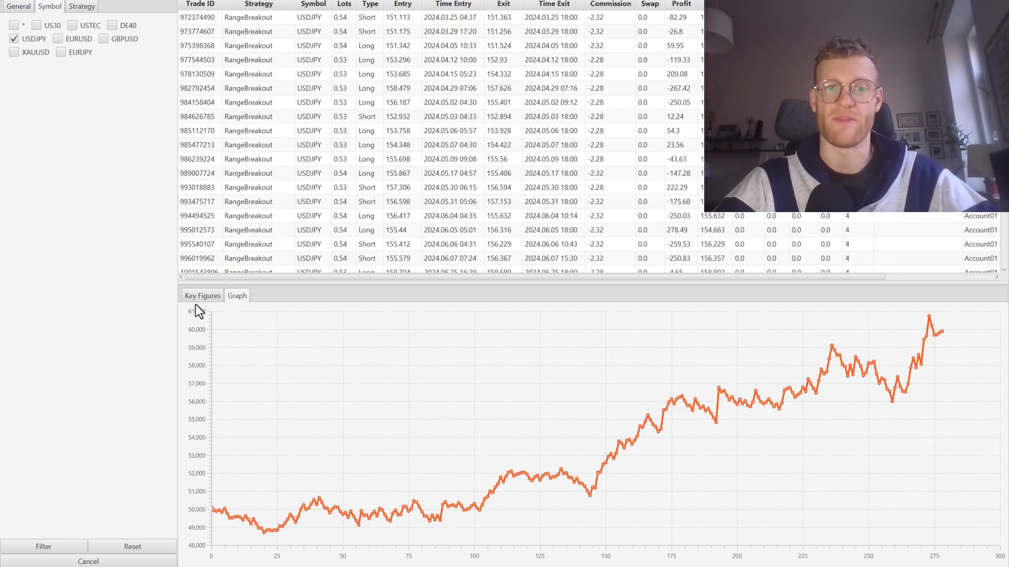
click(202, 295)
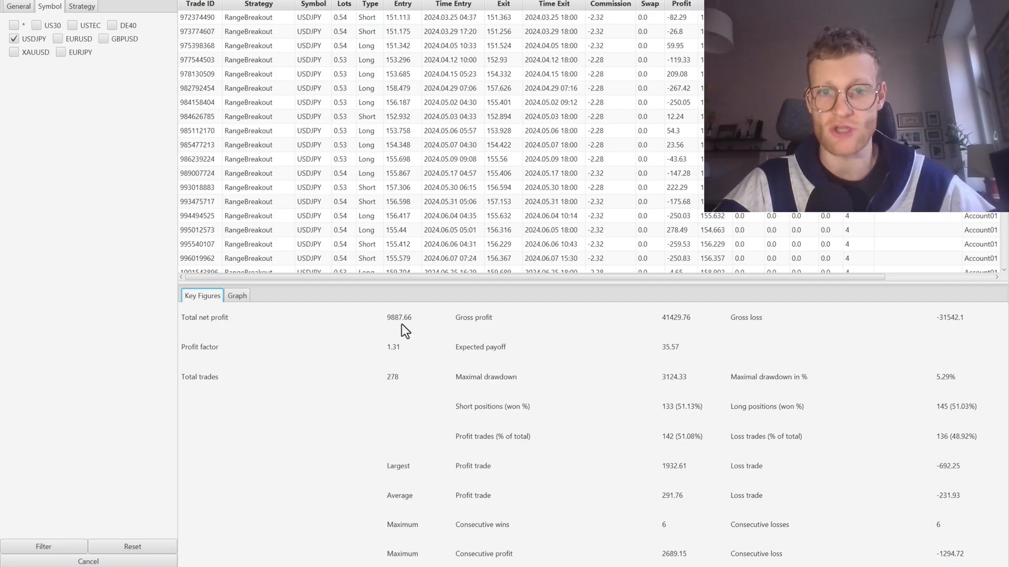
click(237, 295)
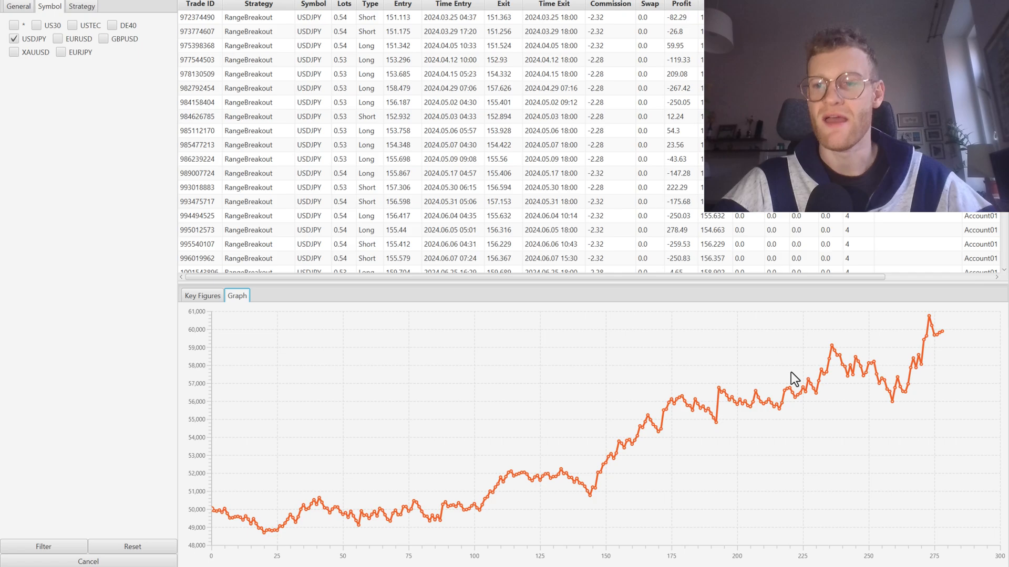
mouse_move(897, 400)
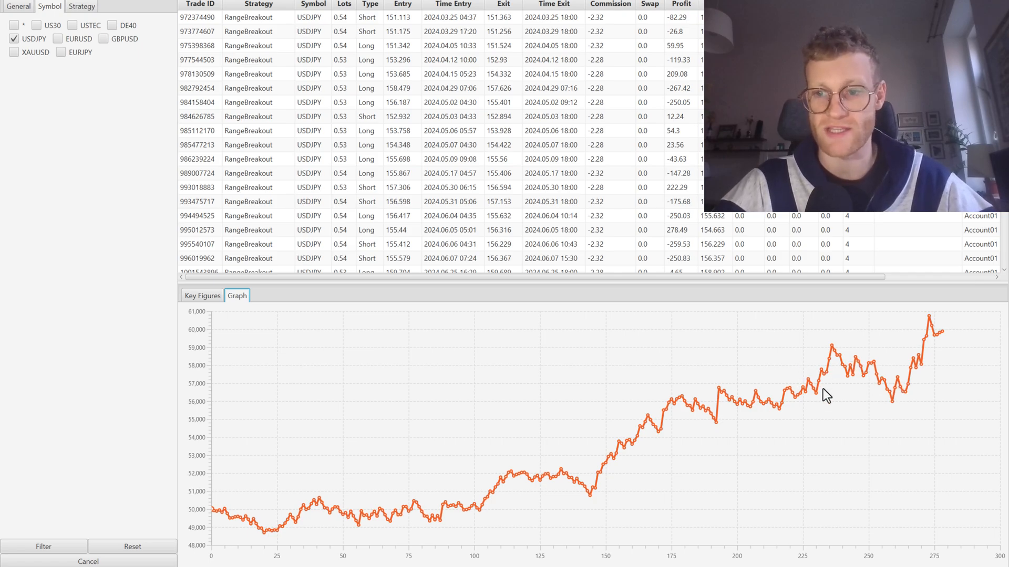
mouse_move(809, 419)
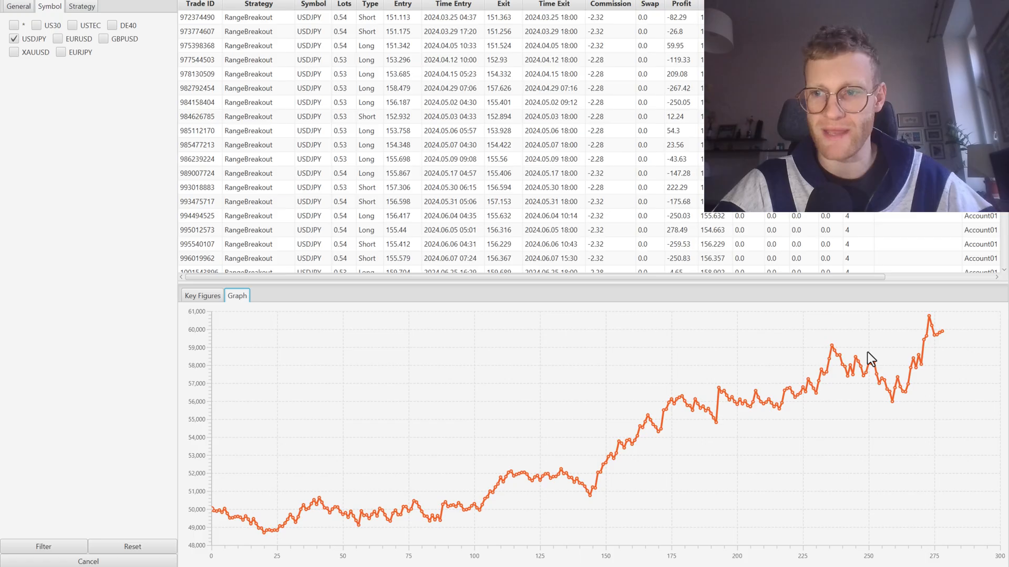
mouse_move(664, 434)
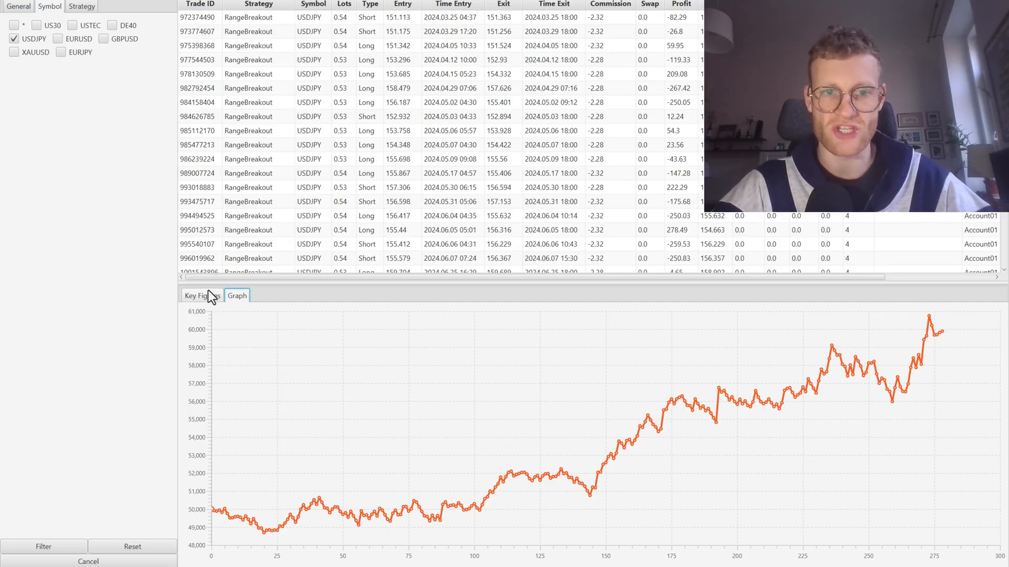
click(201, 296)
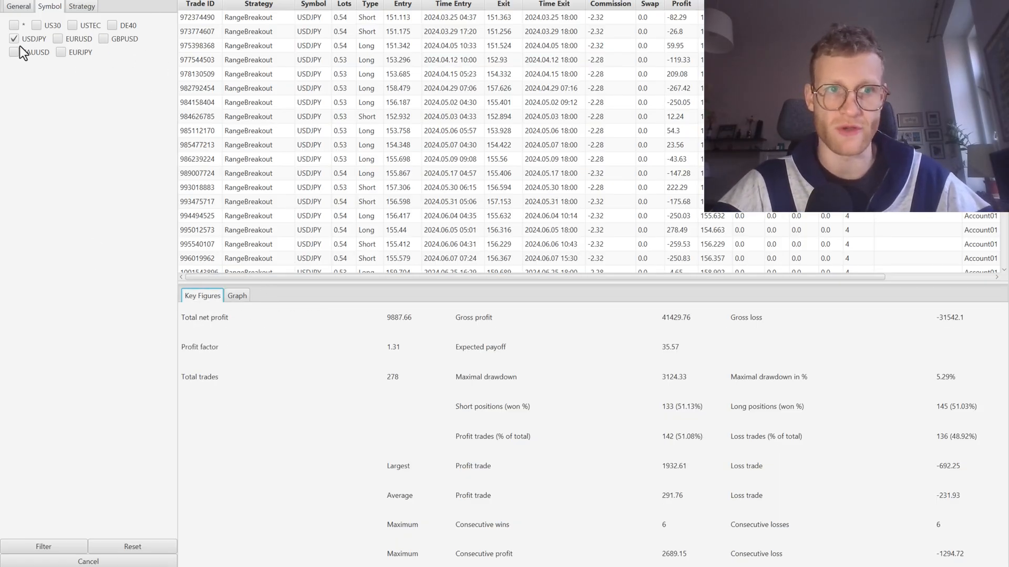
- Review EURUSD and GBPUSD results, GBPUSD showing 339 trades and -6,758.41 net profit
click(61, 39)
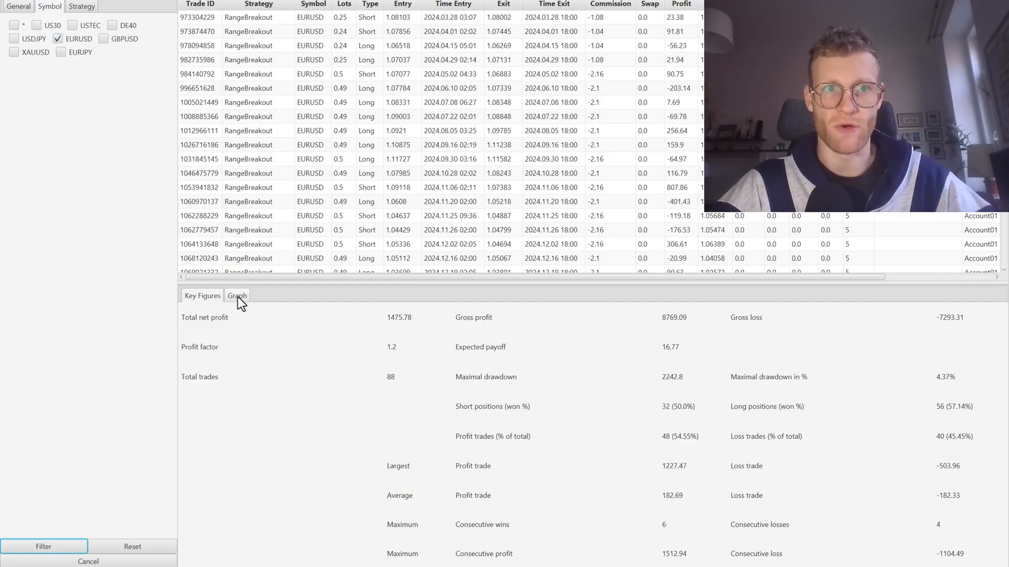
click(237, 296)
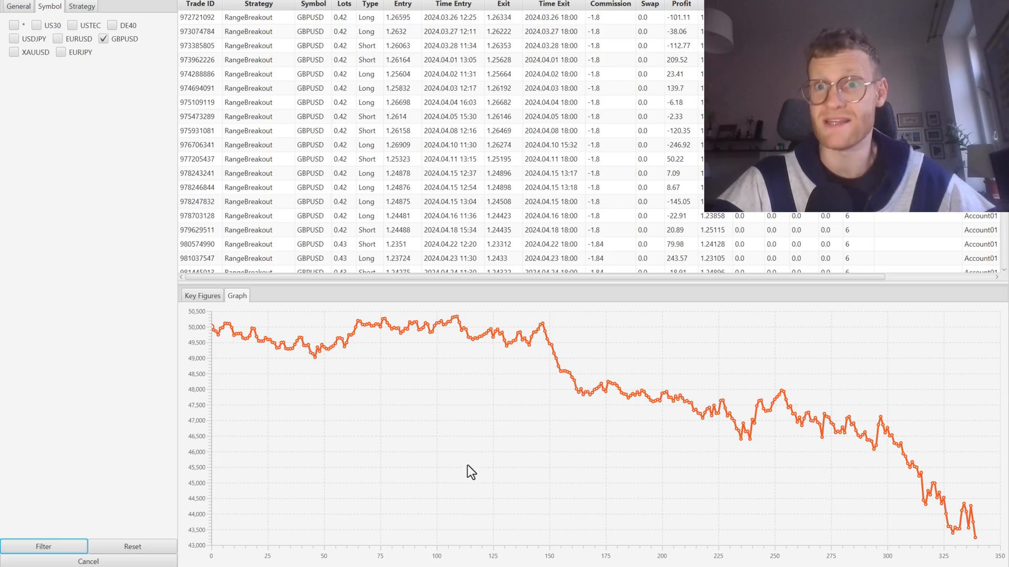
click(202, 296)
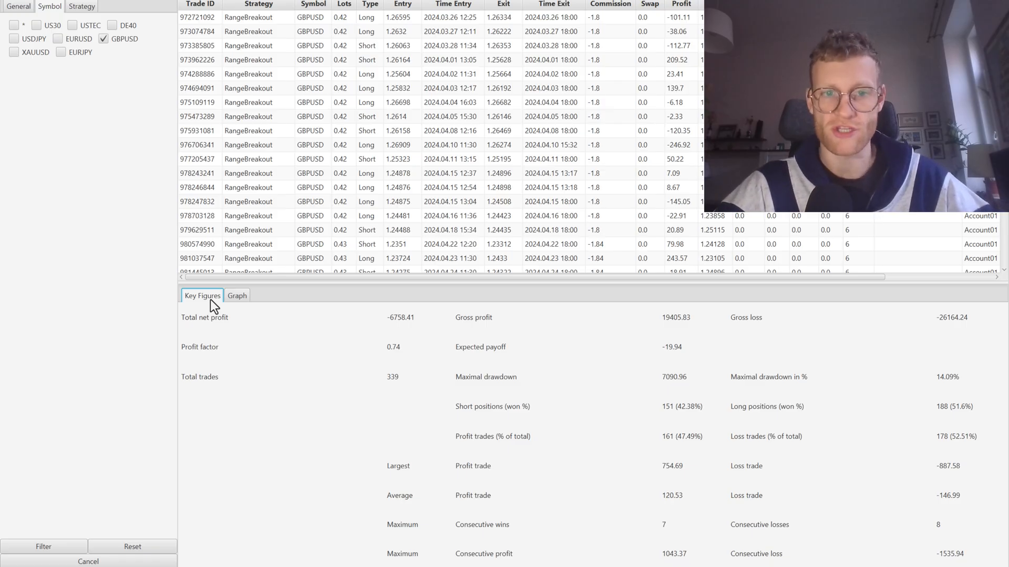
click(237, 296)
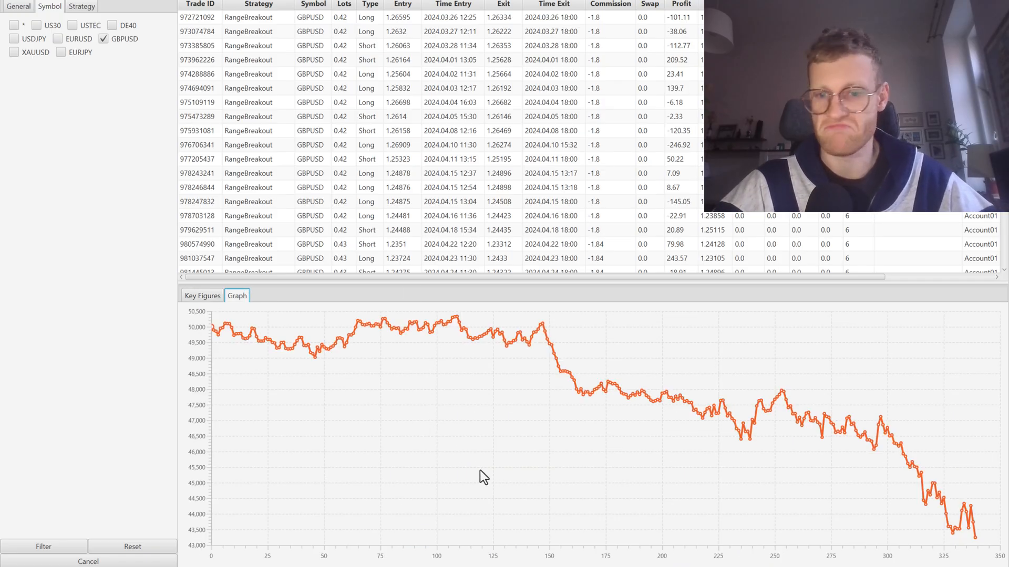
mouse_move(573, 514)
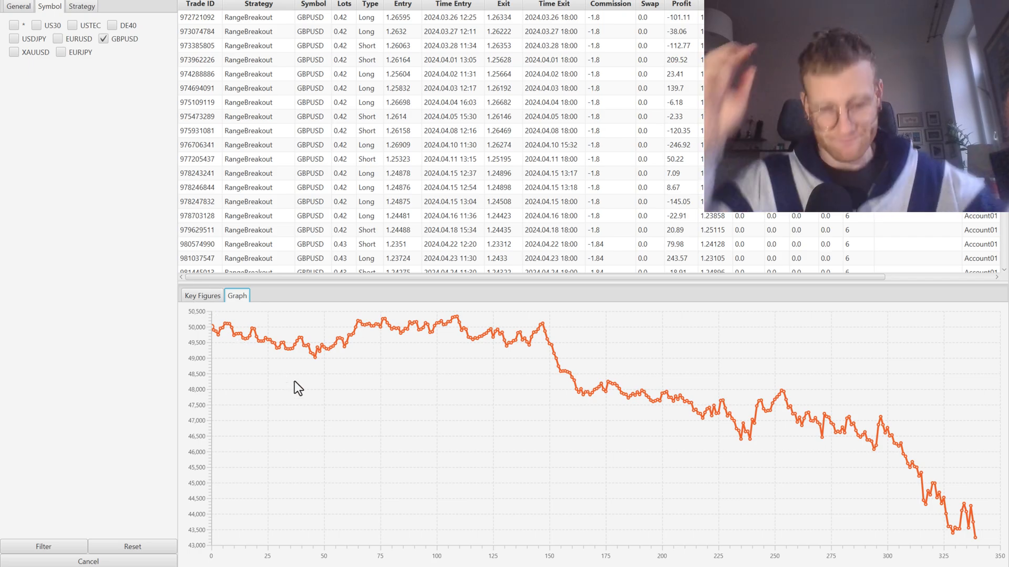
click(202, 295)
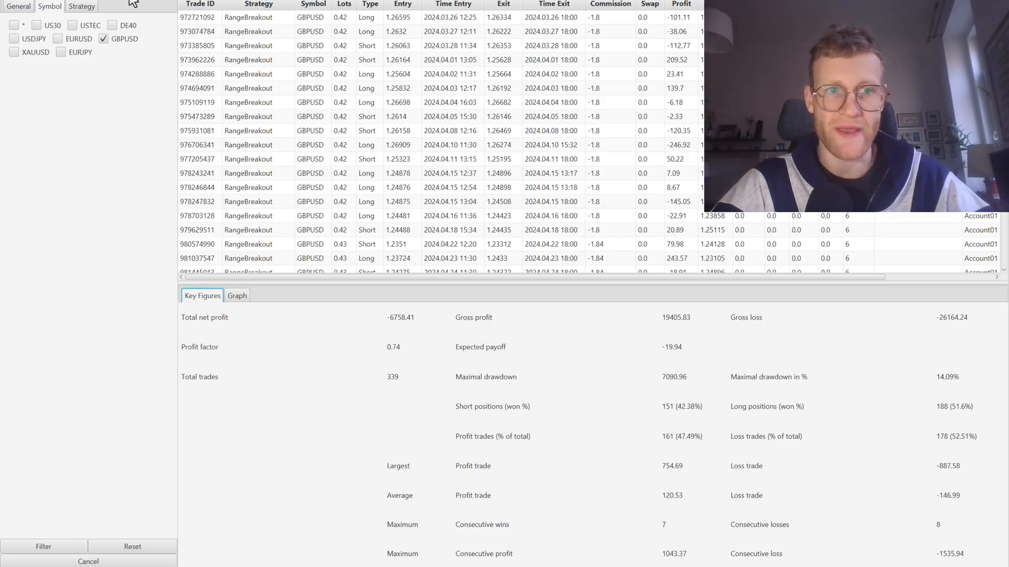
click(14, 51)
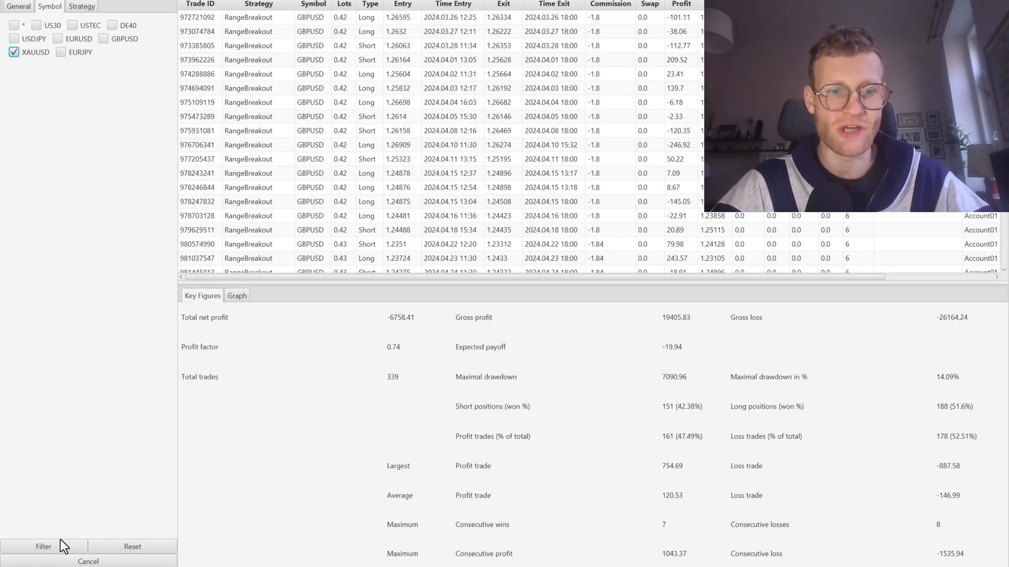
- Review the XAUUSD key figures, then the EURJPY equity curve and key figures
click(237, 295)
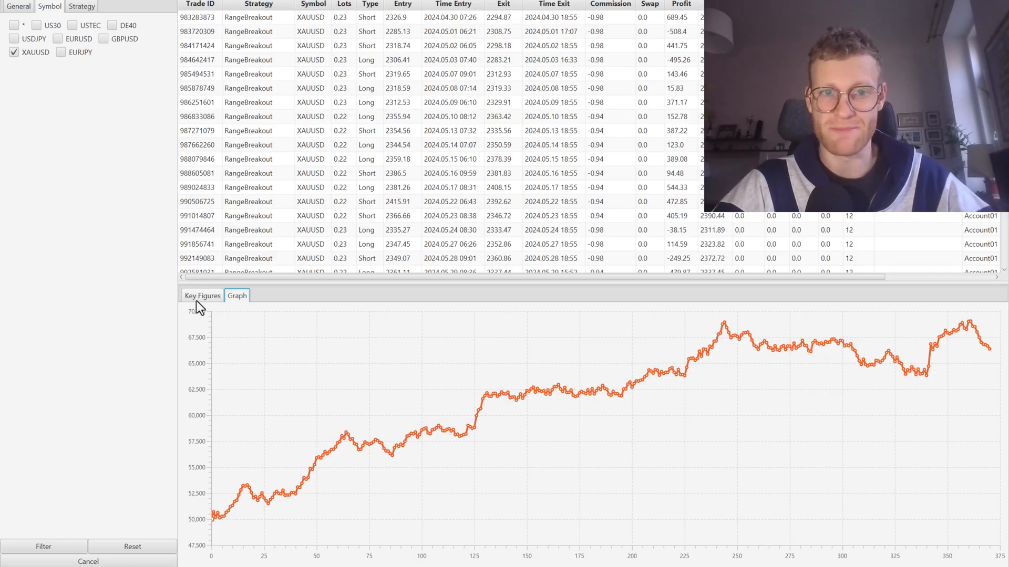
click(202, 295)
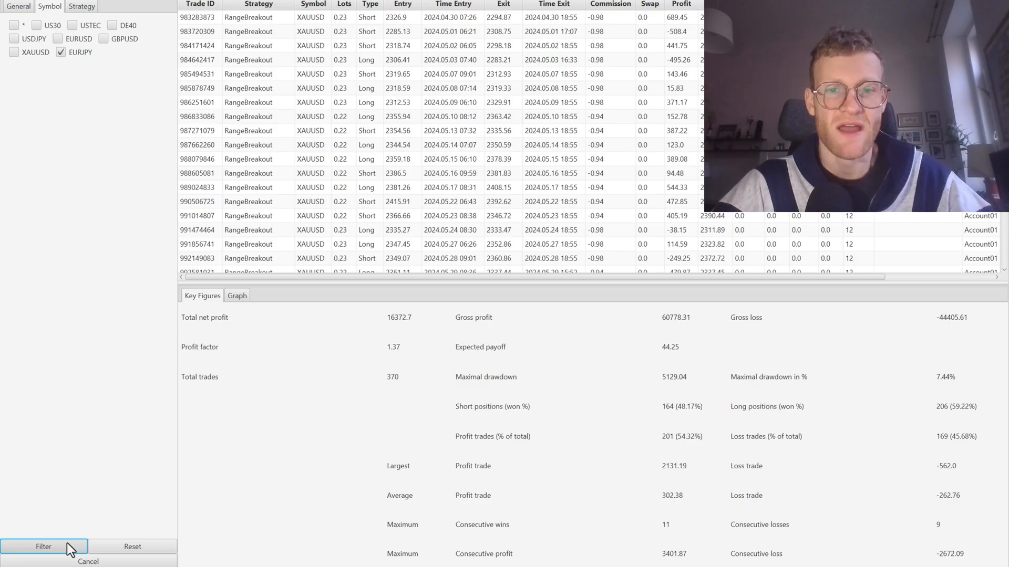
click(45, 546)
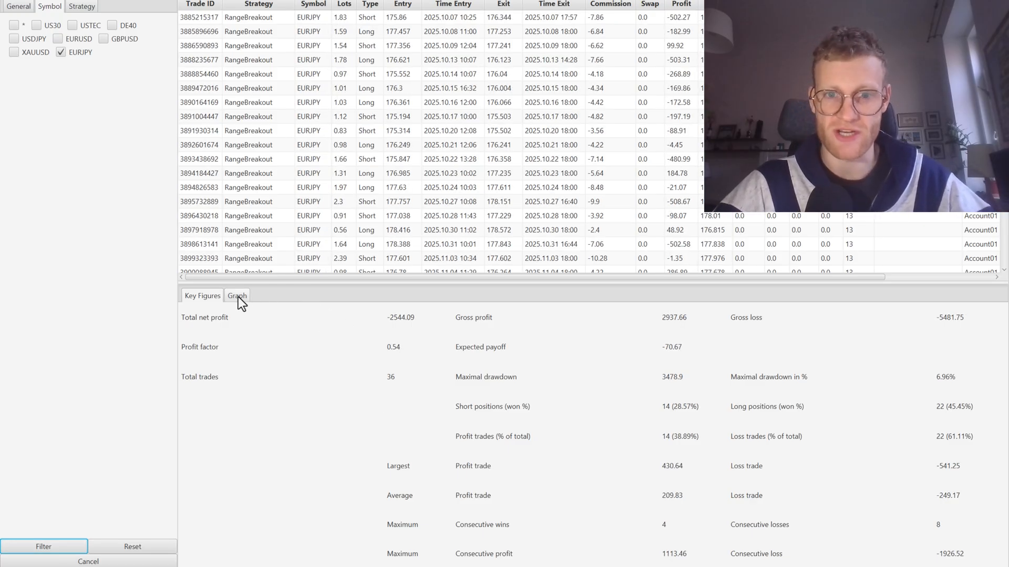
click(237, 296)
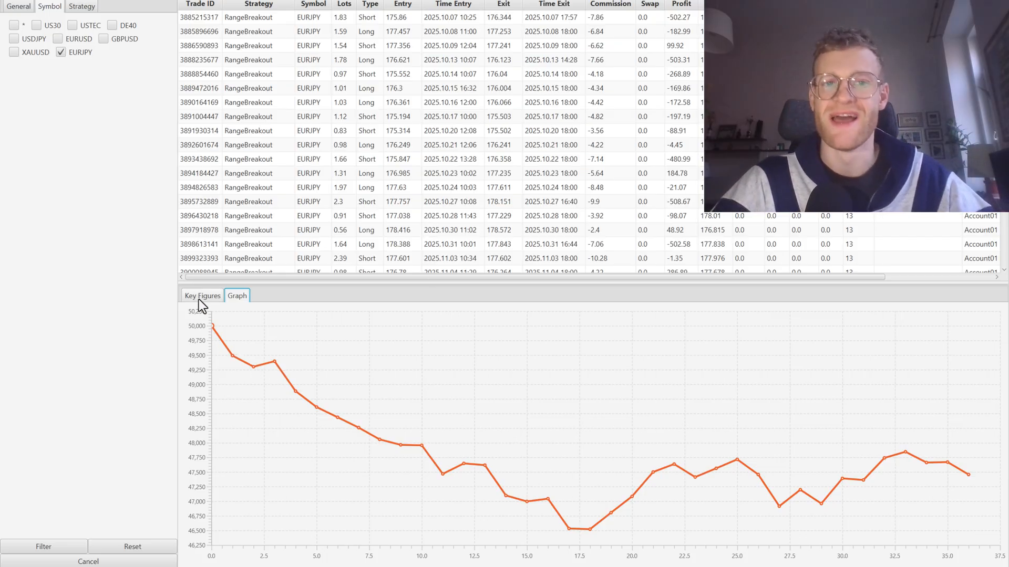
click(202, 295)
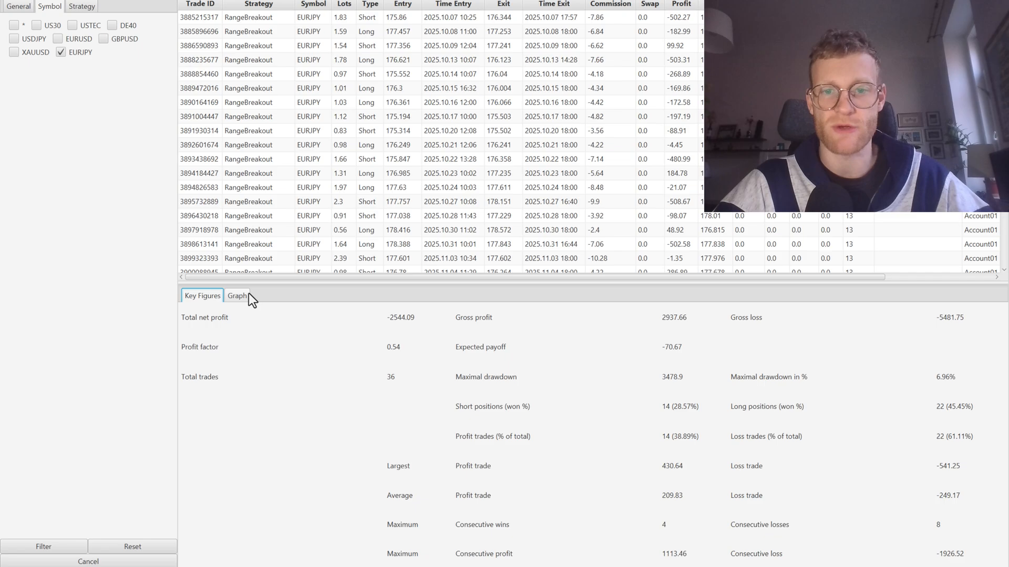
click(237, 296)
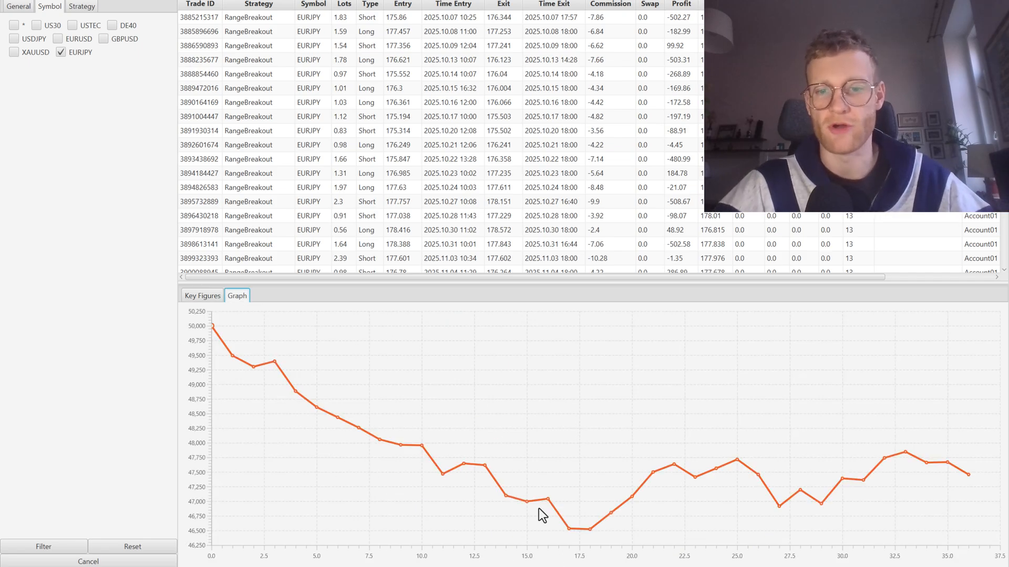
mouse_move(471, 496)
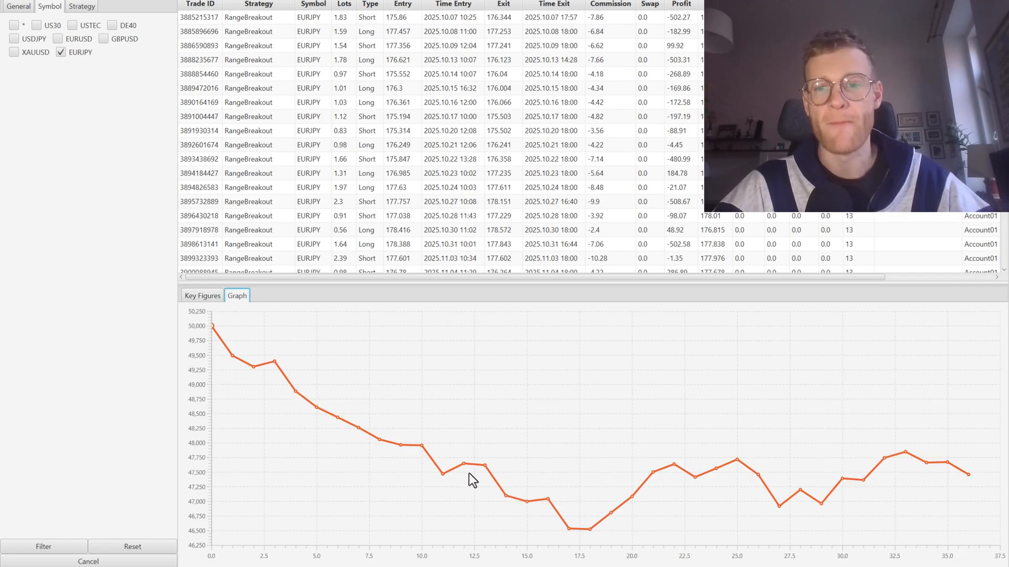
mouse_move(589, 535)
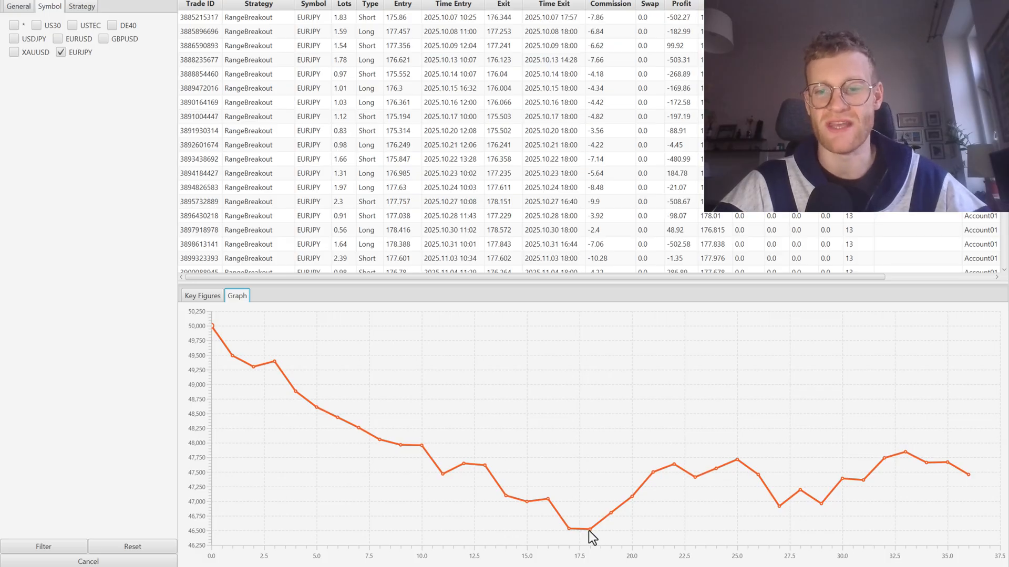
mouse_move(592, 544)
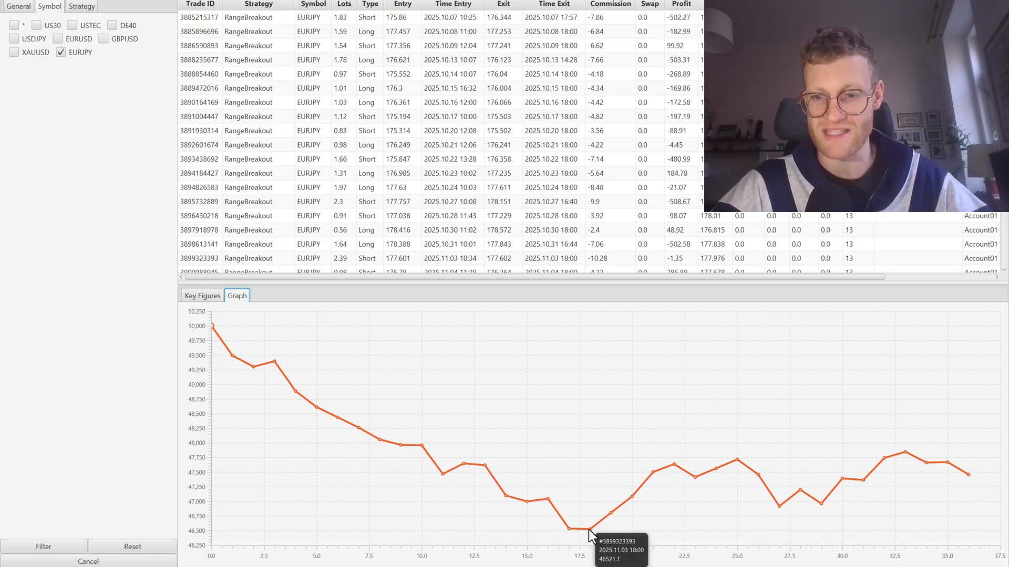
mouse_move(576, 541)
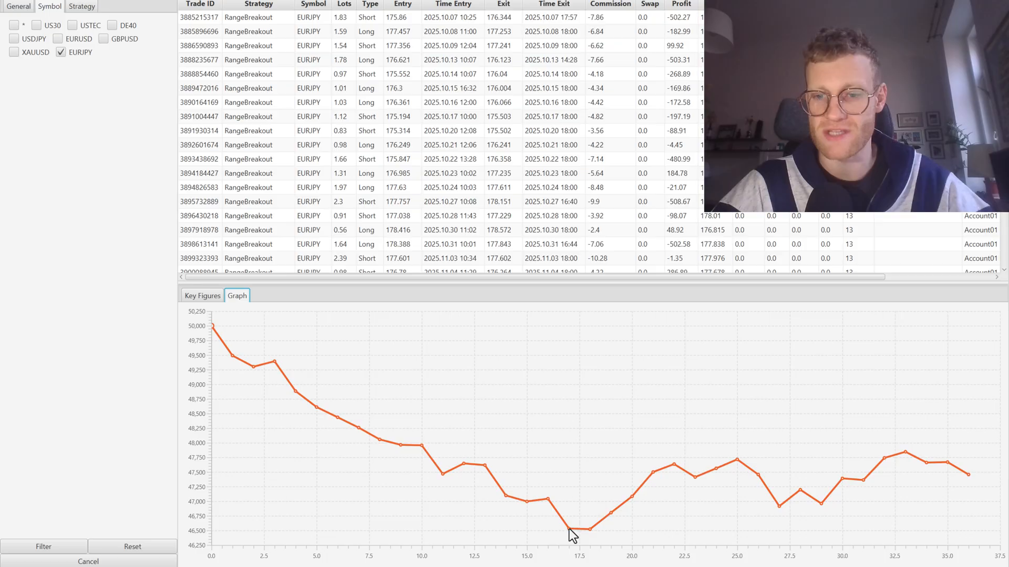
mouse_move(572, 539)
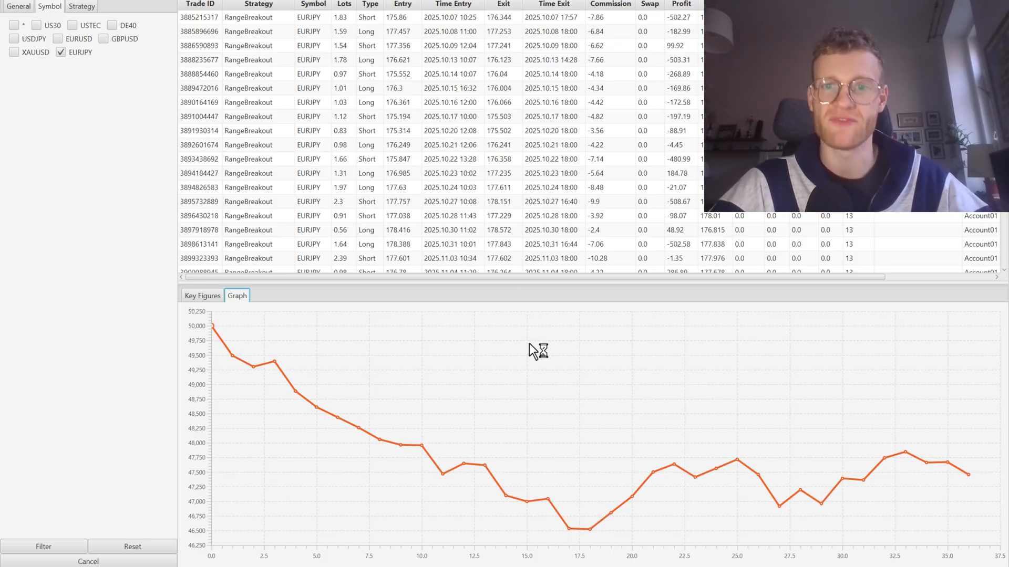
- Recheck EURJPY figures, then filter RangeBreakout across all symbols: 1403 trades, 19181.77 net profit
click(202, 296)
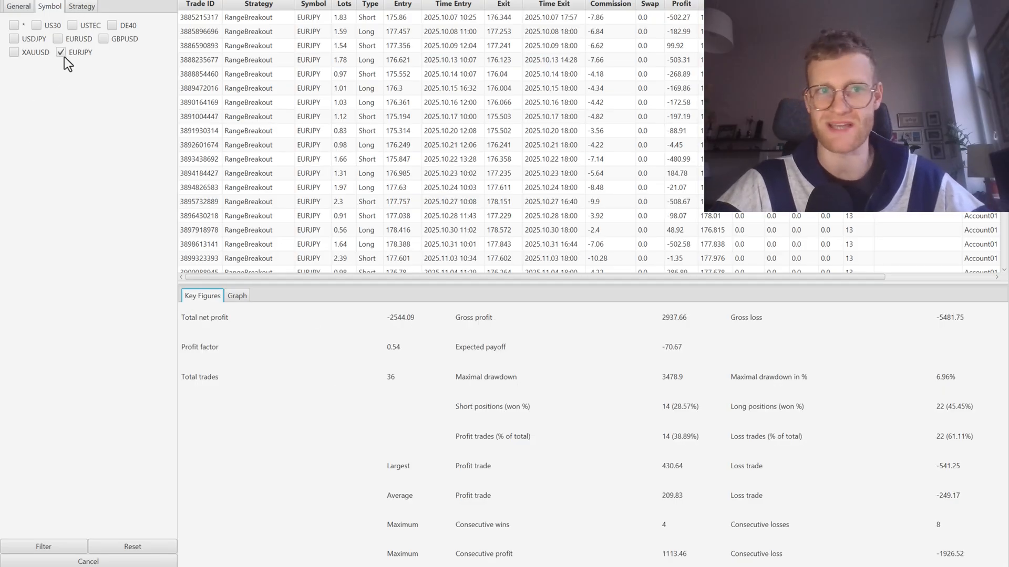
click(14, 26)
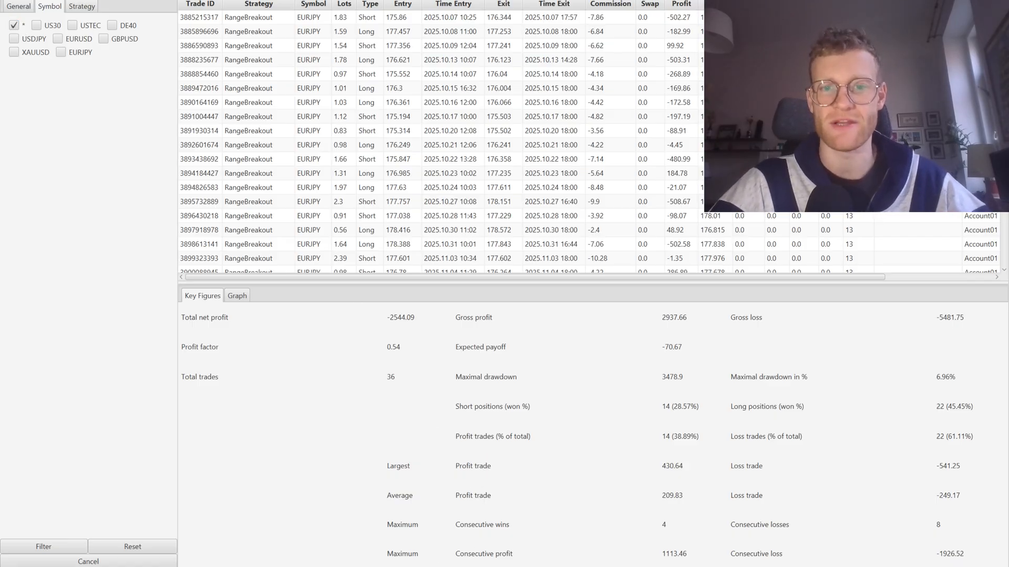
click(45, 546)
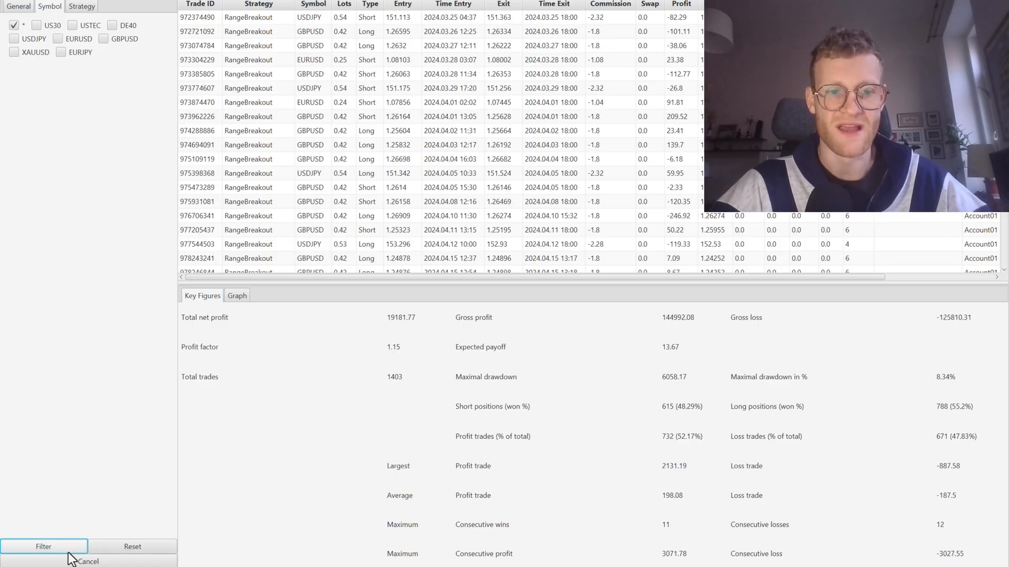
- Toggle between the strategy's equity curve and key figures
click(237, 295)
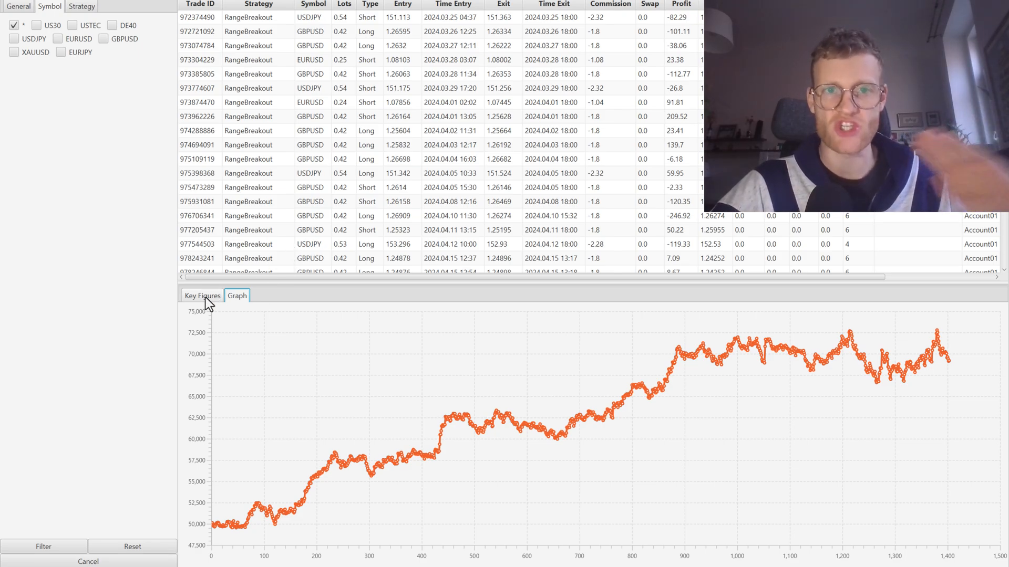
click(202, 295)
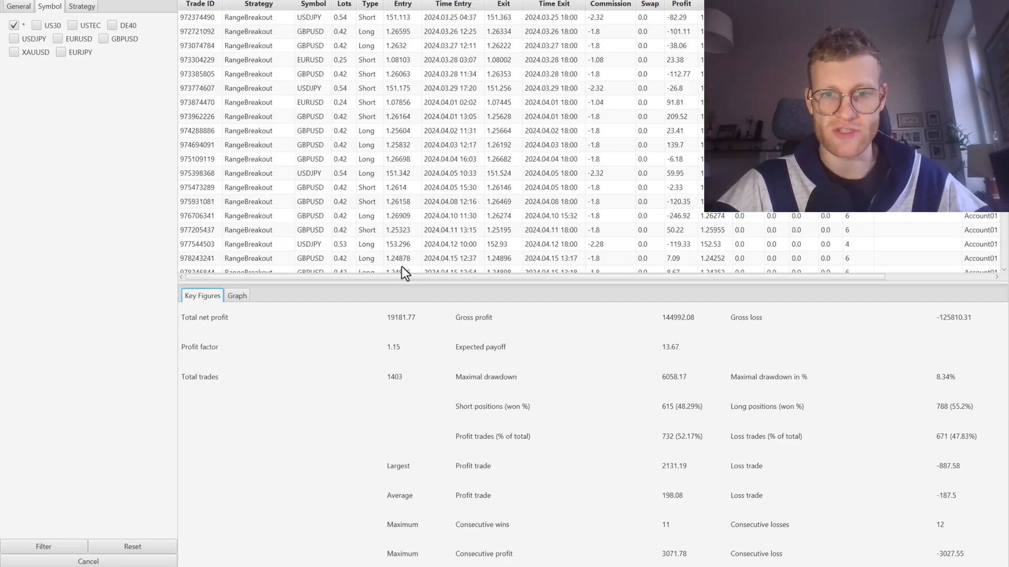
click(237, 296)
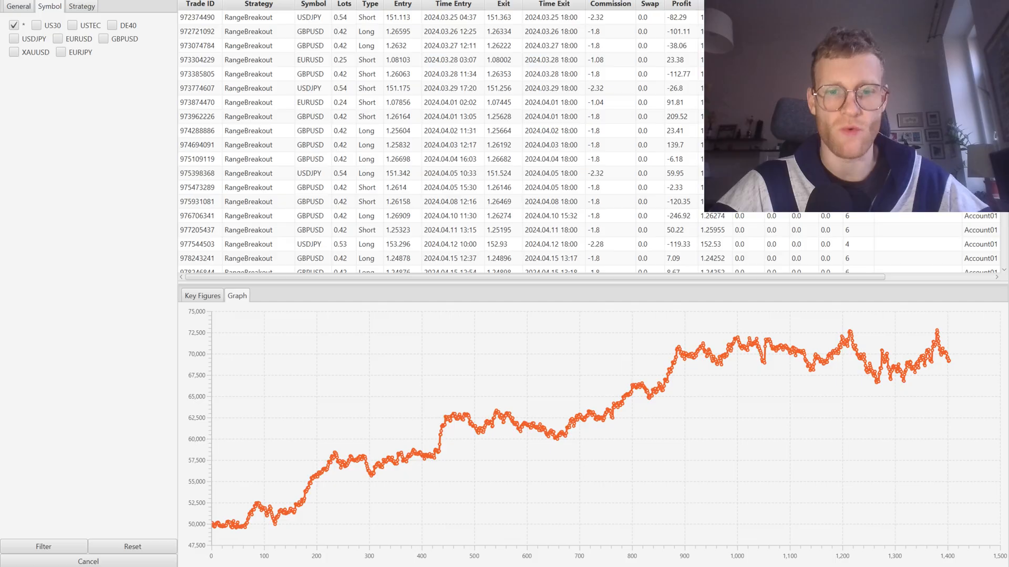
- Untick RangeBreakout in the strategy filter, then narrow to TurnaroundTuesday and then GoLong
click(82, 6)
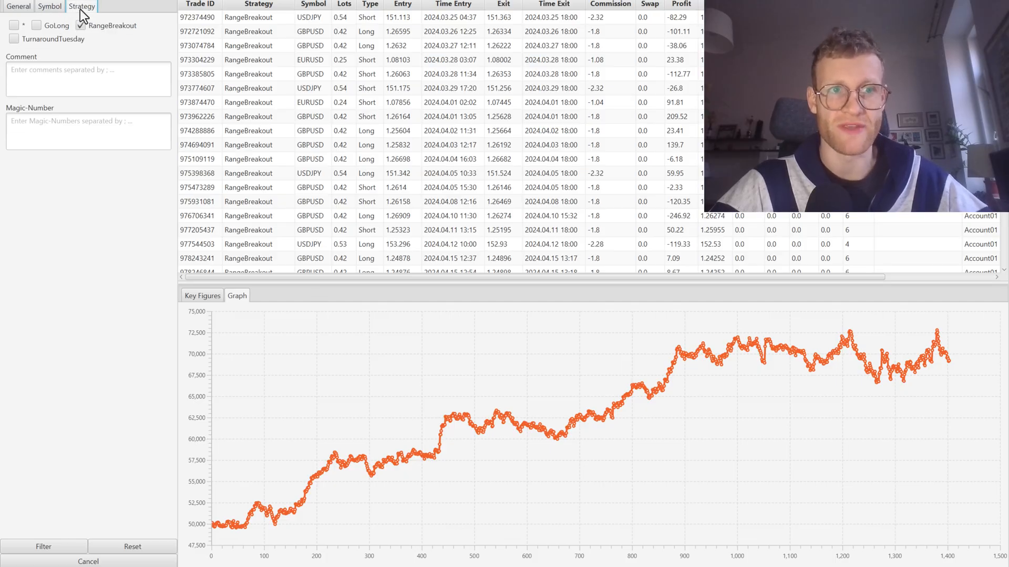
click(82, 26)
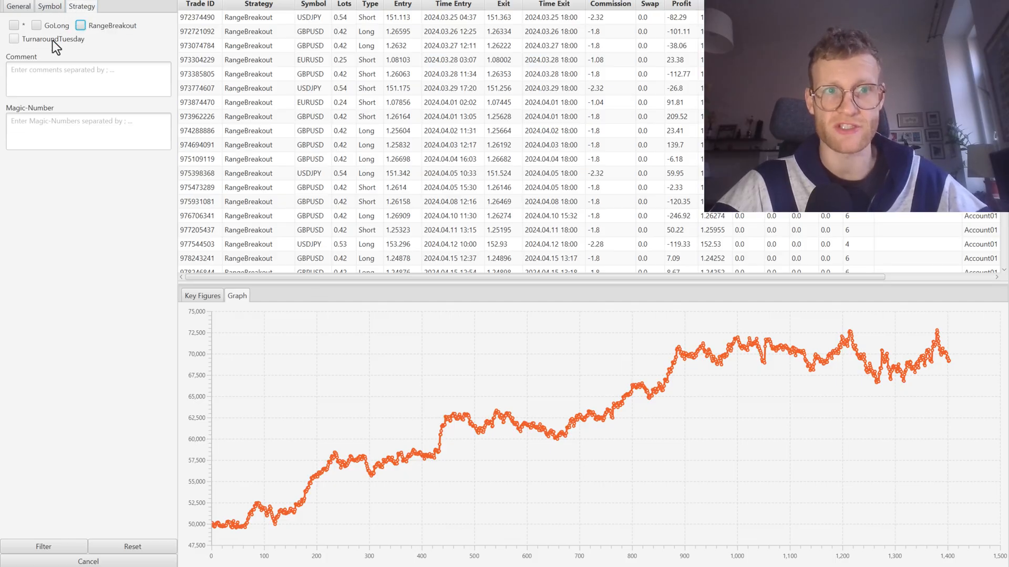
click(11, 40)
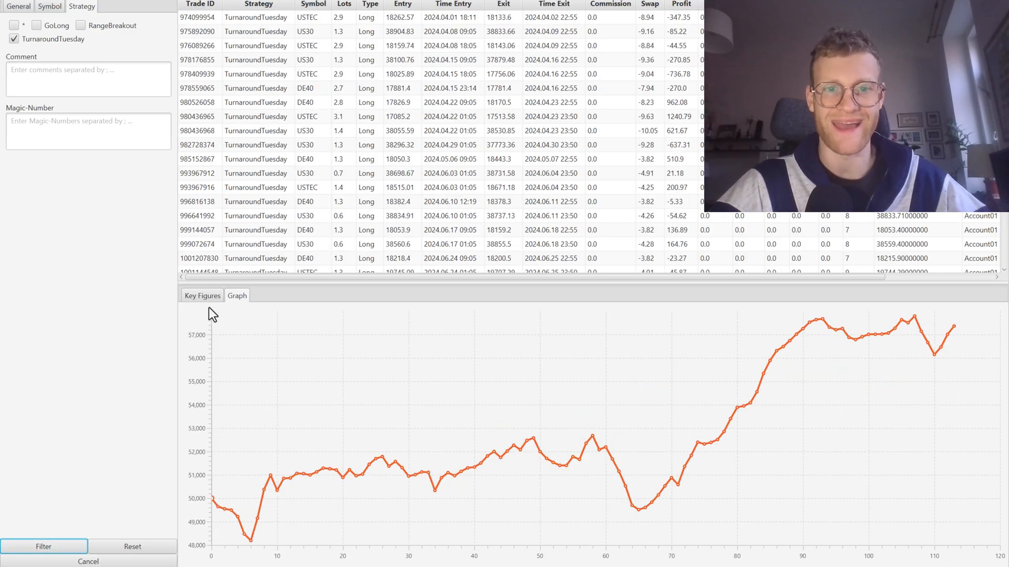
click(201, 295)
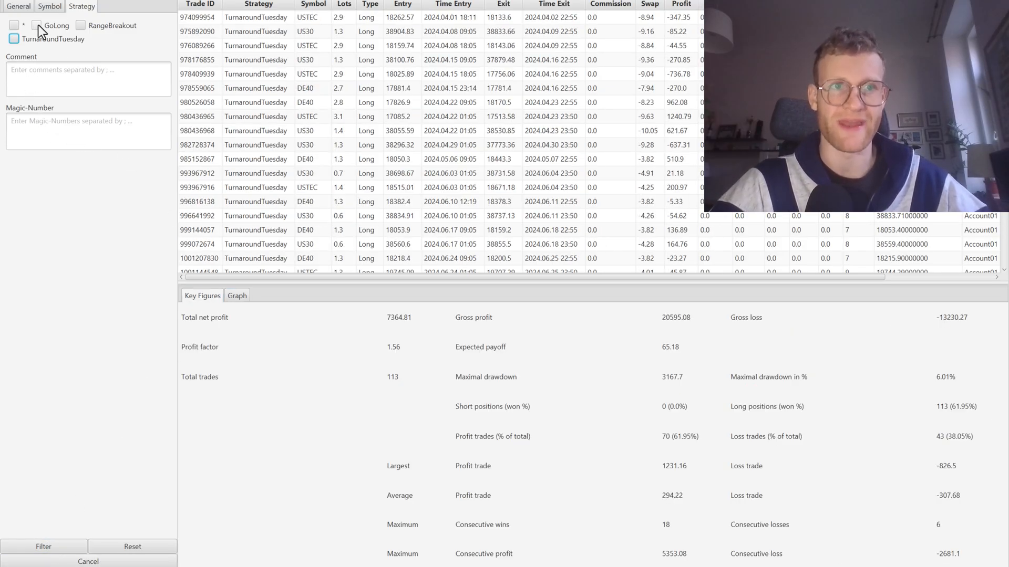
click(38, 26)
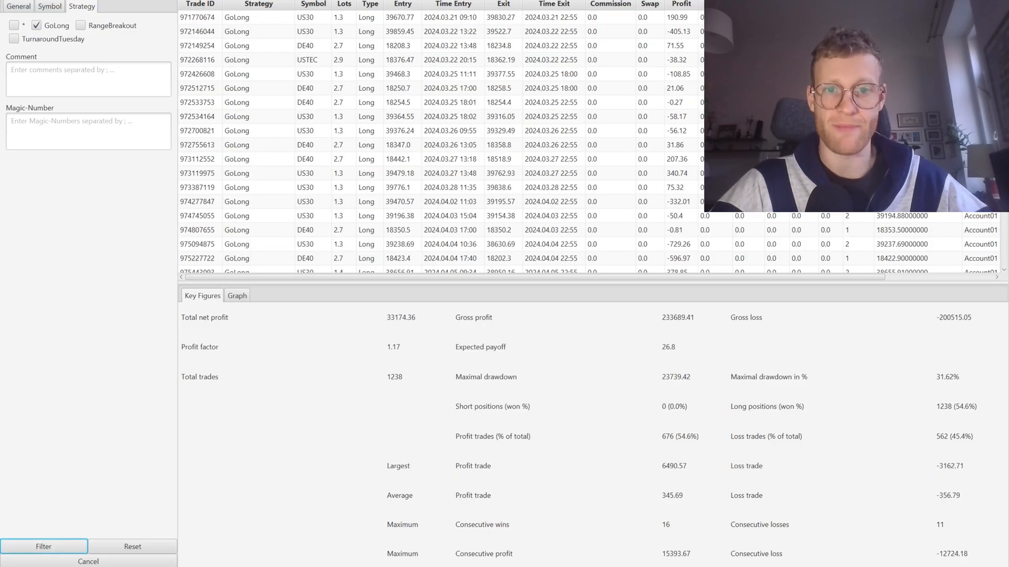
- Review the GoLong equity curve and key figures: 1238 trades, 33174.36 net profit
click(237, 295)
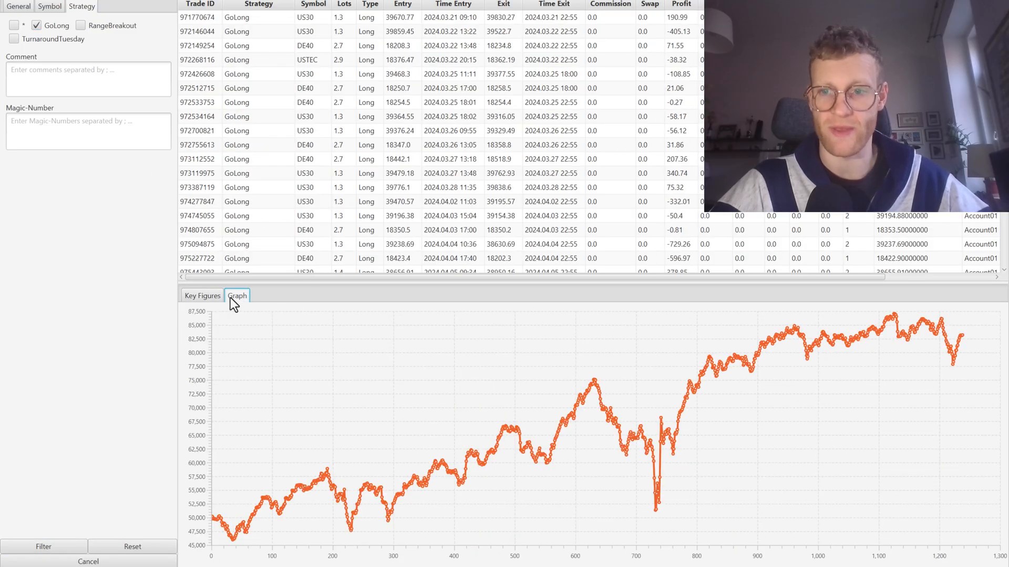
click(202, 296)
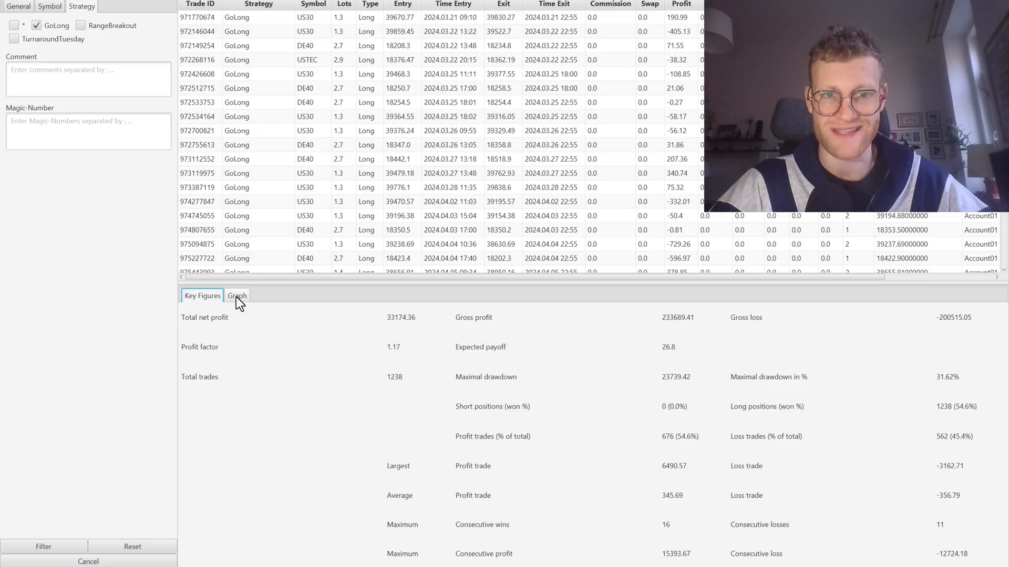
click(237, 296)
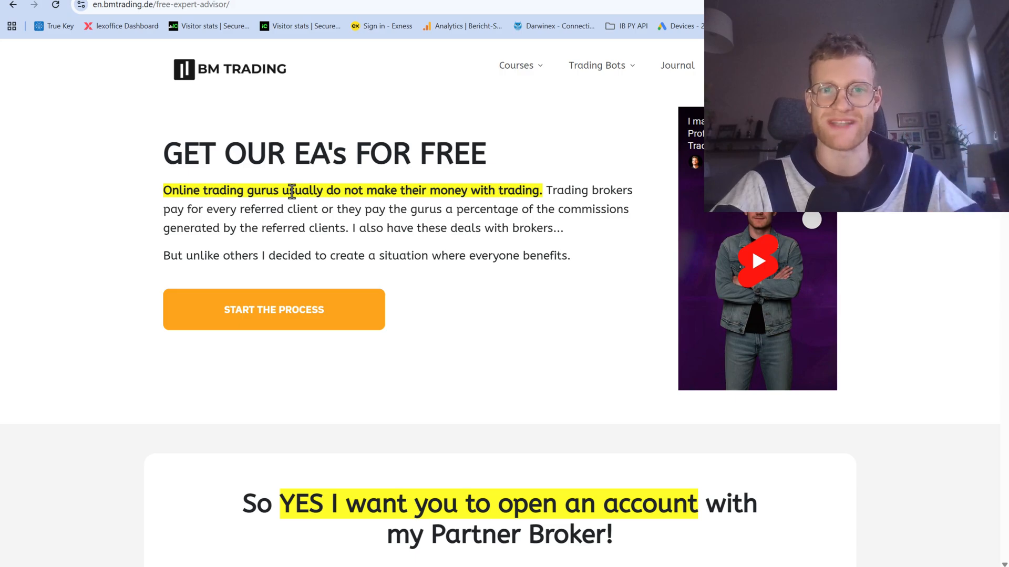
- Scroll through bmtrading.de's free Expert Advisors page, highlighting the partner broker account explanation
scroll(down, 3)
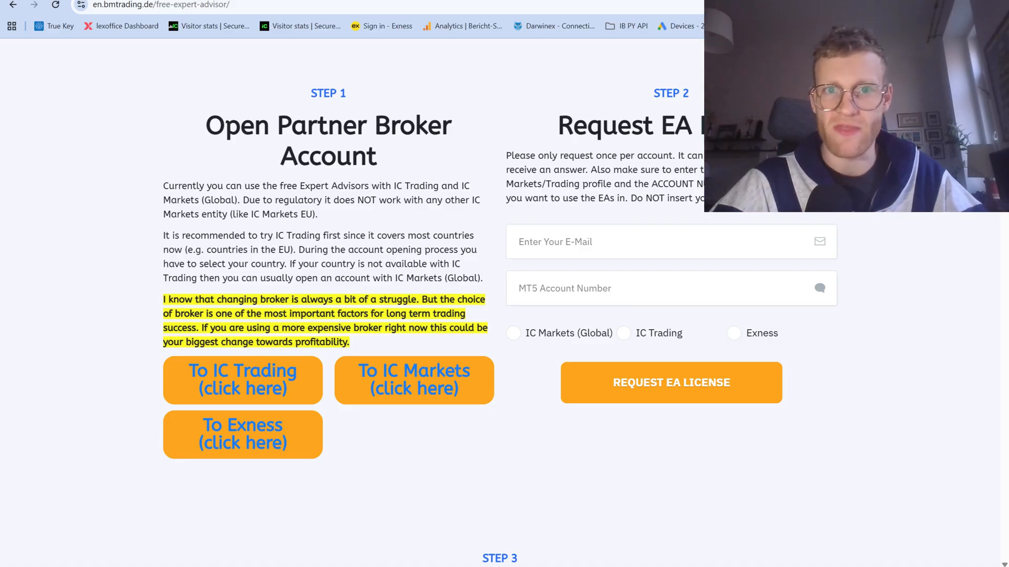
drag(303, 125, 415, 235)
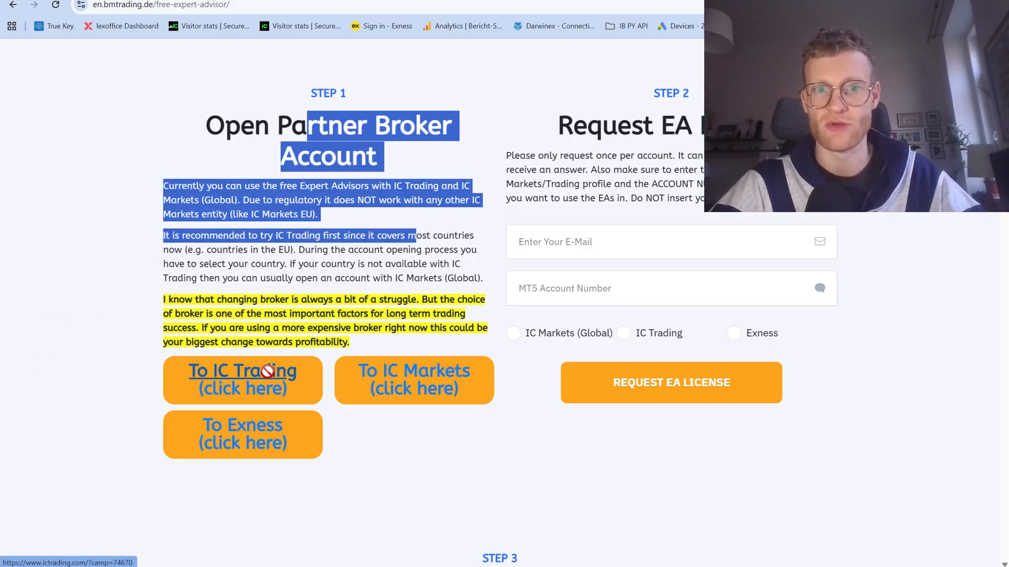
scroll(down, 3)
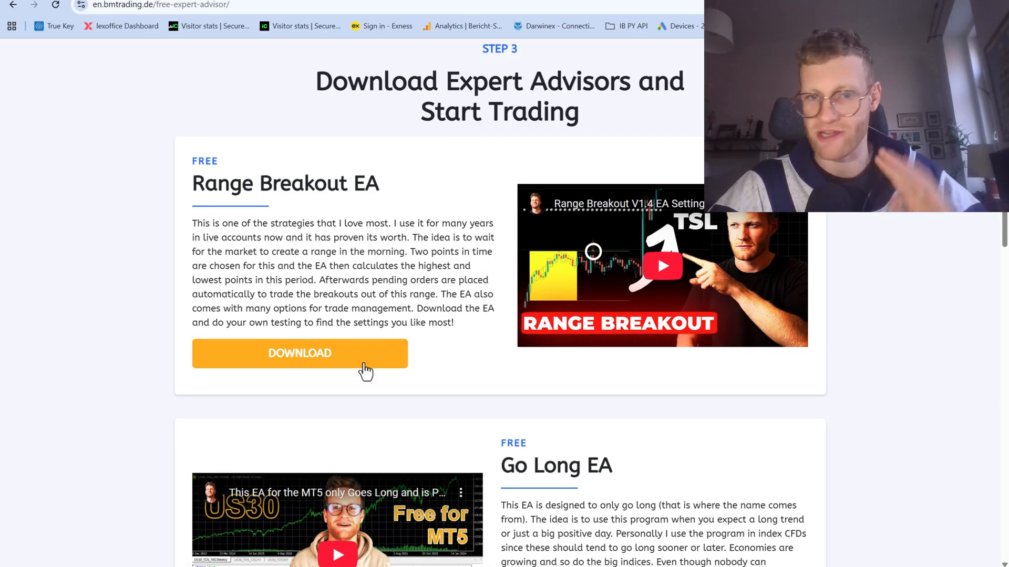
scroll(down, 3)
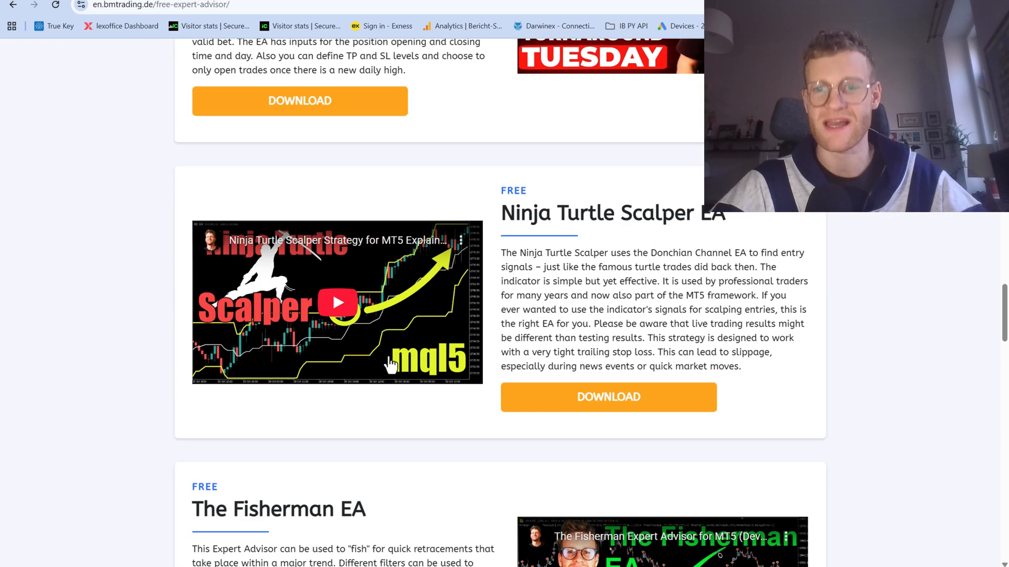
scroll(down, 3)
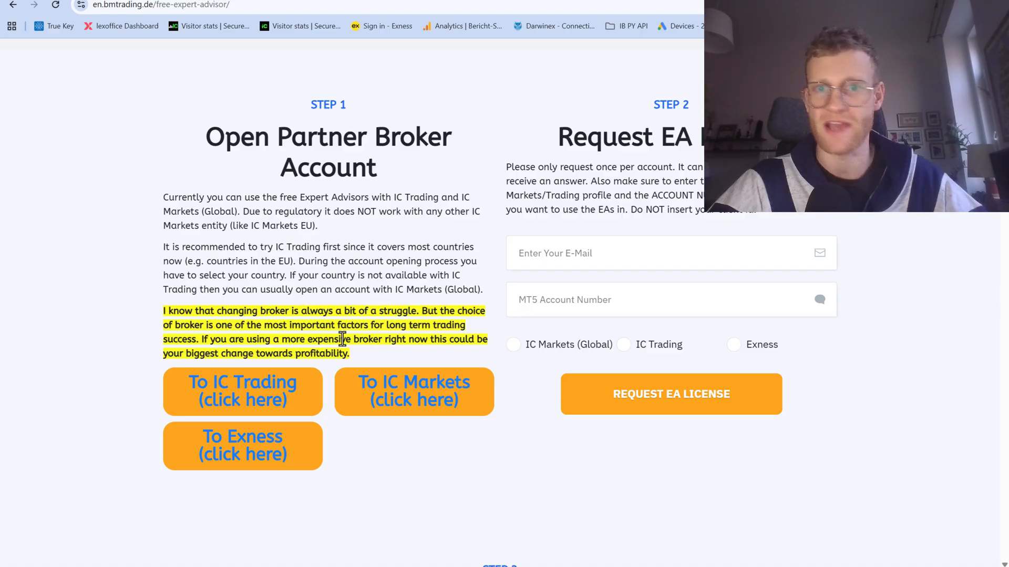
mouse_move(346, 371)
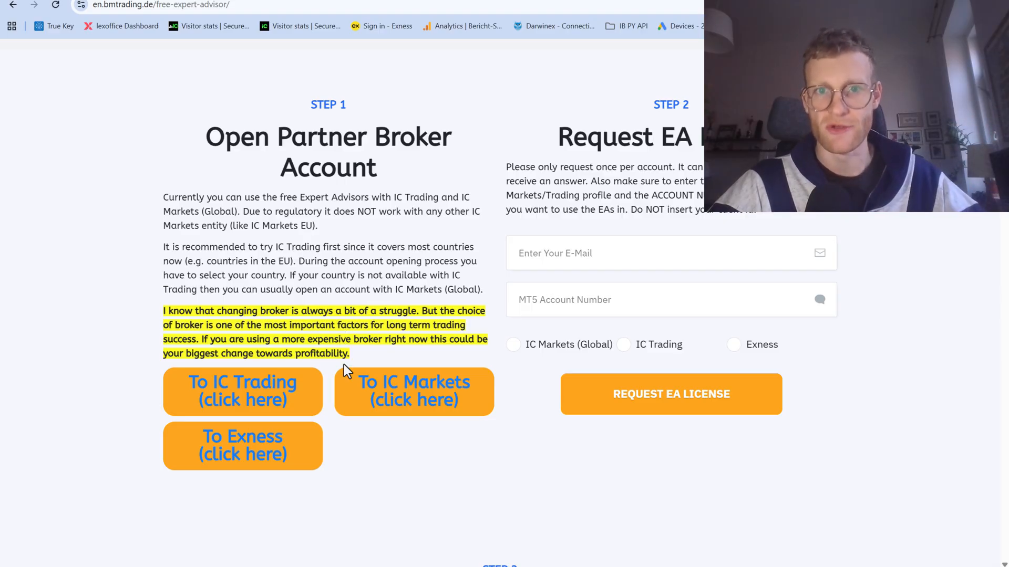
mouse_move(343, 53)
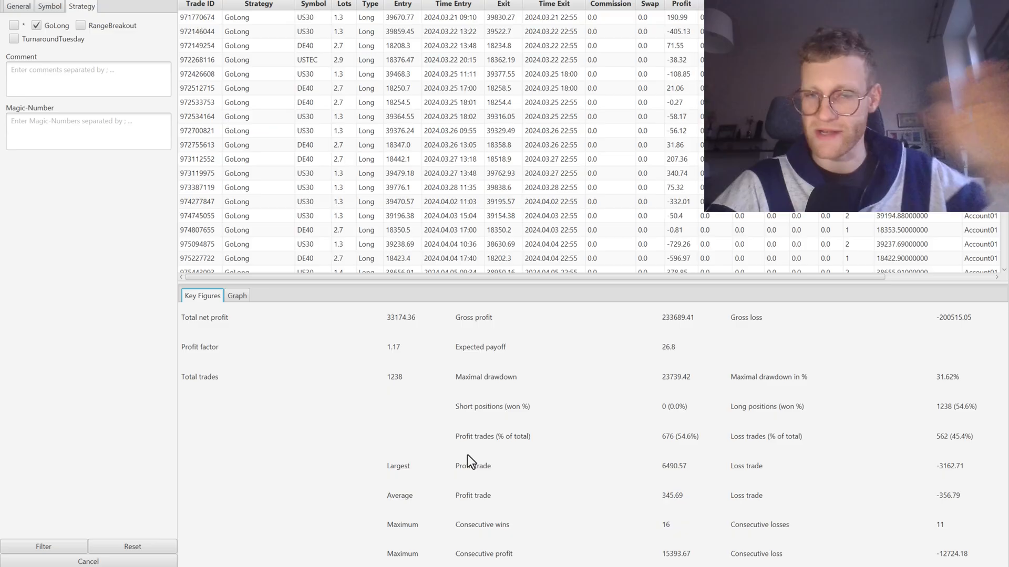
- From the GoLong equity curve, cancel the filter to show all trades combined
click(236, 295)
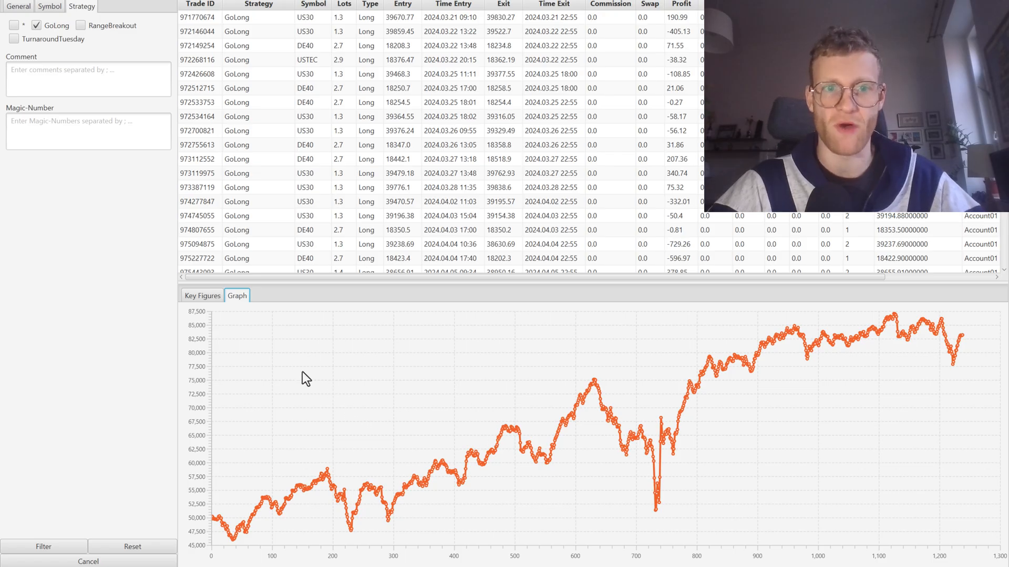
click(133, 546)
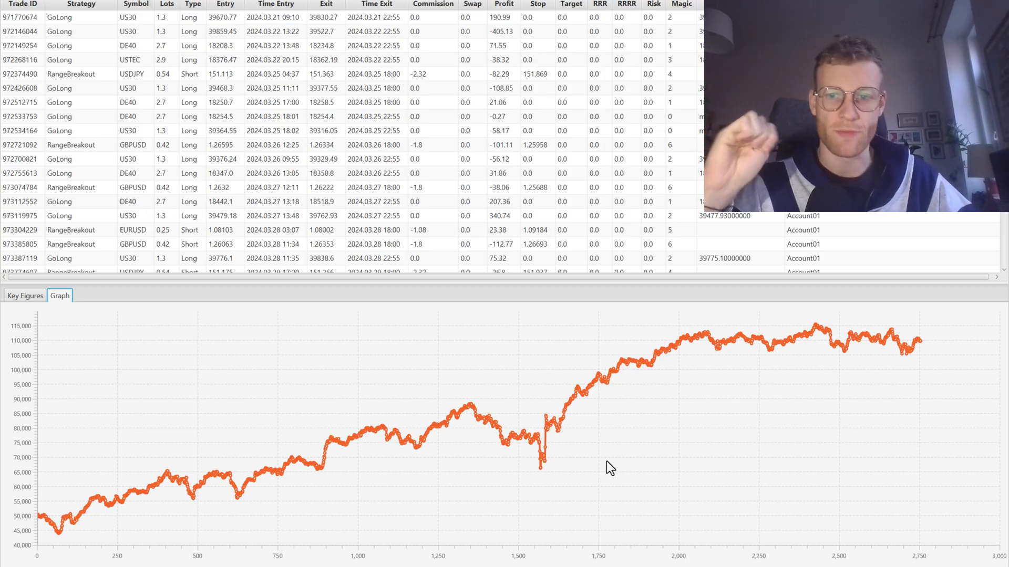
mouse_move(710, 344)
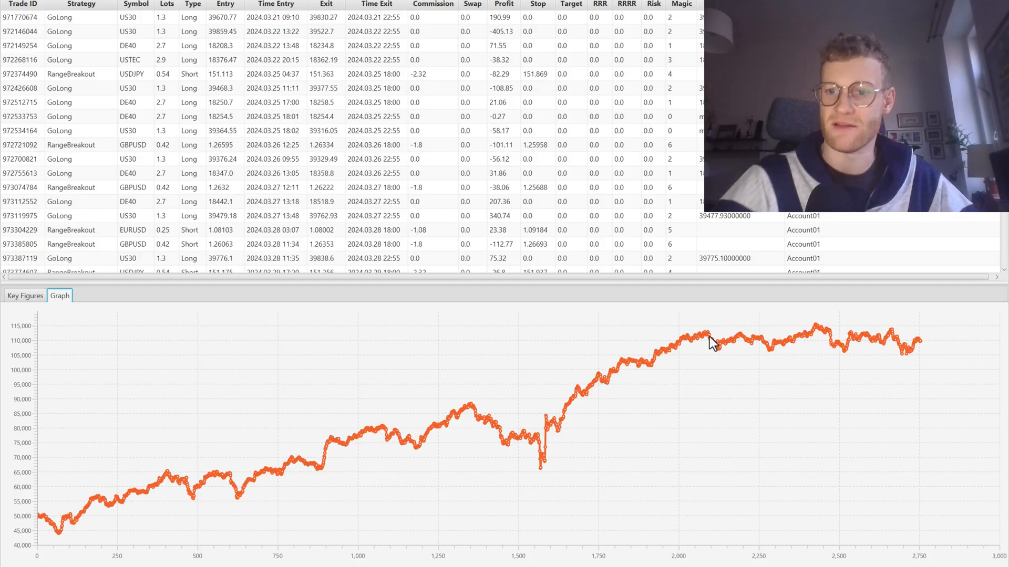
mouse_move(703, 336)
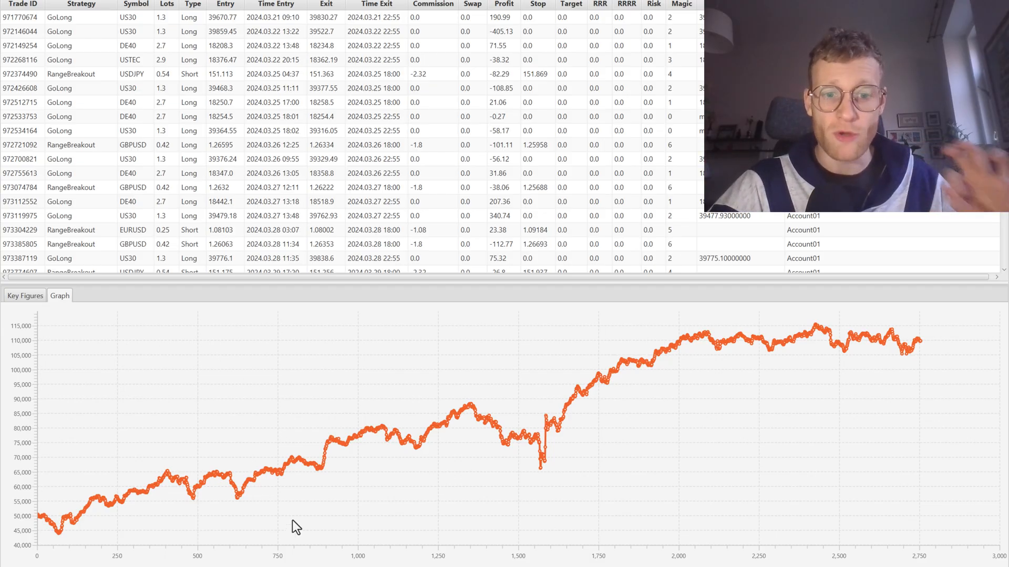
- Show combined key figures: 2754 trades, 59720.94 net profit, 24.99% maximal drawdown
click(25, 296)
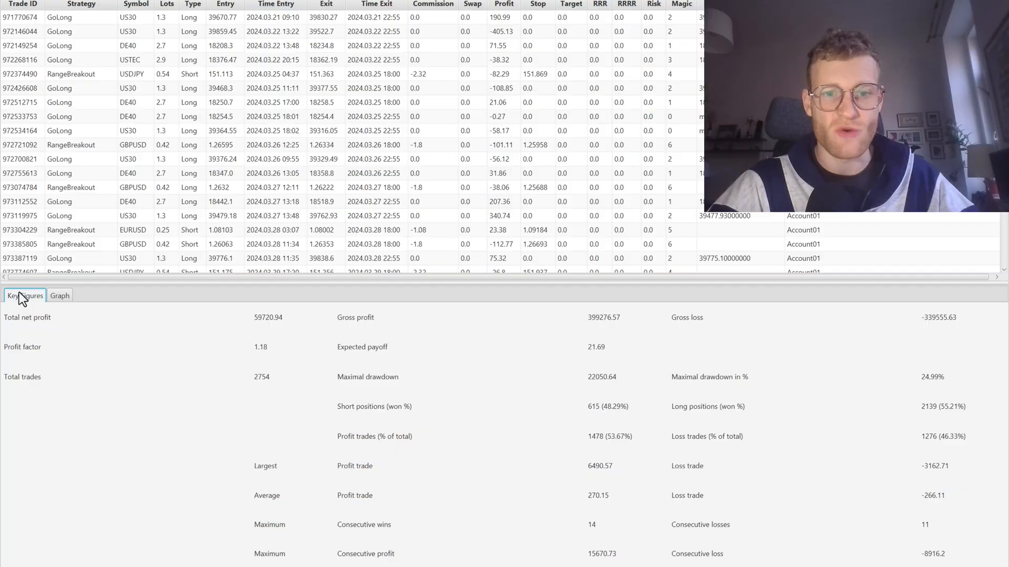
mouse_move(292, 422)
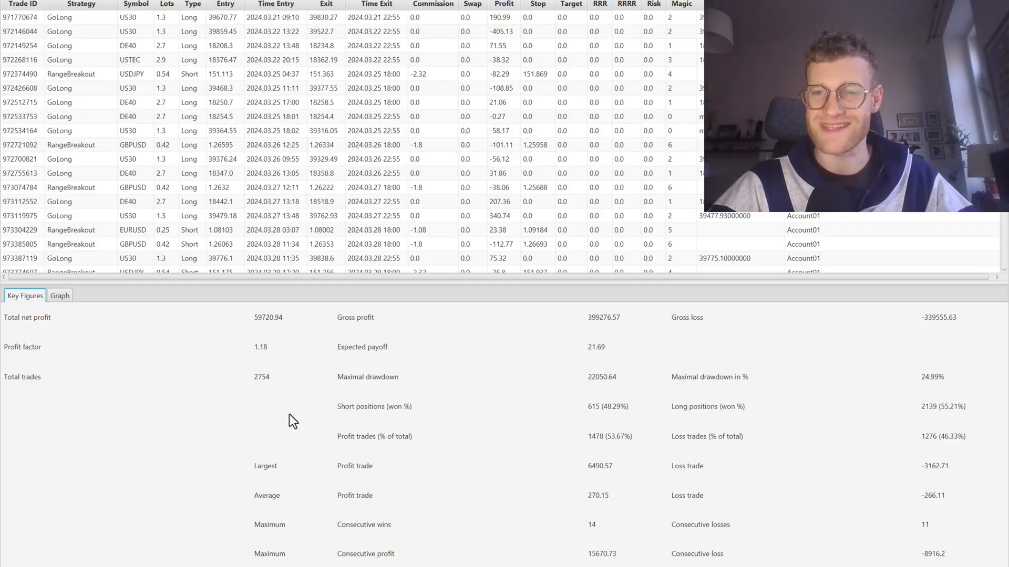